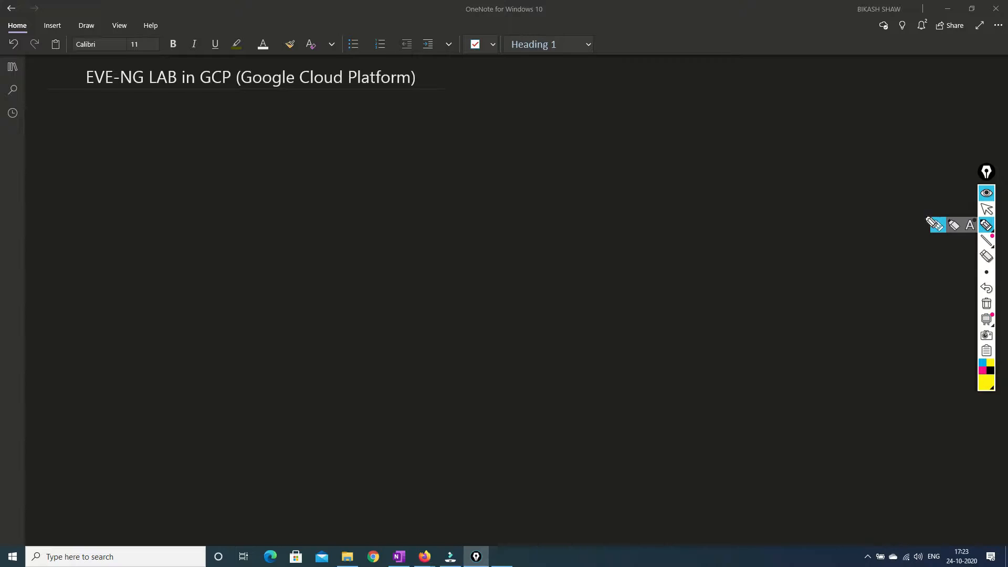
pyautogui.moveTo(103, 121)
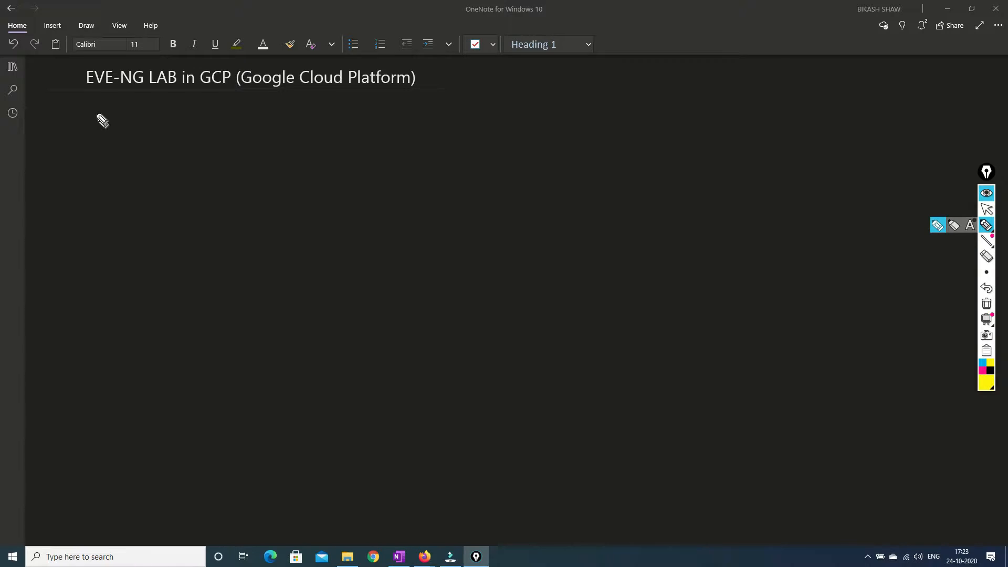
# Underline the EVE-NG LAB in GCP heading with yellow arrows and handwrite 'Setup'.
pyautogui.moveTo(75, 100); pyautogui.dragTo(113, 101)
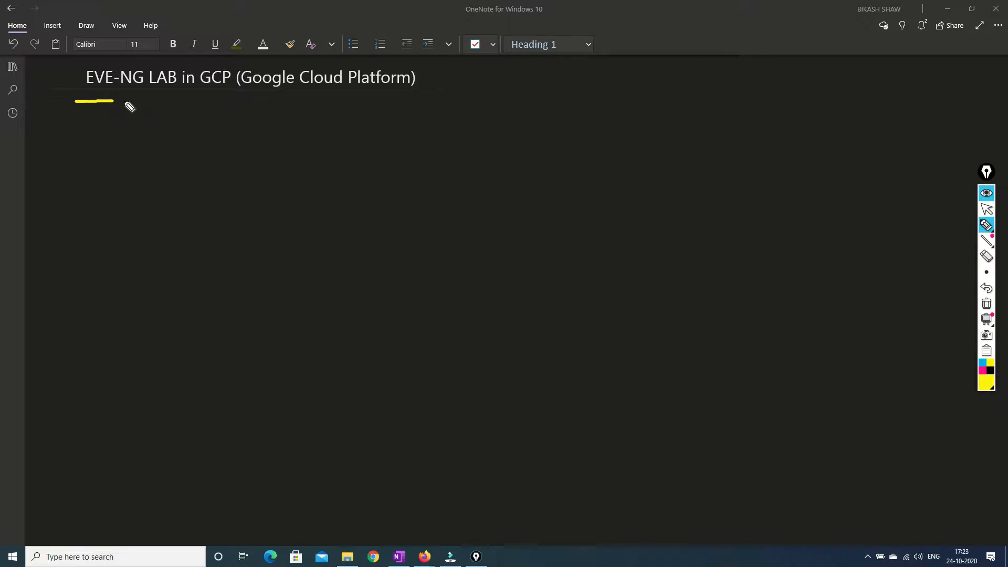
pyautogui.moveTo(112, 101); pyautogui.dragTo(158, 98)
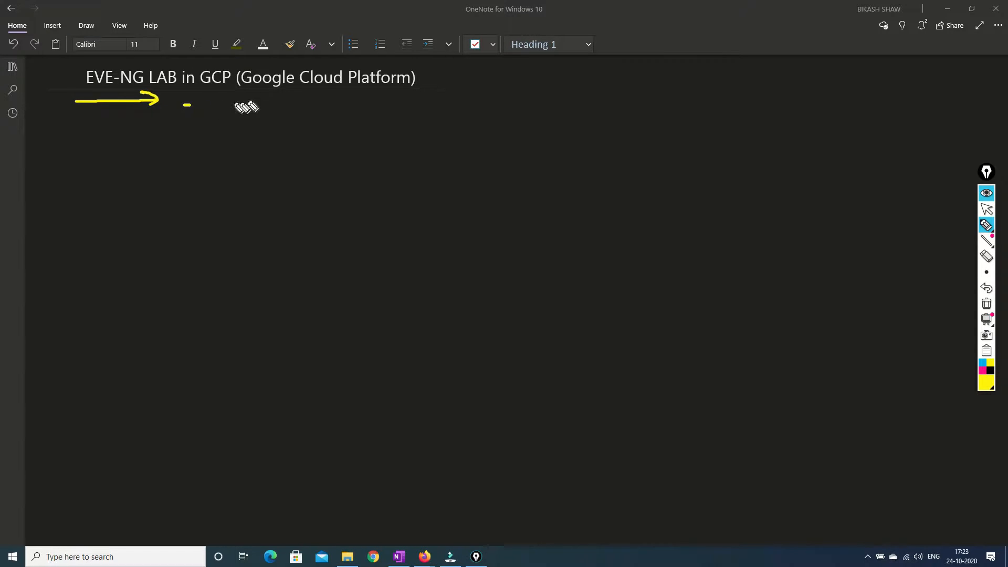
pyautogui.moveTo(184, 101); pyautogui.dragTo(302, 99)
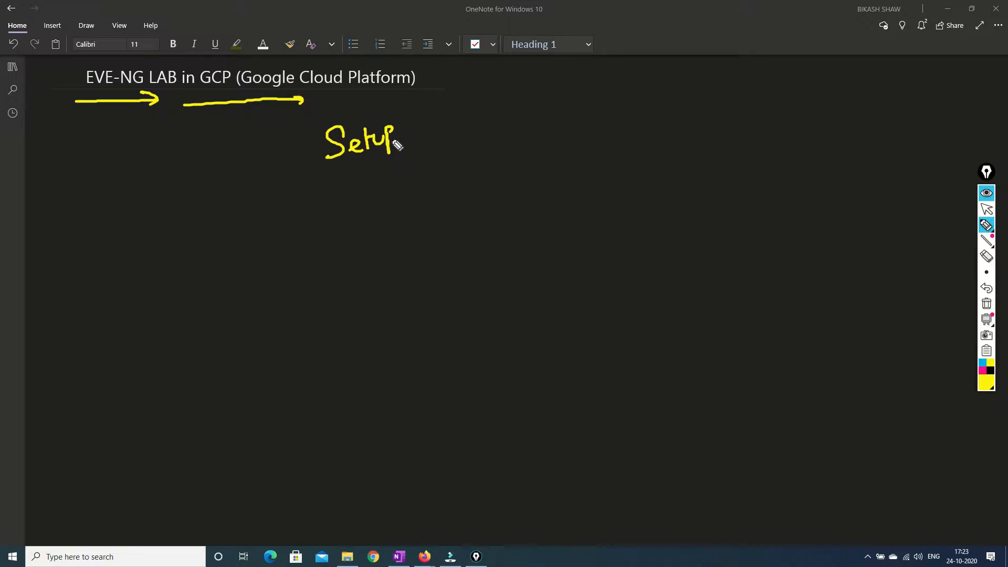
pyautogui.moveTo(402, 138); pyautogui.dragTo(447, 132)
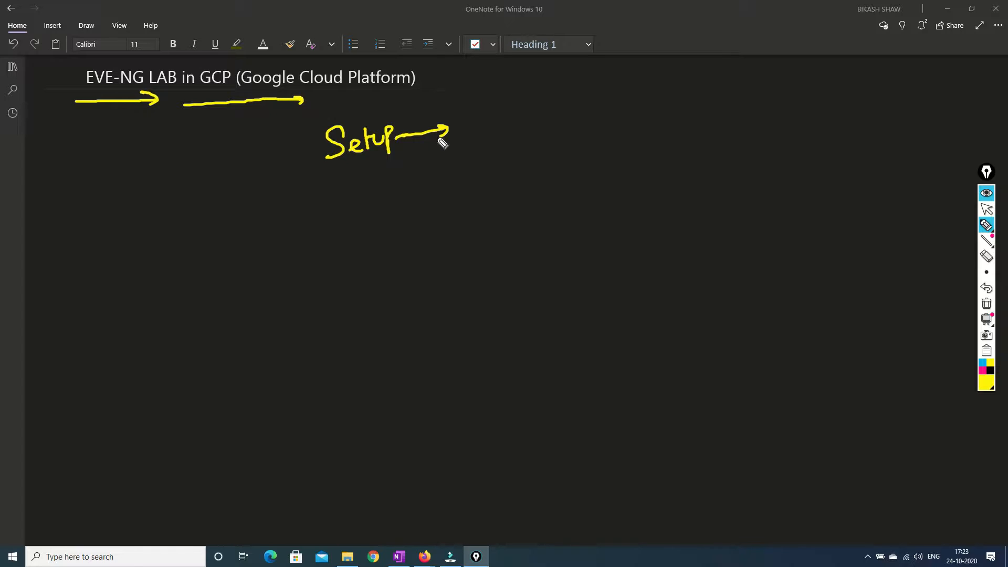
pyautogui.moveTo(975, 19)
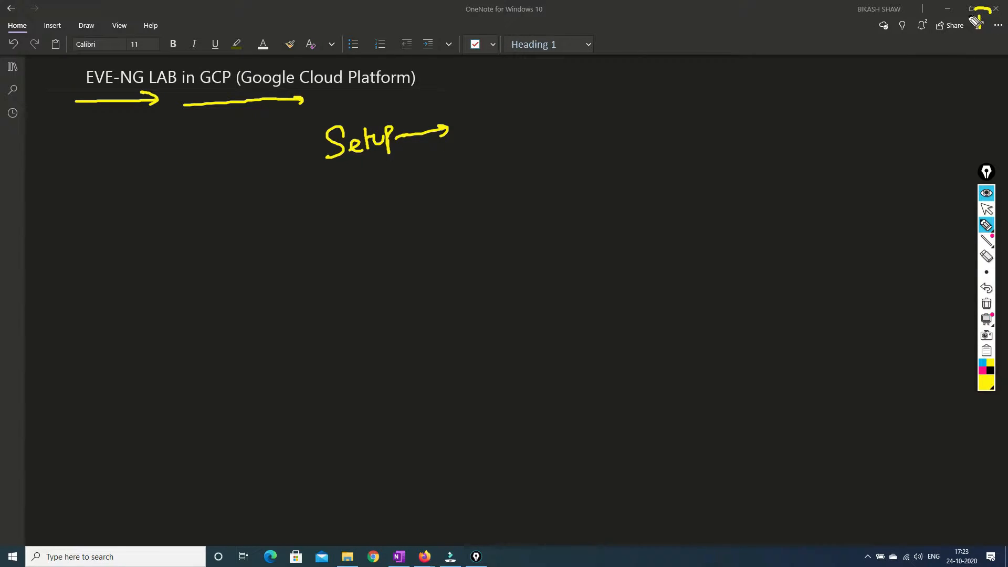
pyautogui.moveTo(842, 143)
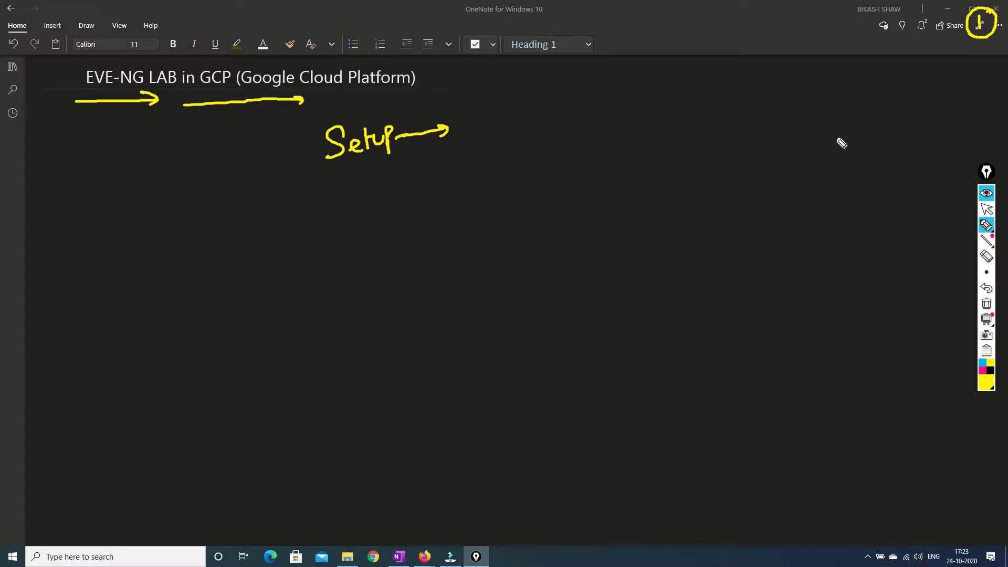
pyautogui.moveTo(406, 187)
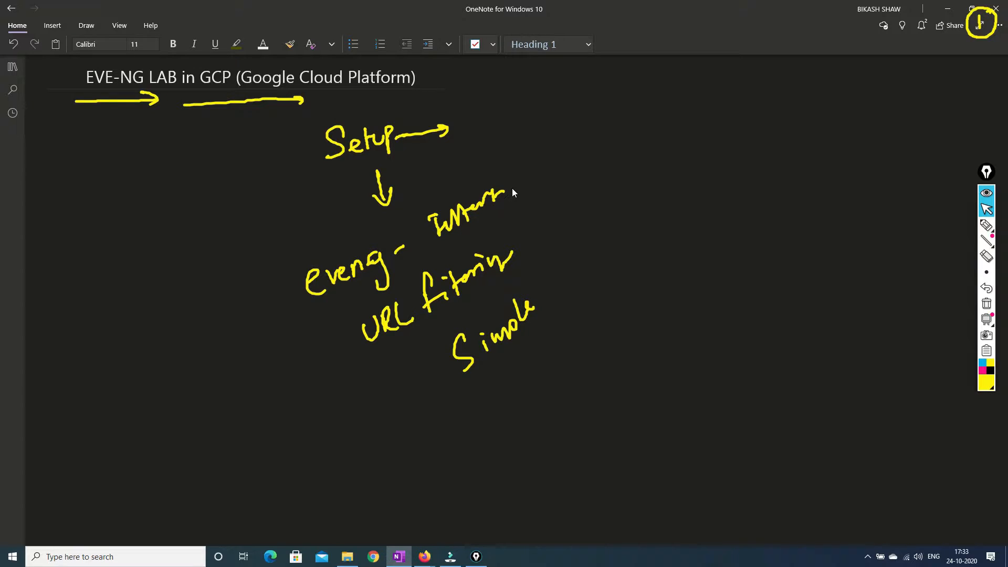
pyautogui.click(818, 309)
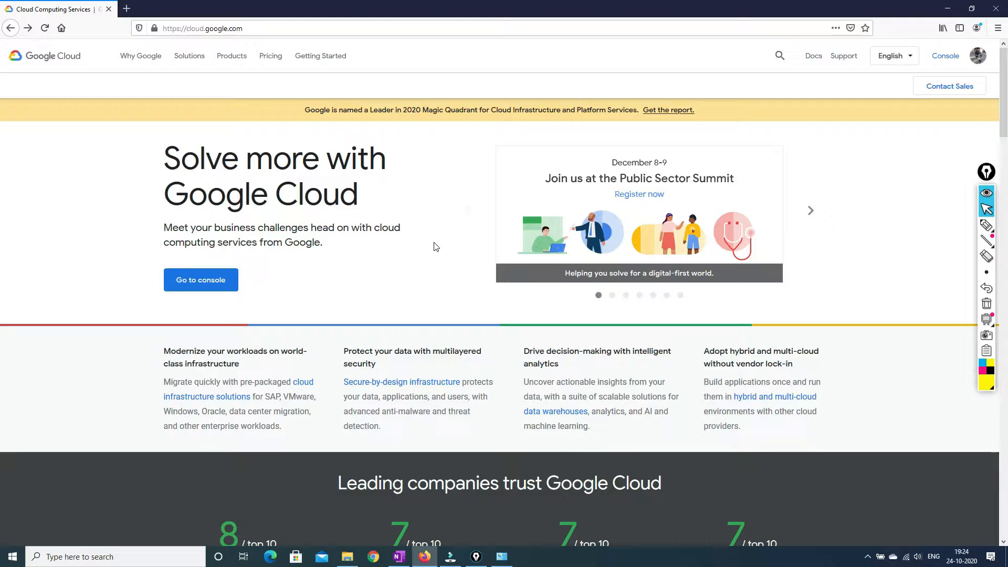
pyautogui.moveTo(103, 348)
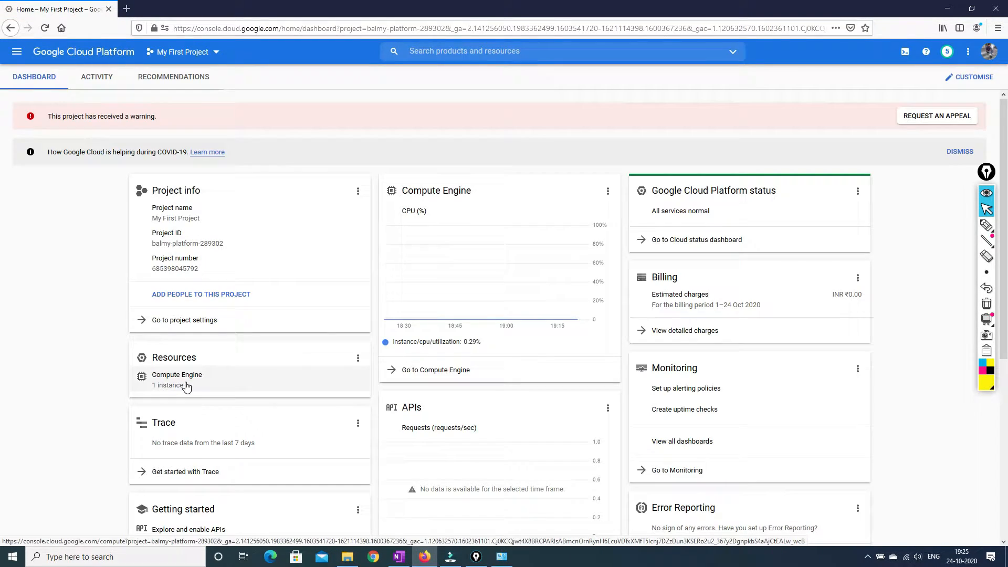
# Open the Compute Engine '1 instance' VM list from the dashboard's Resources card.
pyautogui.click(176, 374)
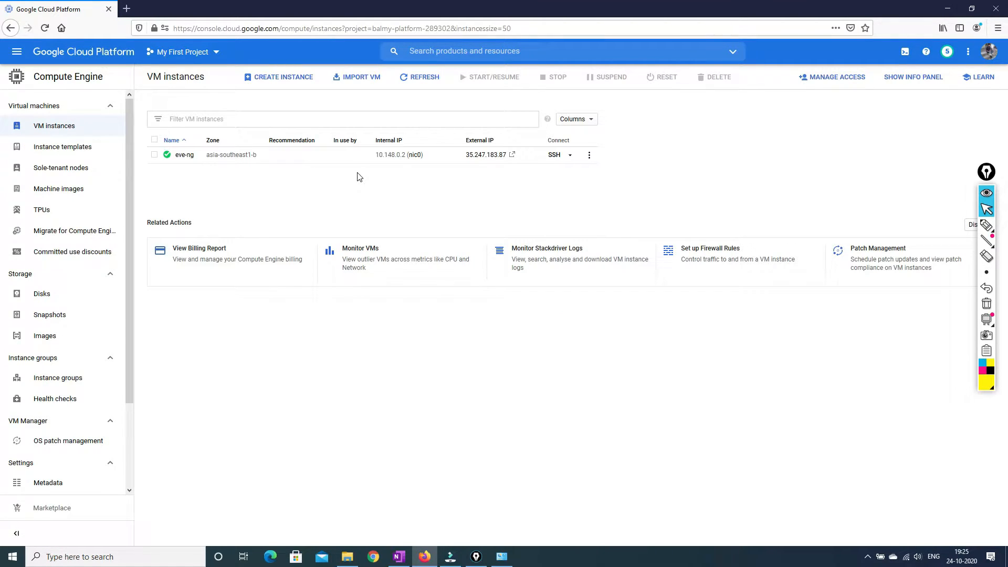
pyautogui.moveTo(233, 170)
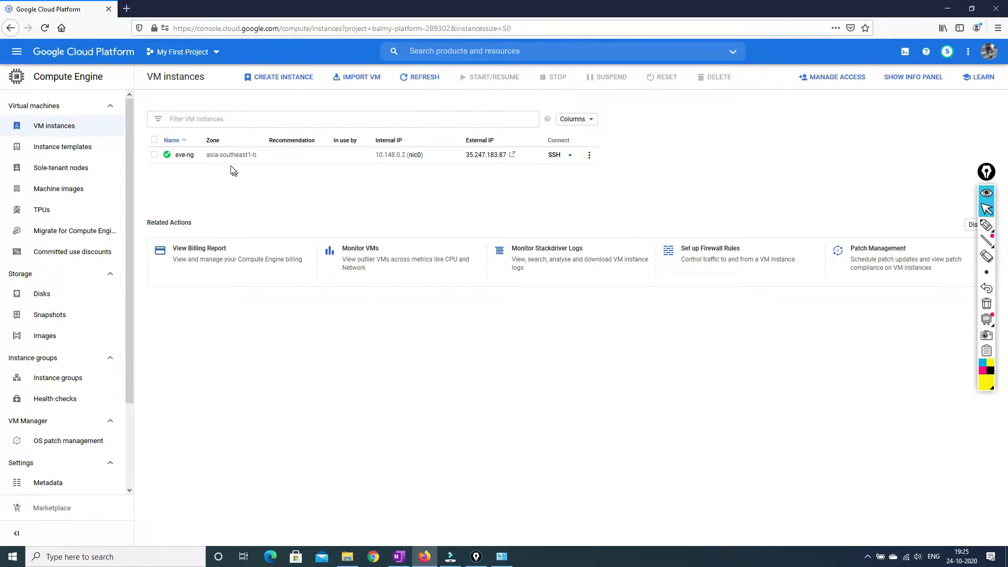
pyautogui.moveTo(303, 182)
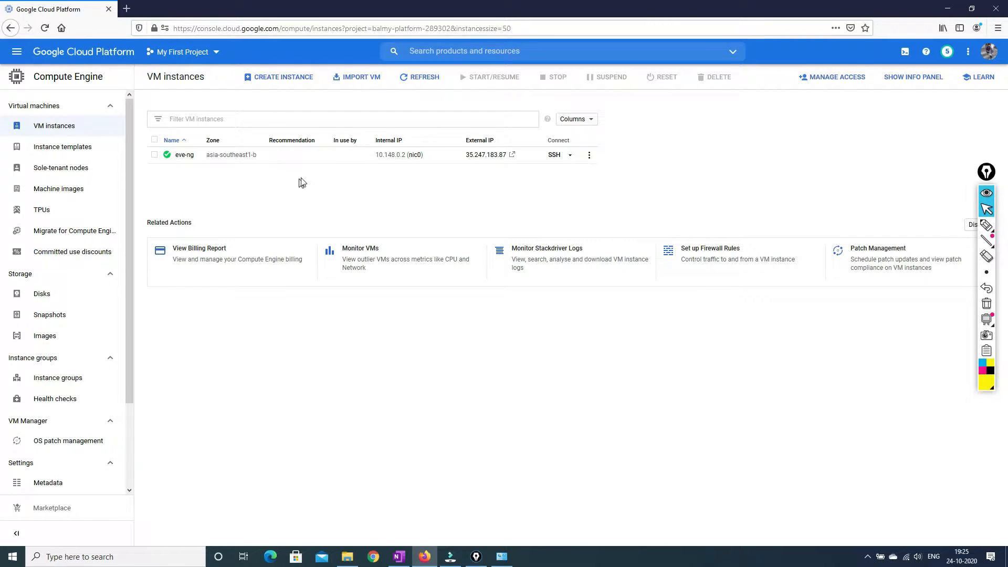
pyautogui.moveTo(395, 127)
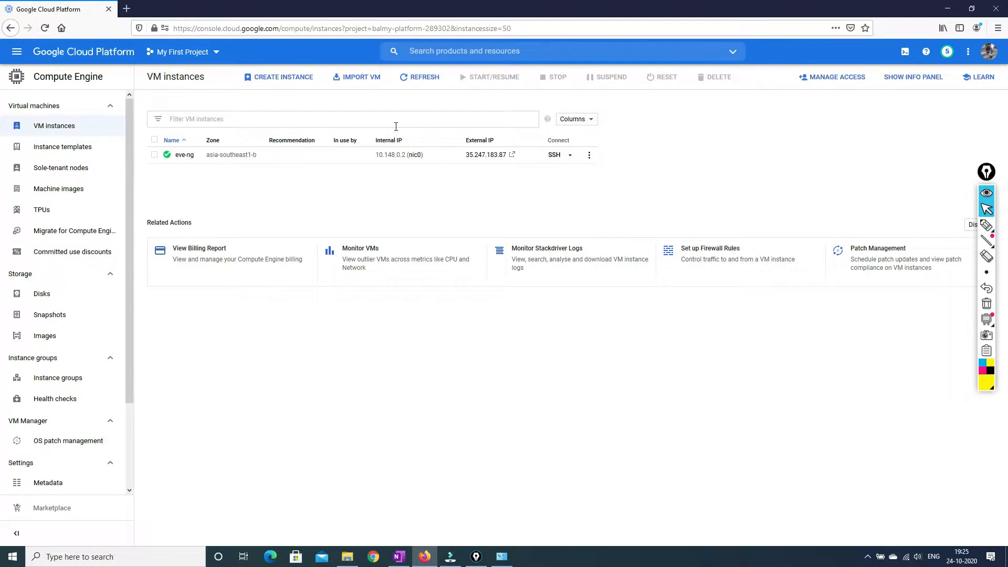
pyautogui.moveTo(459, 162)
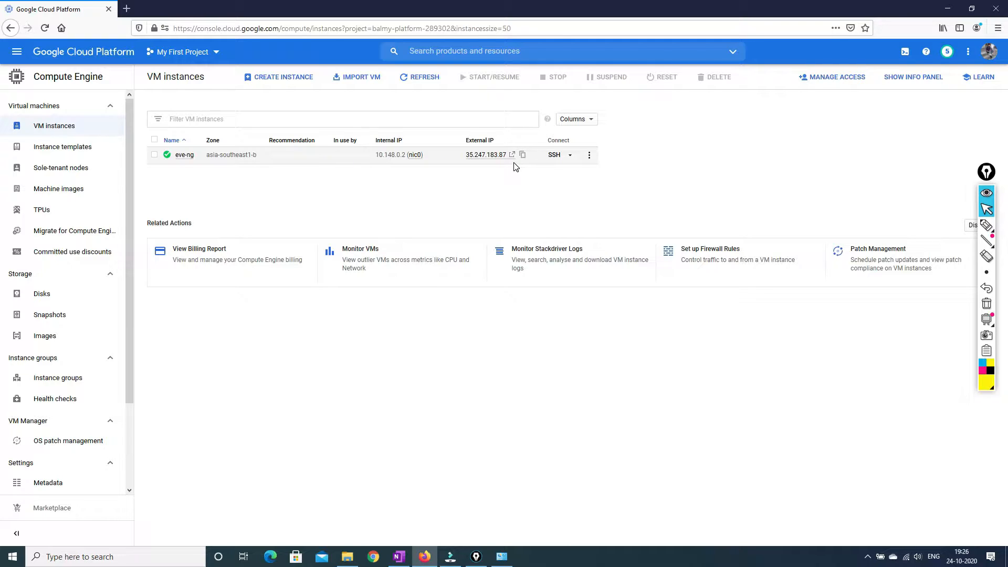
pyautogui.moveTo(496, 166)
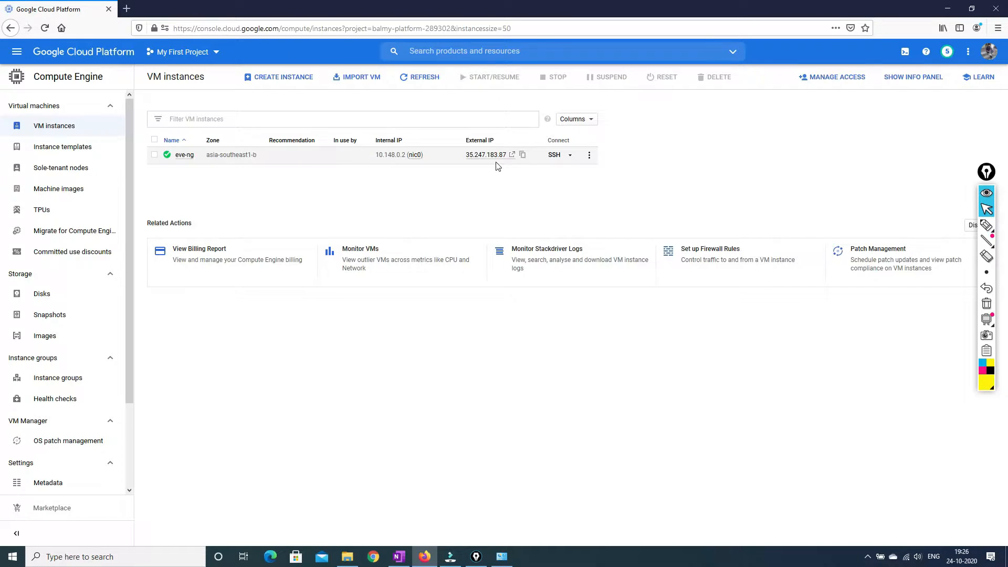
pyautogui.moveTo(483, 167)
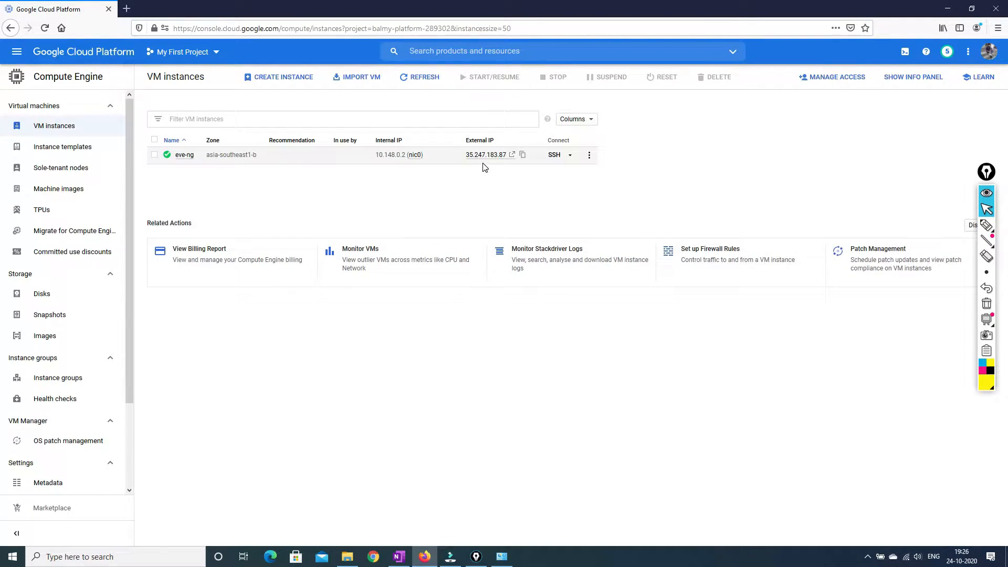
pyautogui.moveTo(415, 155)
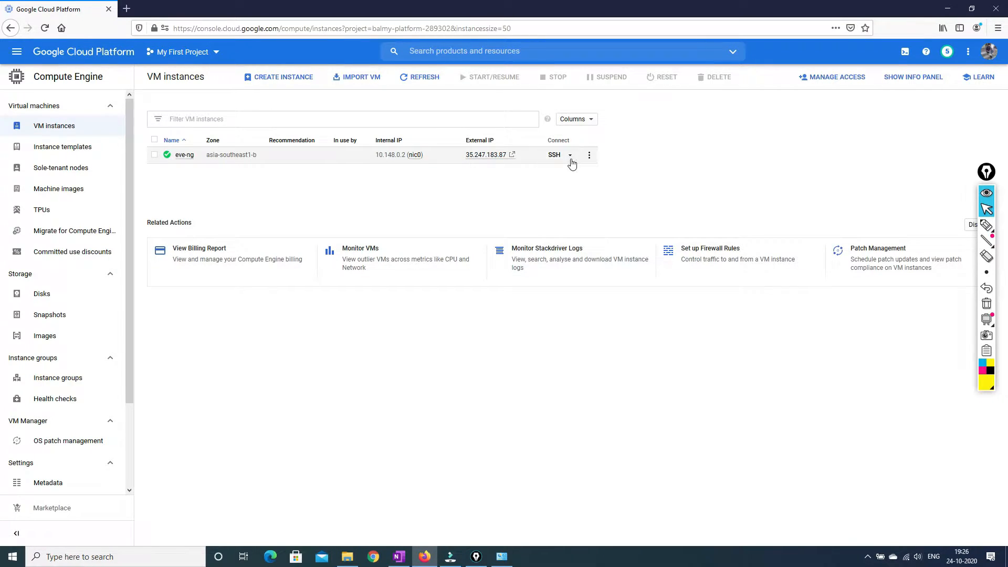
# Start an SSH session to the eve-ng instance in a browser window.
pyautogui.click(569, 155)
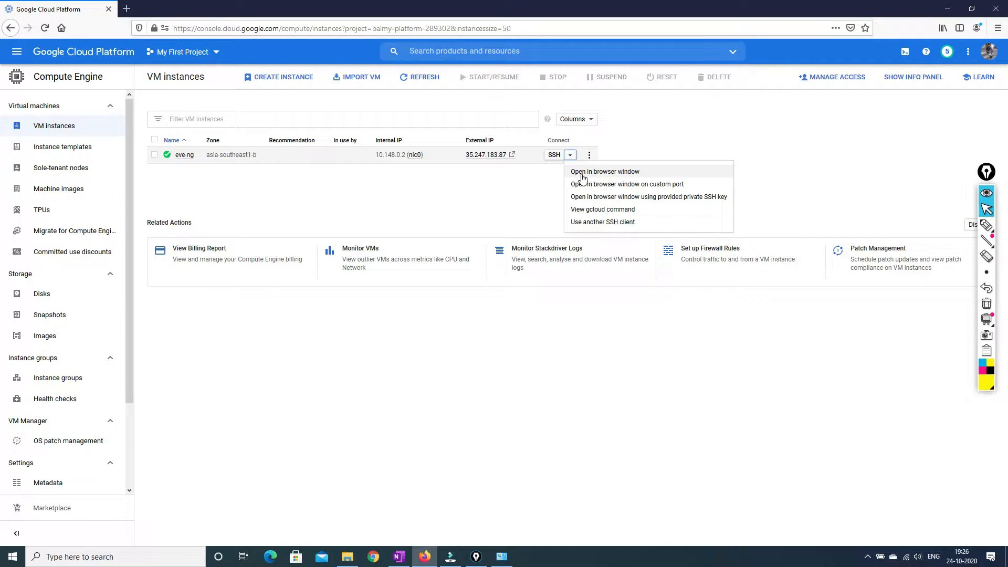
pyautogui.click(604, 171)
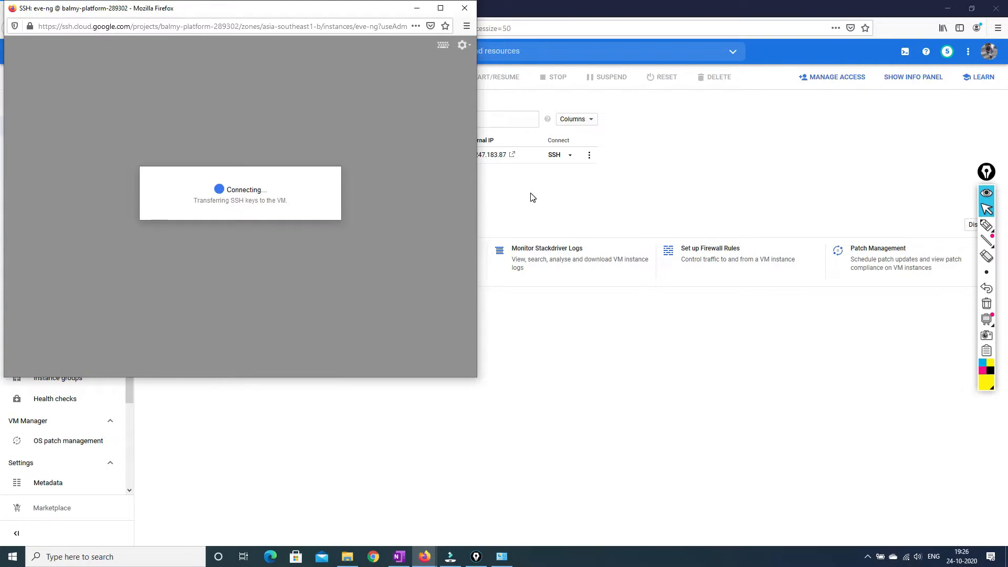
pyautogui.moveTo(366, 17)
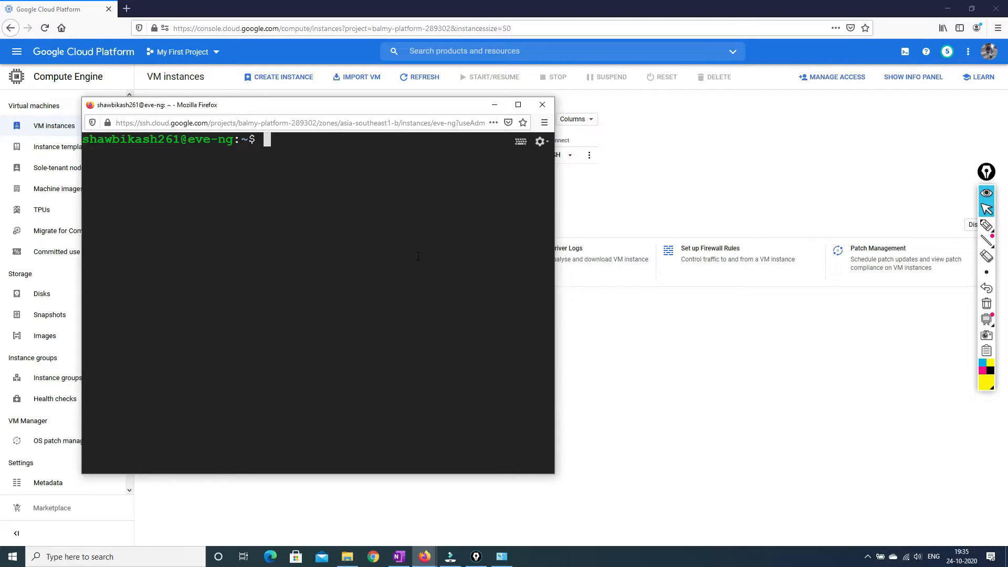
# Switch to a root shell with sudo -i.
pyautogui.write('sudo')
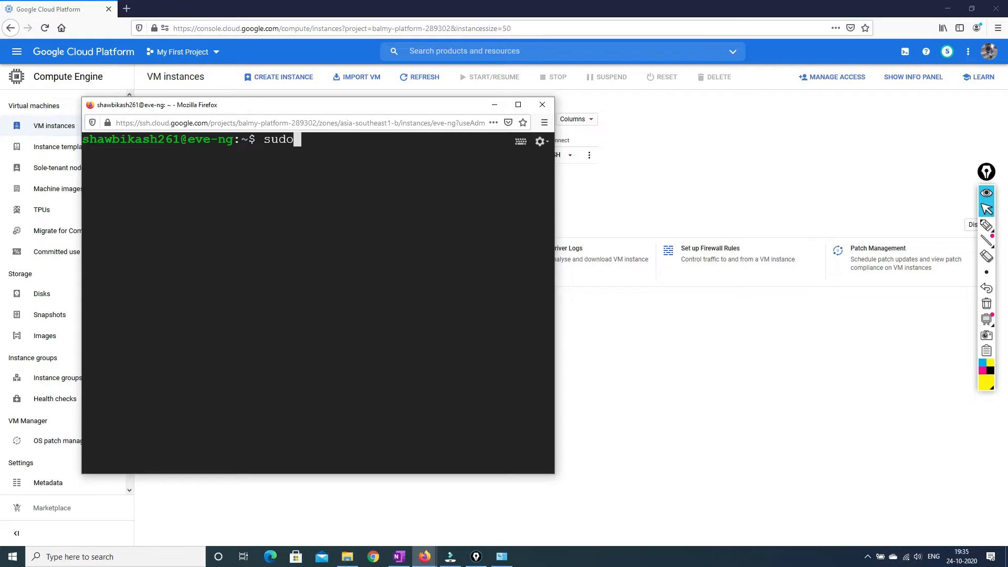
pyautogui.write('-i')
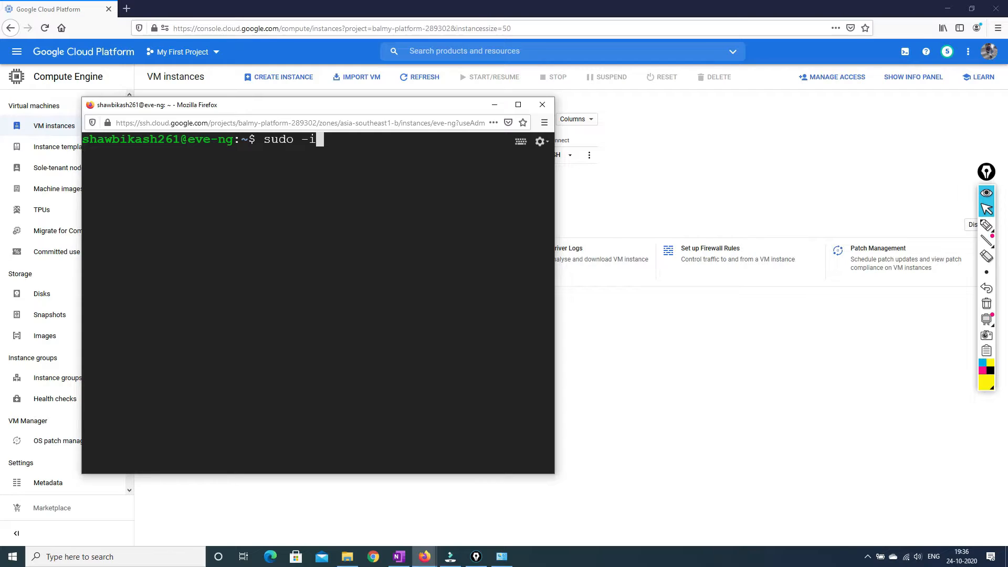
pyautogui.press('Return')
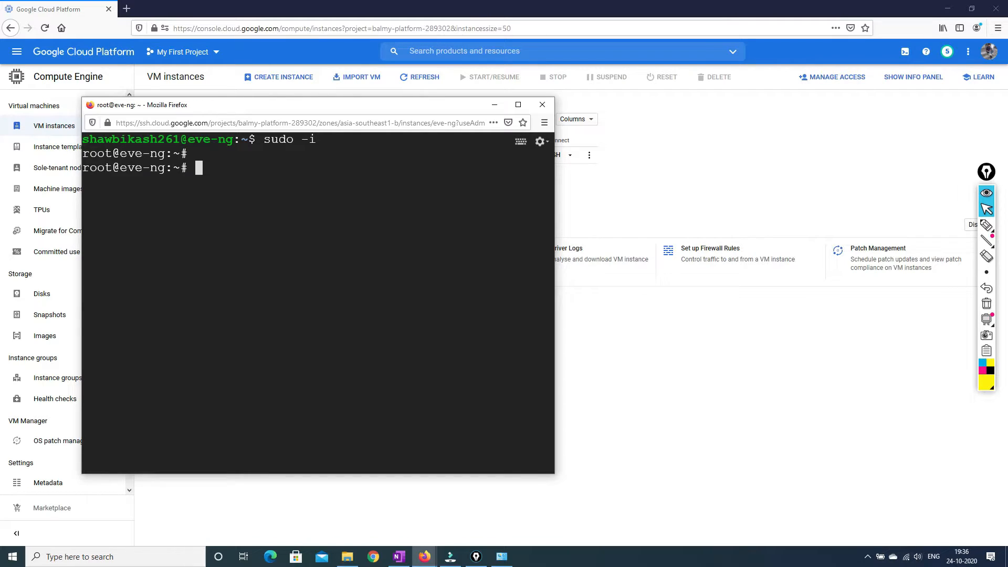
pyautogui.press('Return')
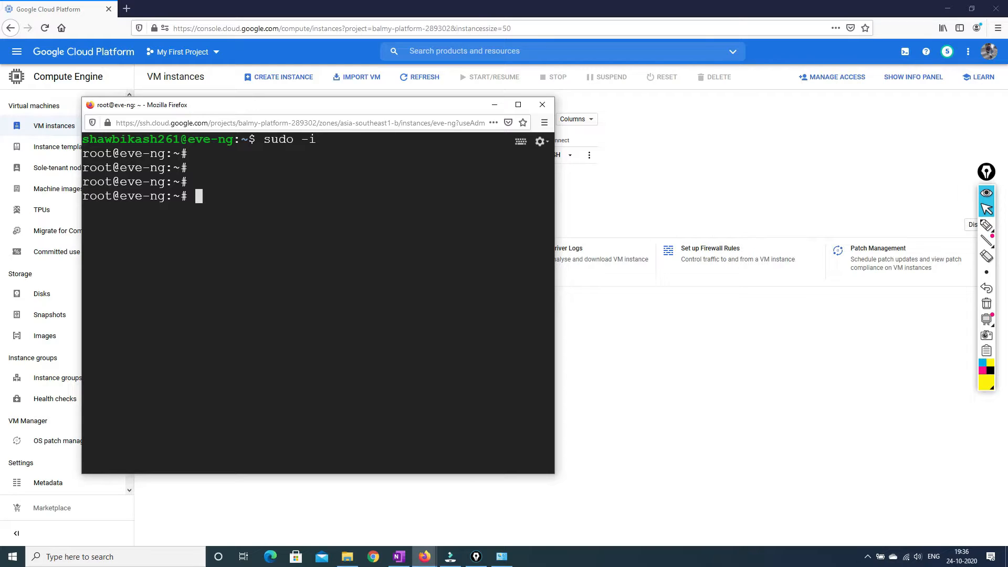
# Run the sudo apt install command for the required package.
pyautogui.write('sudp')
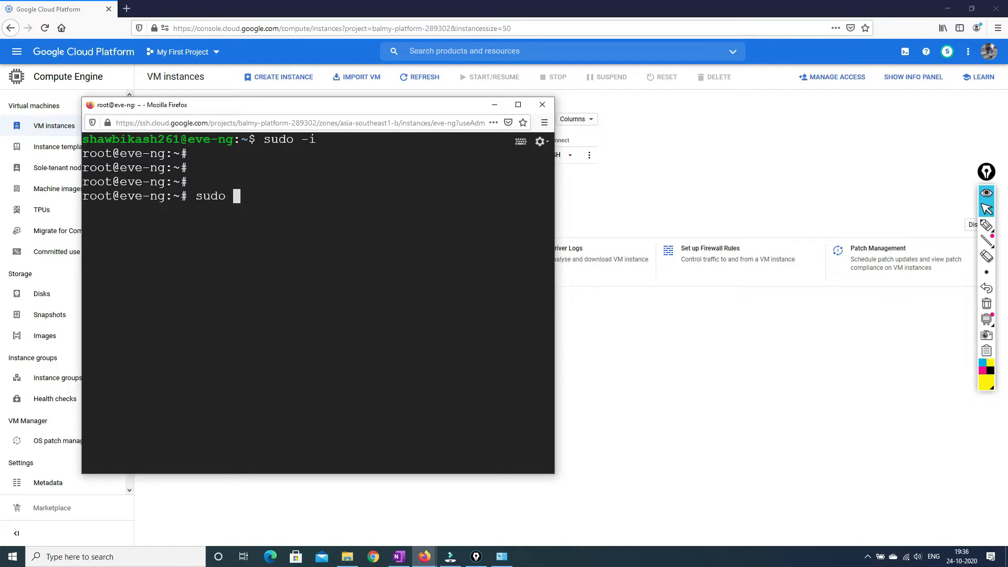
pyautogui.write('a')
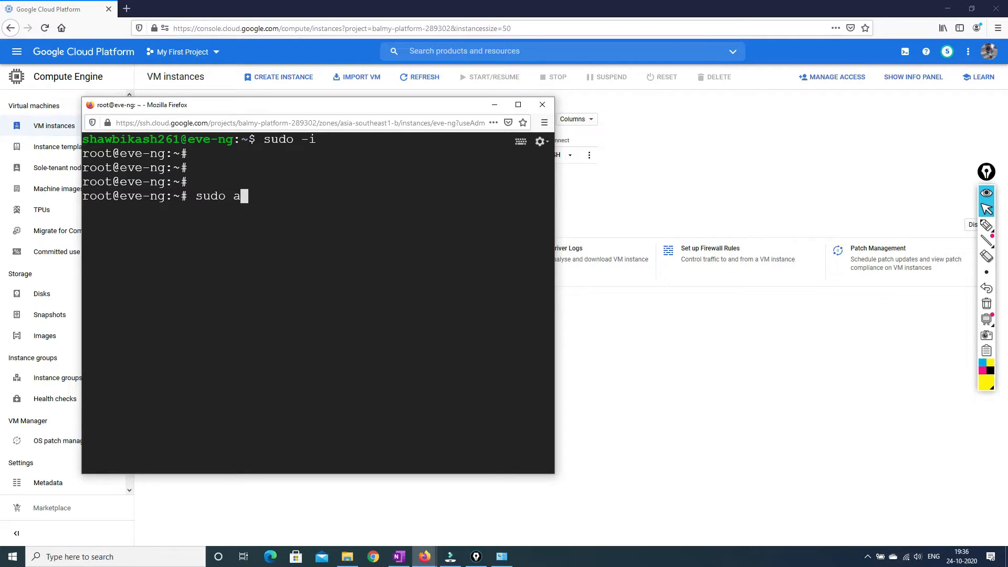
pyautogui.write('pt in')
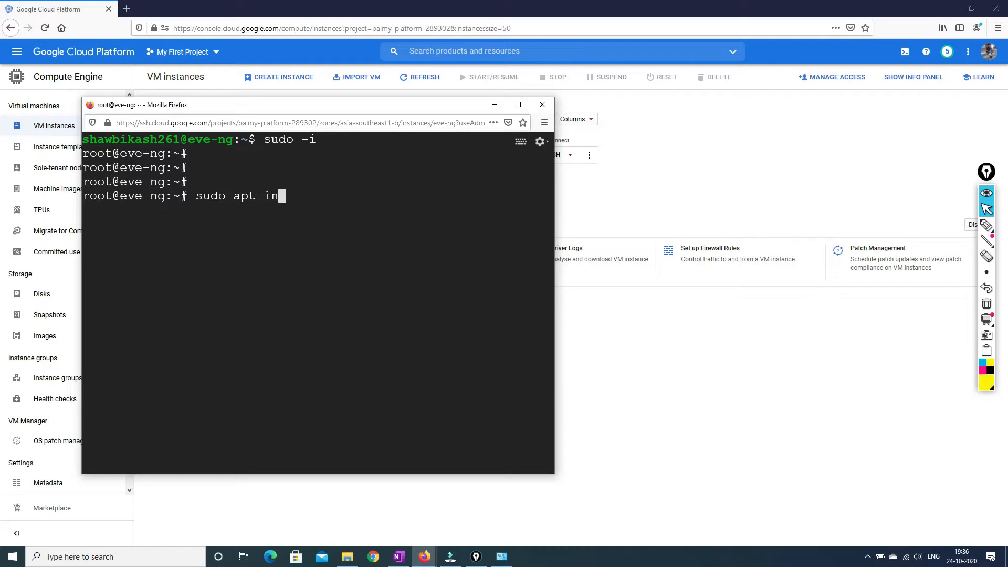
pyautogui.write('tal')
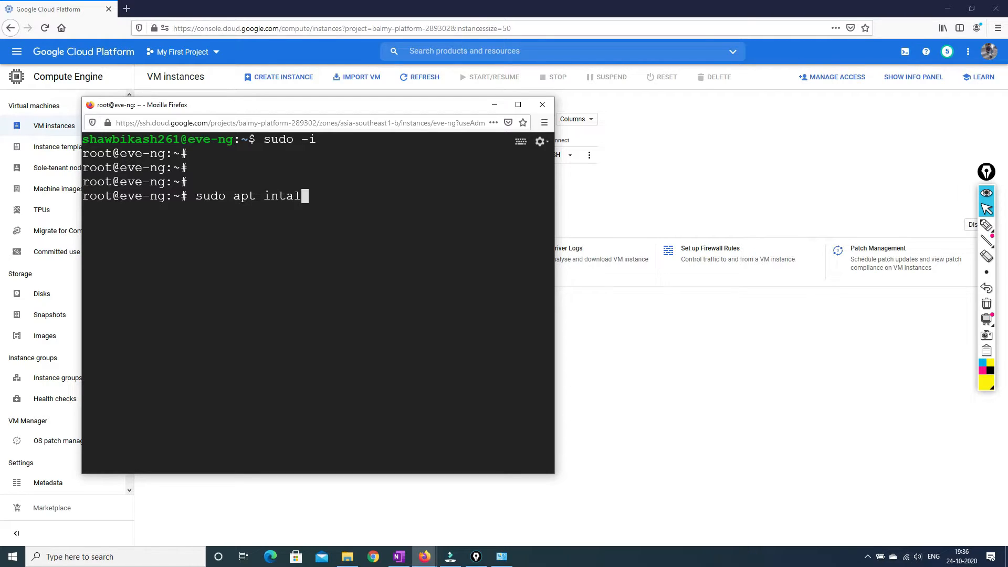
pyautogui.press('BackSpace')
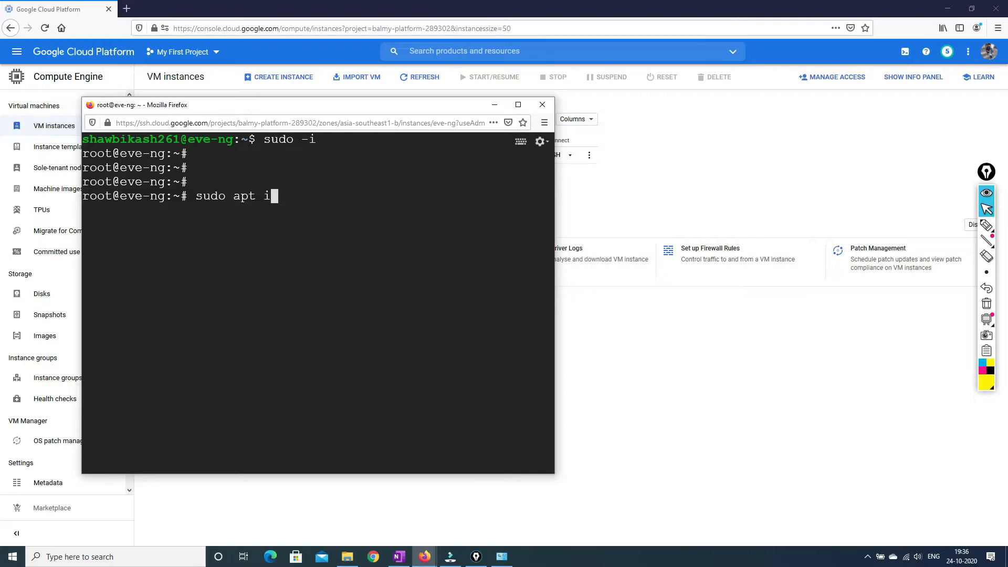
pyautogui.write('nstall')
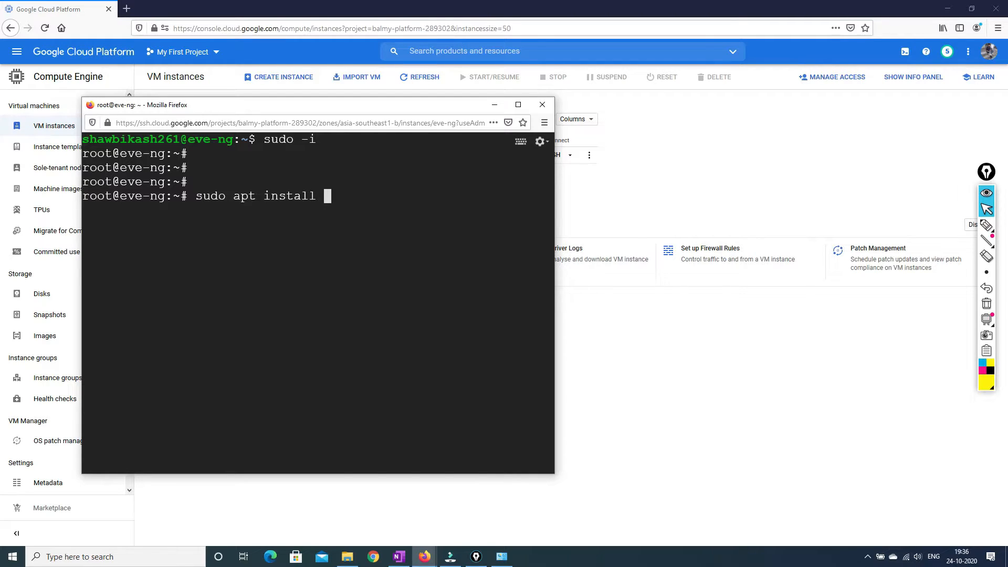
pyautogui.write('n')
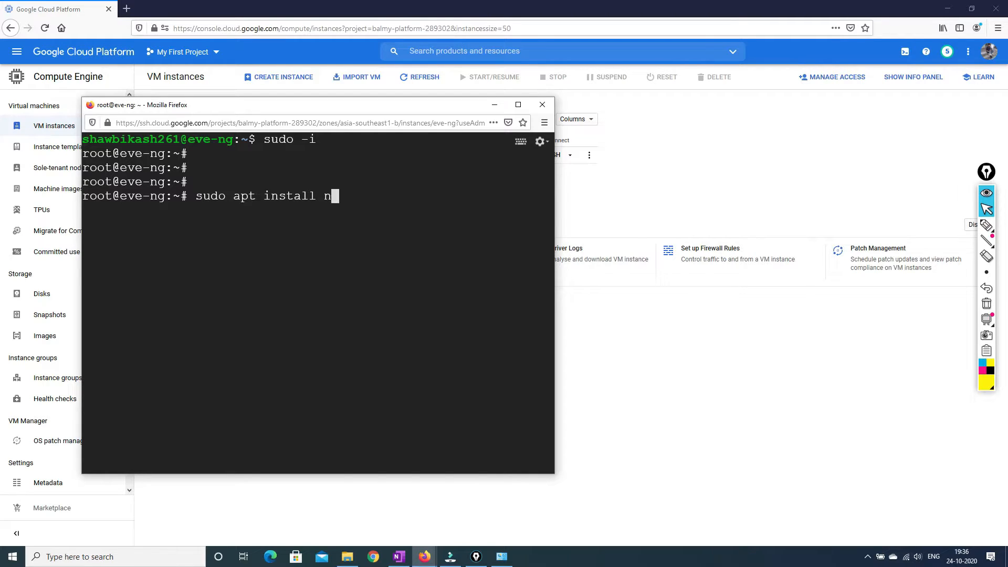
pyautogui.press('Return')
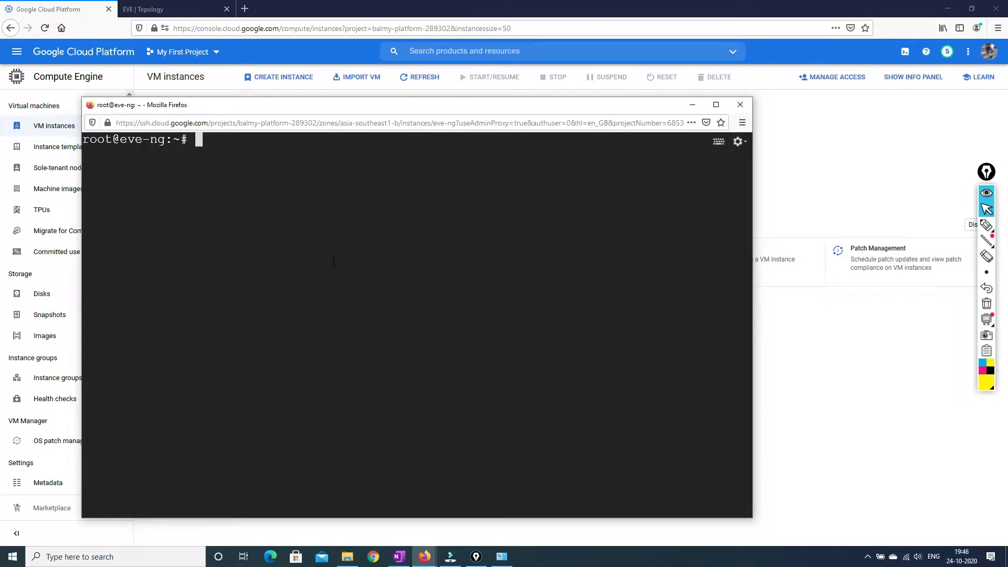
# Run ifconfig and highlight pnet9 at 198.18.18.1 in the interface list.
pyautogui.write('i')
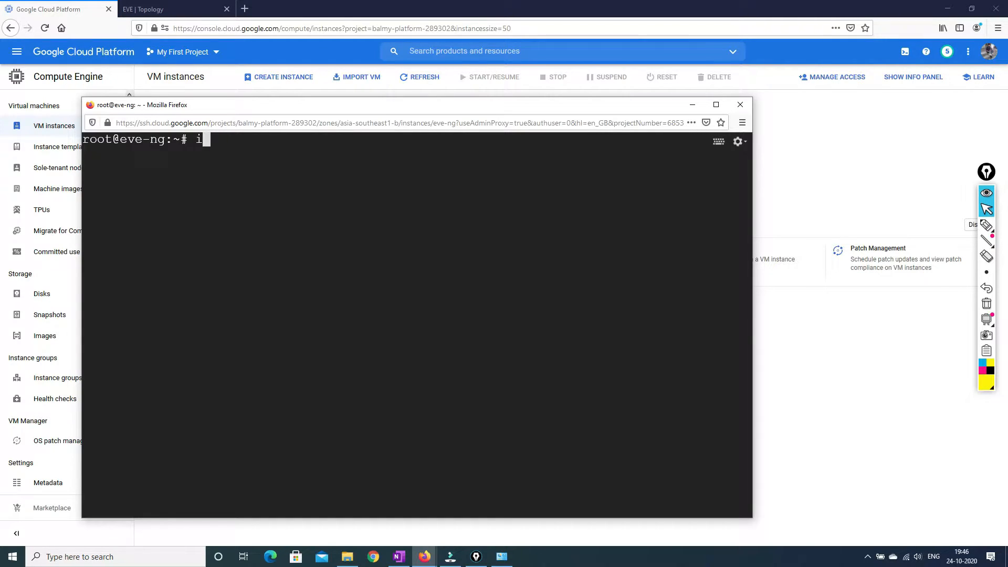
pyautogui.write('fcon')
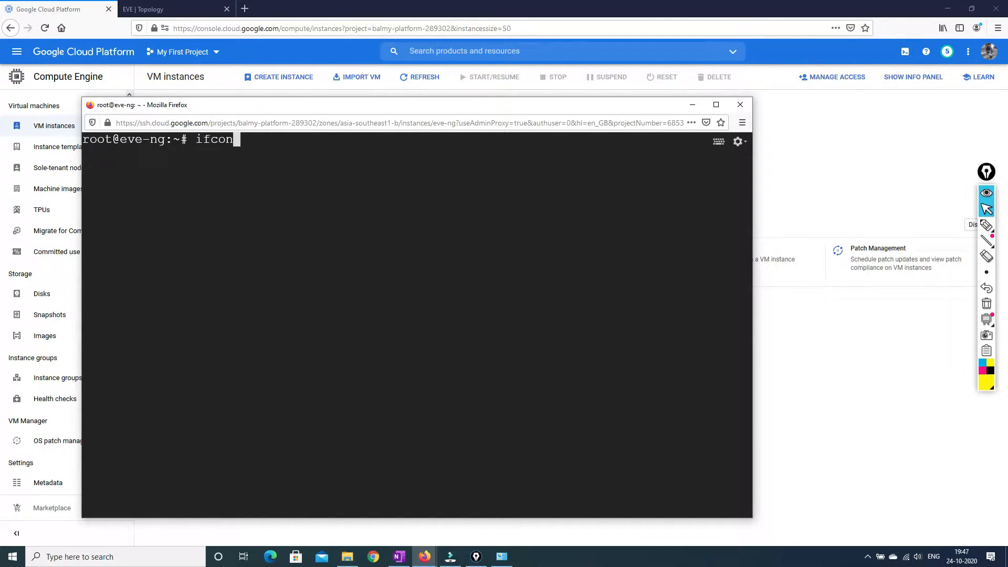
pyautogui.write('fi')
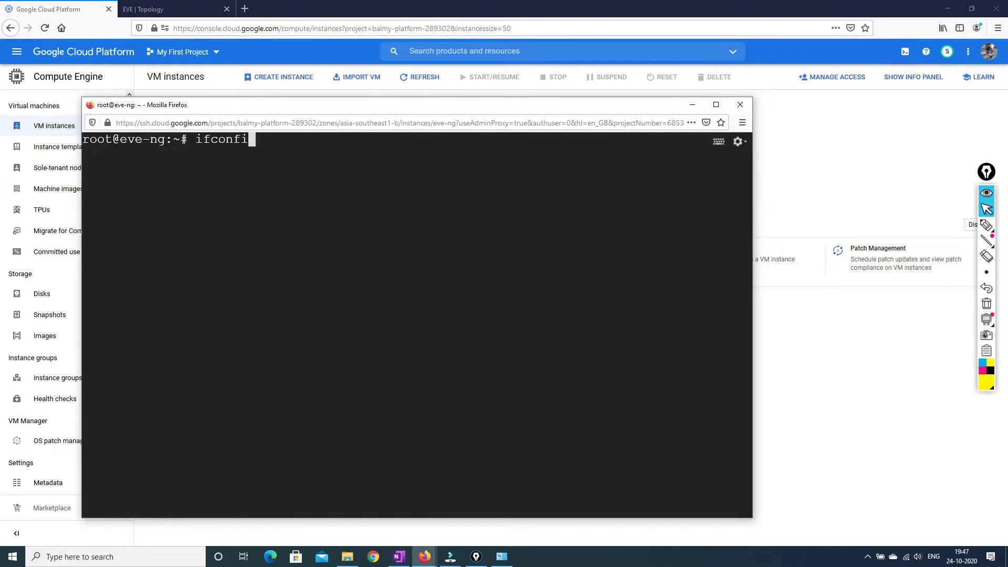
pyautogui.press('Return')
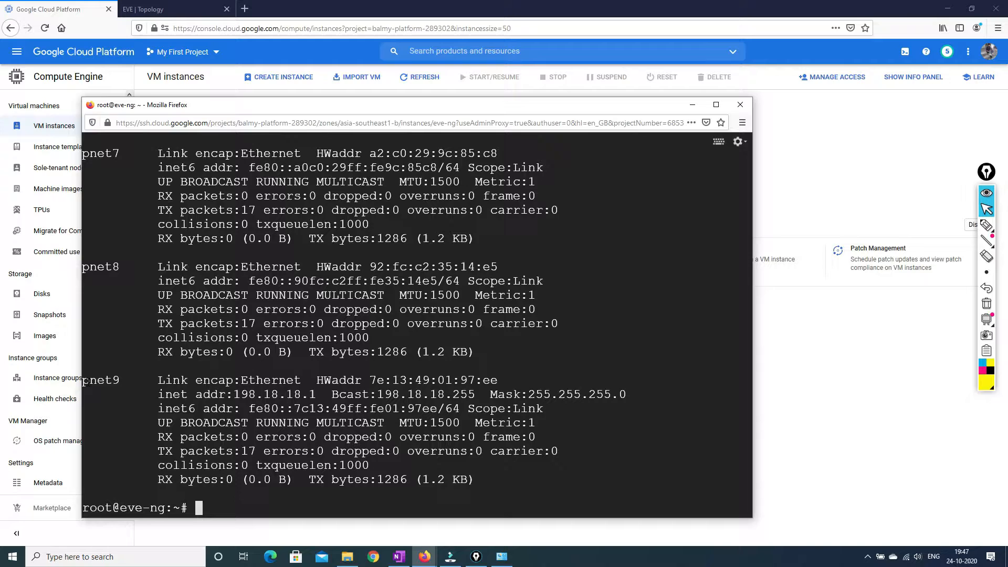
pyautogui.doubleClick(100, 380)
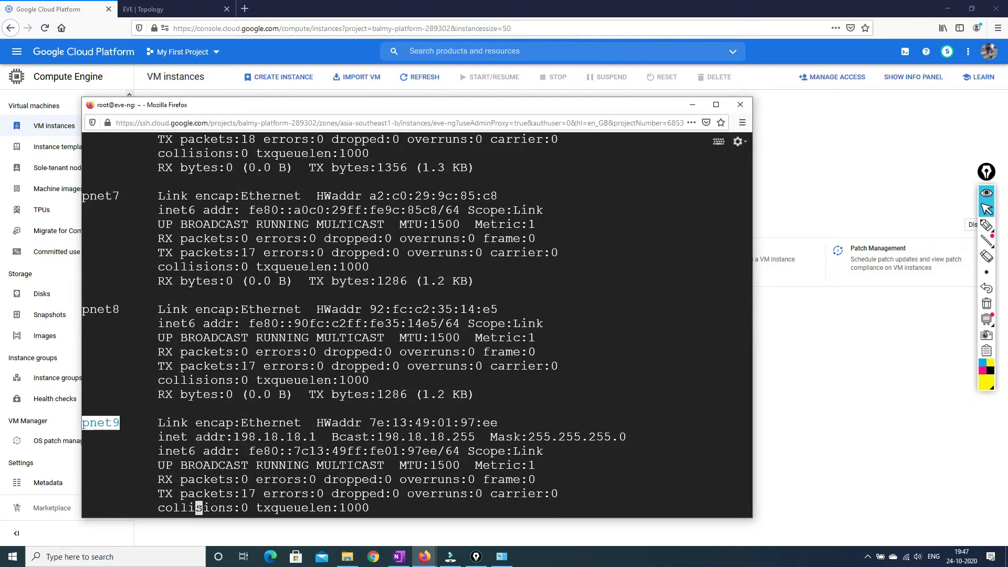
pyautogui.scroll(3)
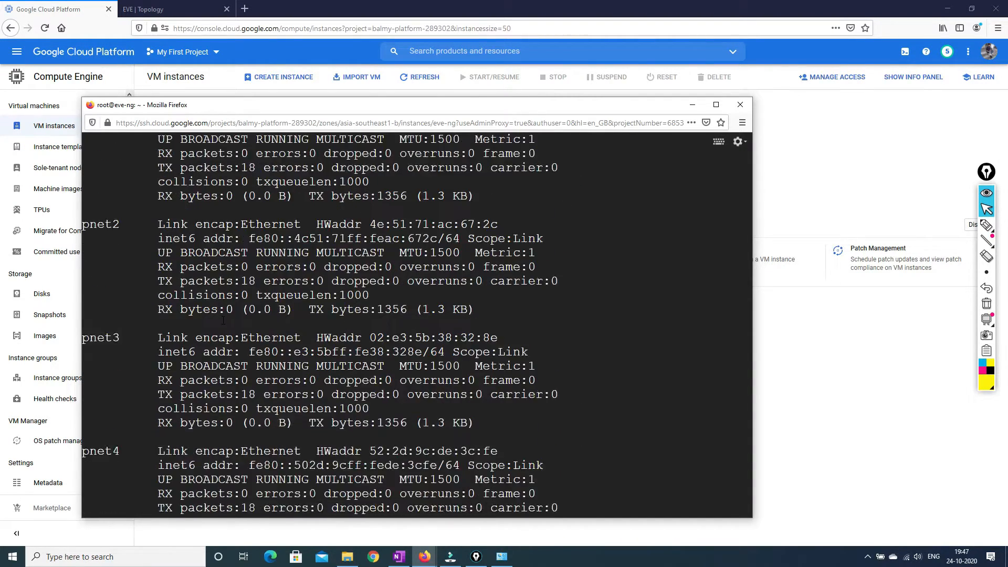
pyautogui.scroll(-3)
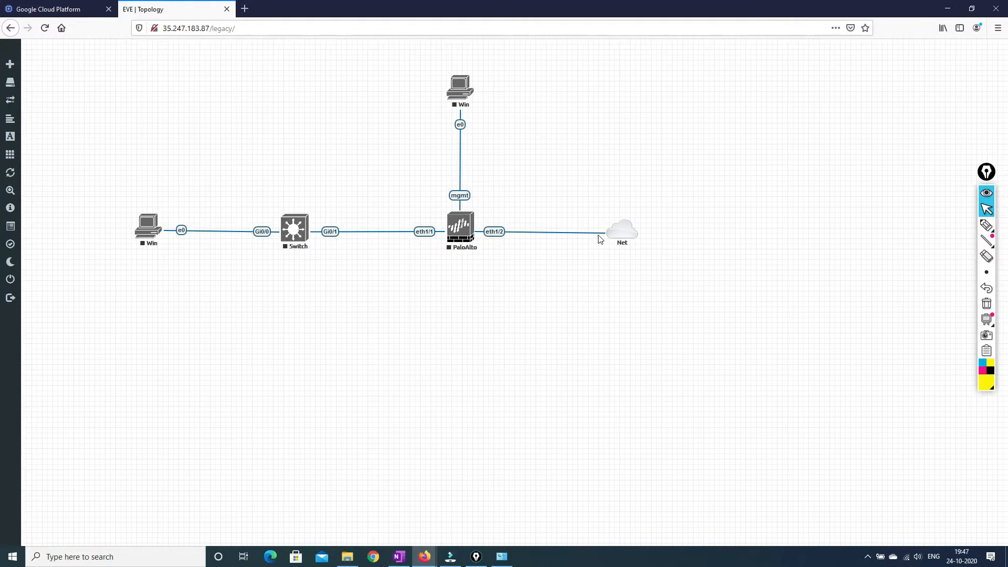
# Review the Net cloud's network type options (Cloud9), cancel, and return to the SSH terminal.
pyautogui.doubleClick(621, 229)
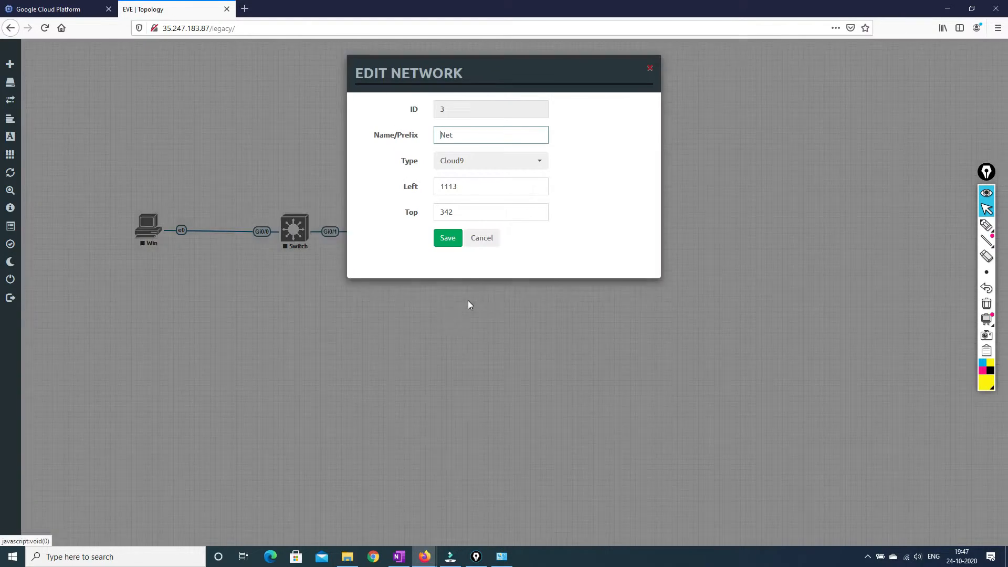
pyautogui.click(490, 160)
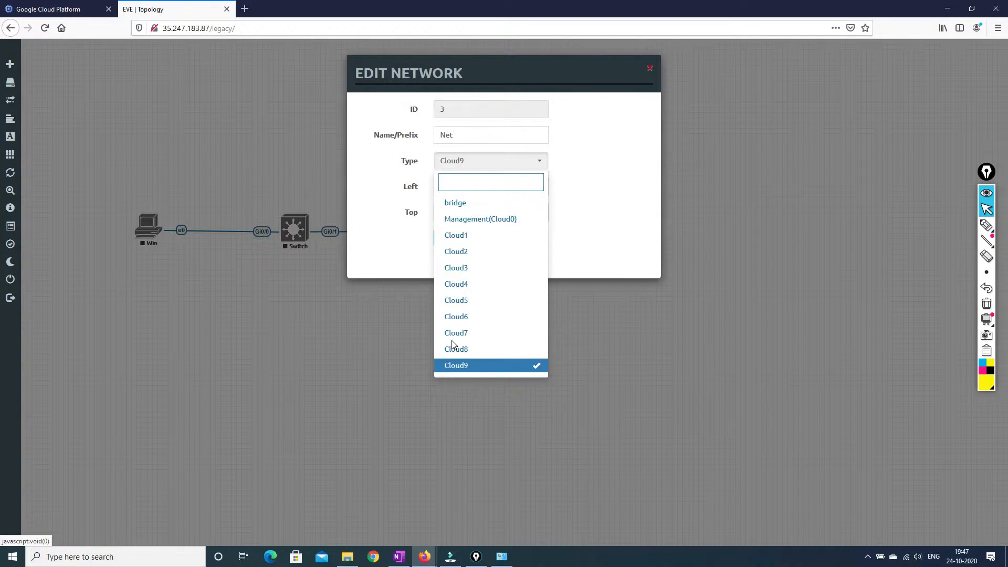
pyautogui.moveTo(479, 219)
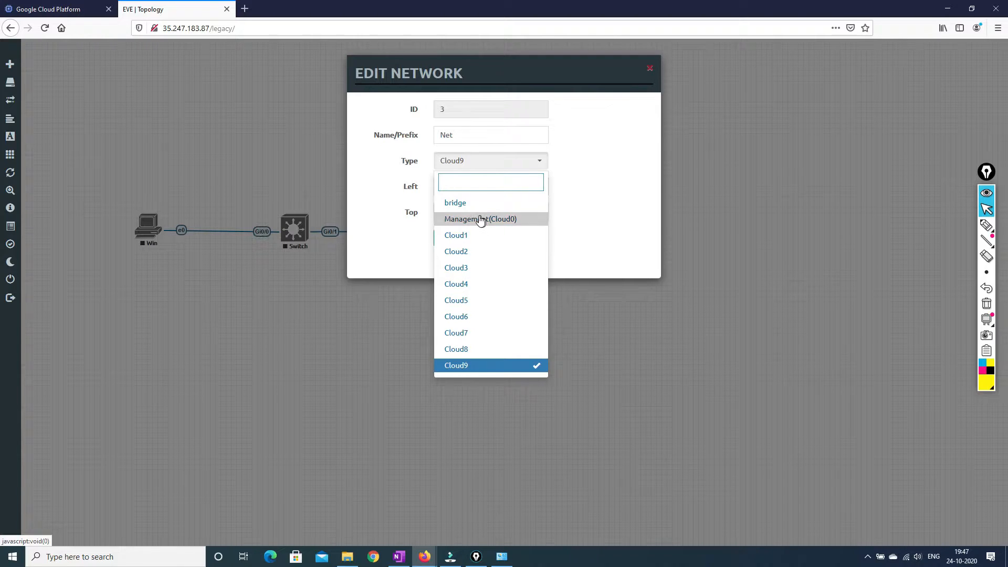
pyautogui.moveTo(479, 206)
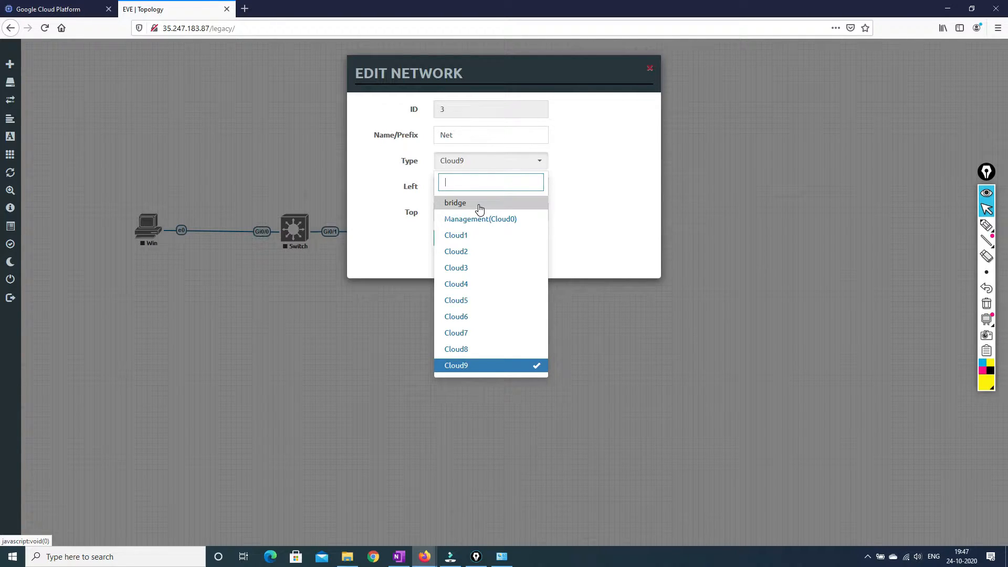
pyautogui.moveTo(471, 217)
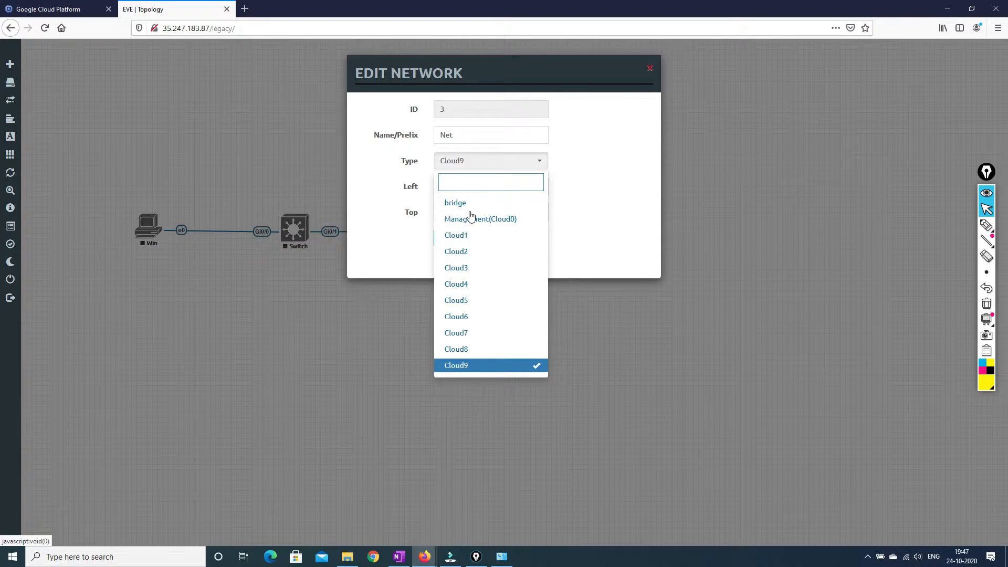
pyautogui.click(456, 365)
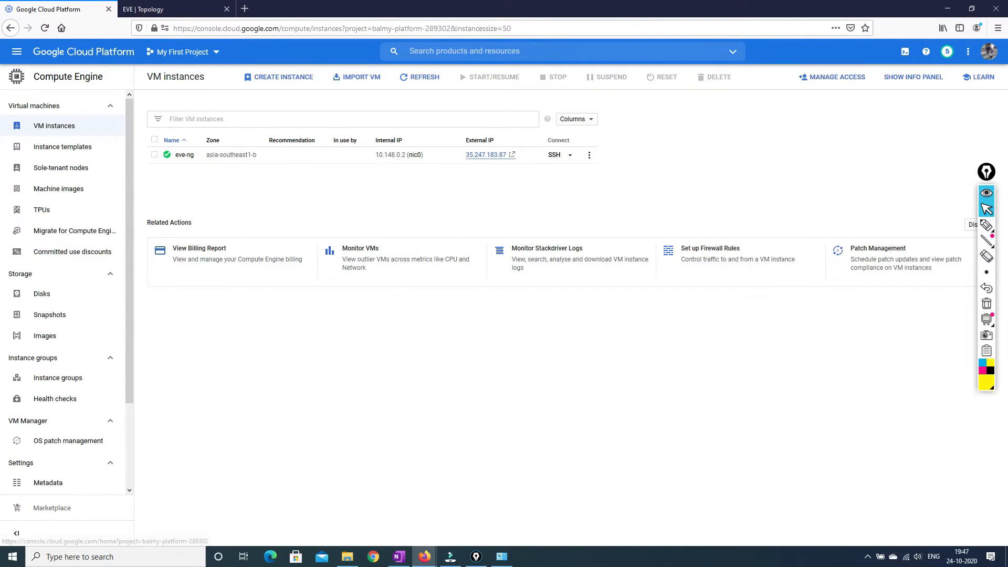
pyautogui.moveTo(423, 556)
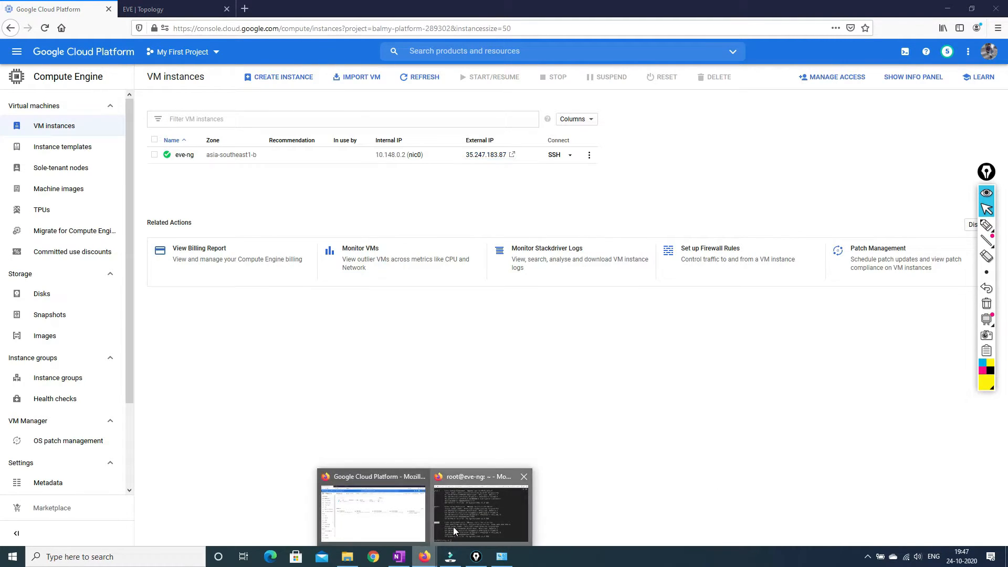
pyautogui.click(479, 507)
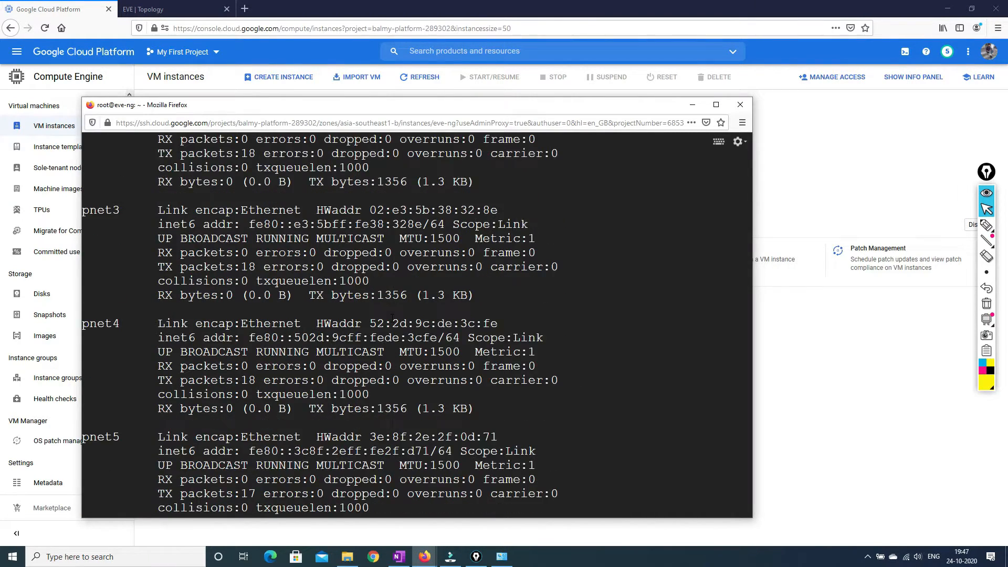
# Scroll back through the pnet interface listing in the terminal.
pyautogui.scroll(3)
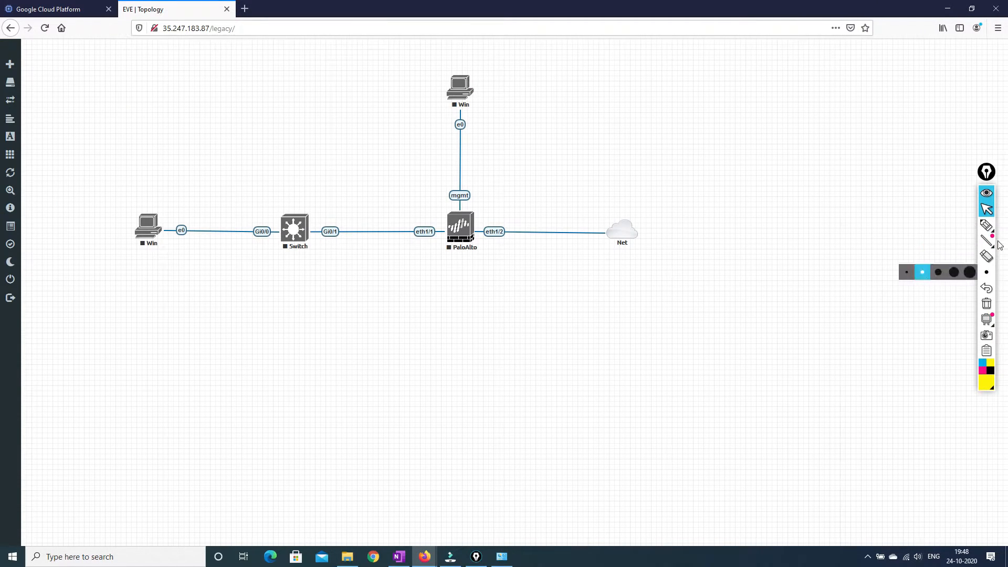
# Draw cloud, Public IP, Pnet0 and evengtlab labels with arrows over the topology.
pyautogui.click(986, 225)
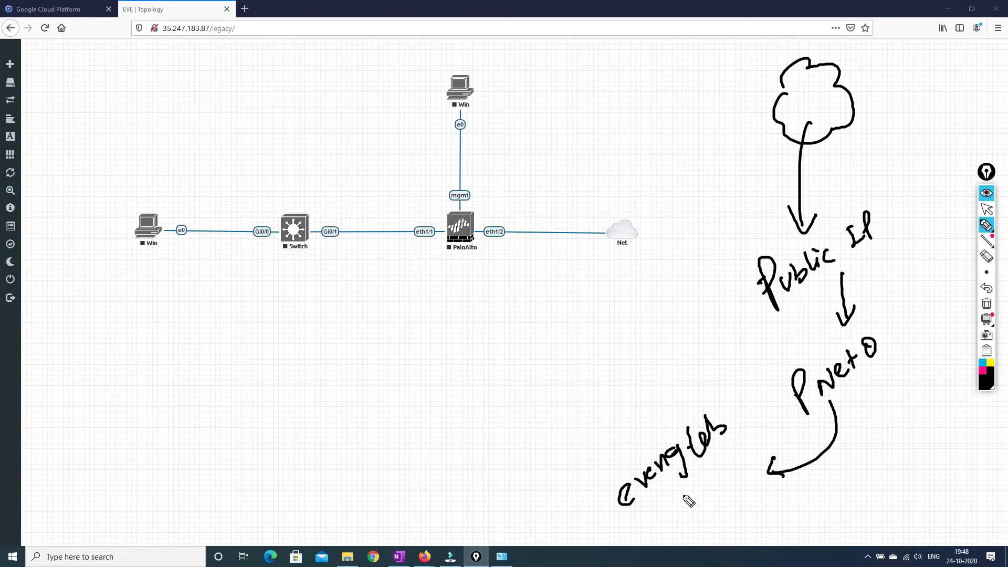
pyautogui.moveTo(676, 500)
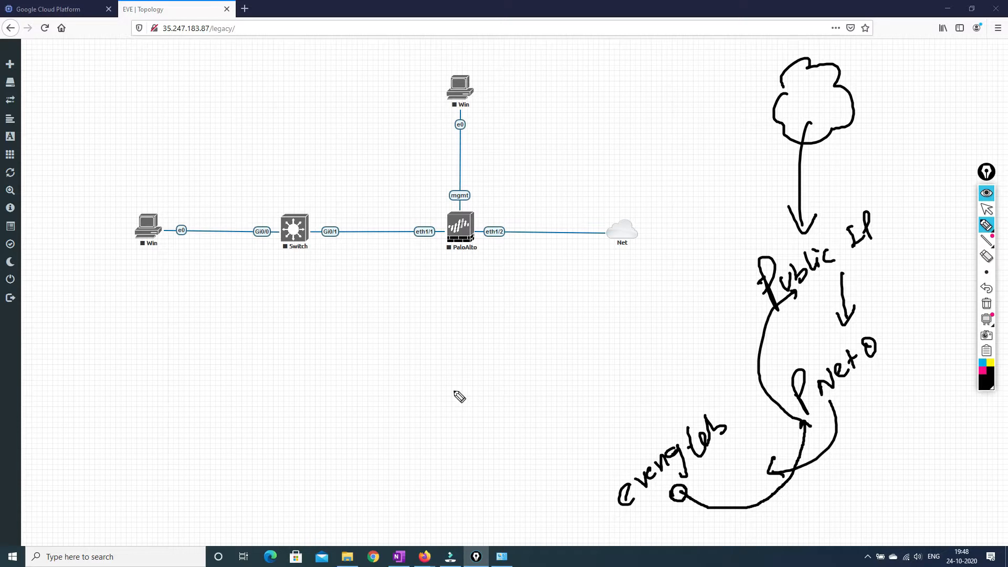
pyautogui.moveTo(472, 249)
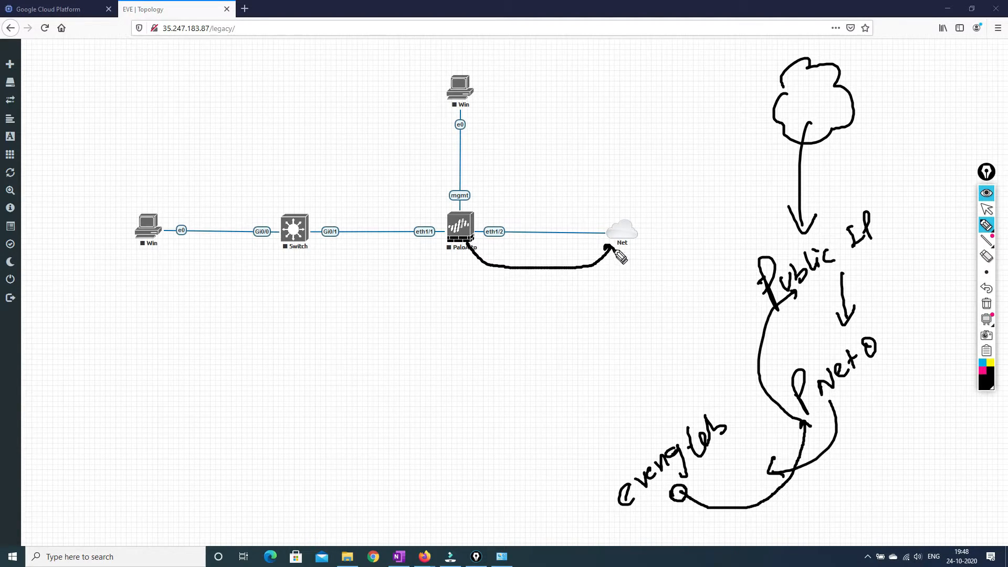
pyautogui.moveTo(620, 212)
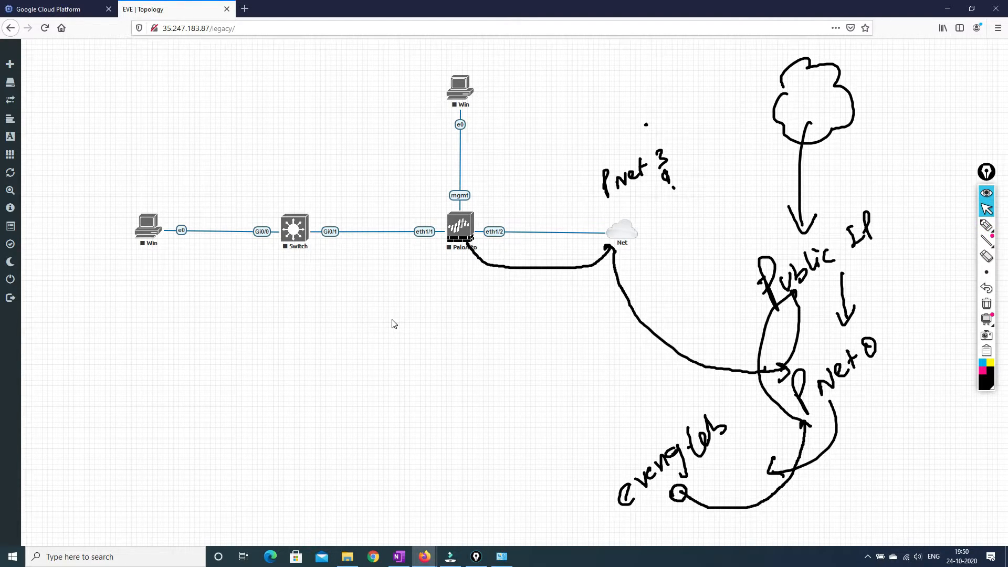
pyautogui.click(57, 9)
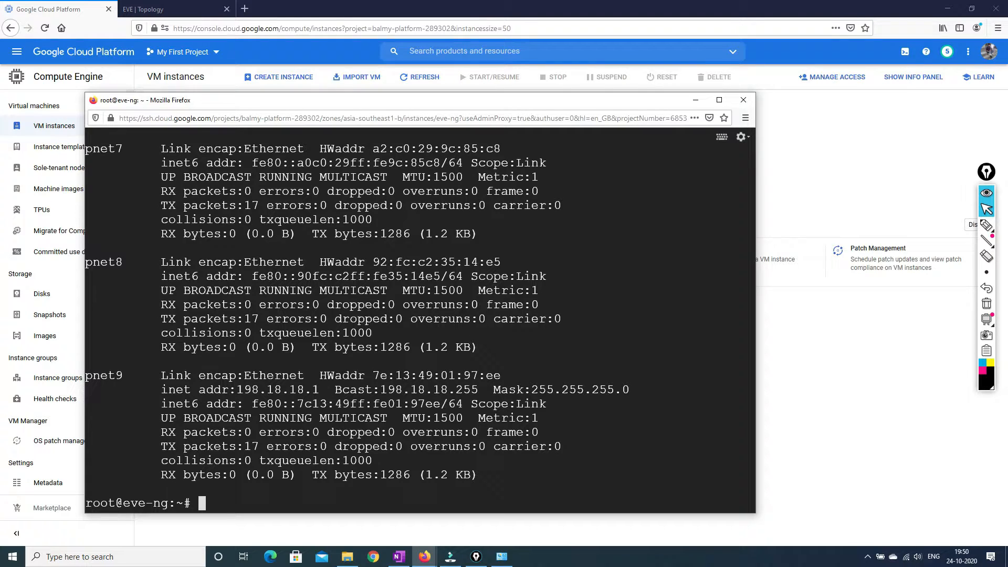
# Run 'ip address add 198.18.18.1/24 dev pnet9' on the EVE-NG host.
pyautogui.write('ip')
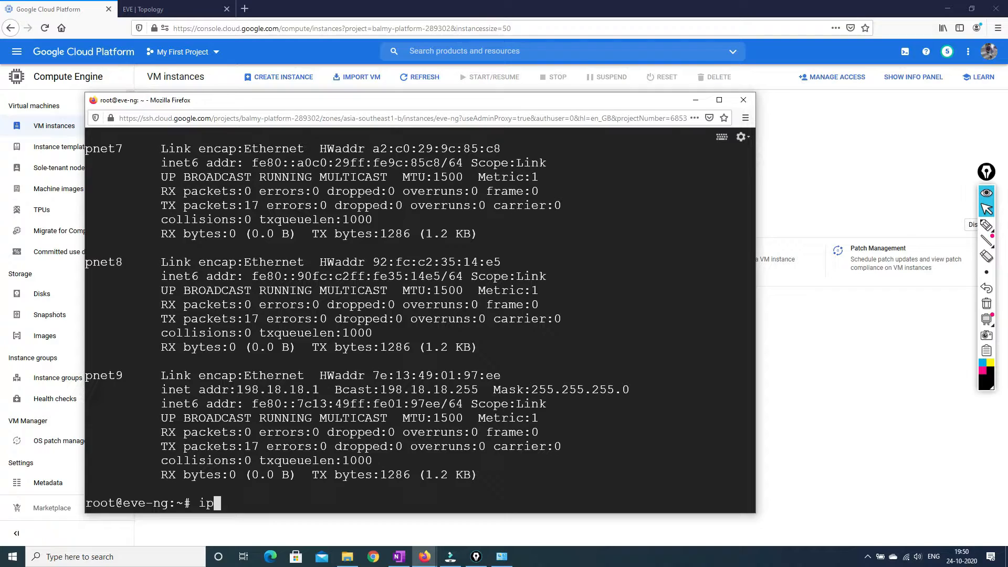
pyautogui.write('addrr')
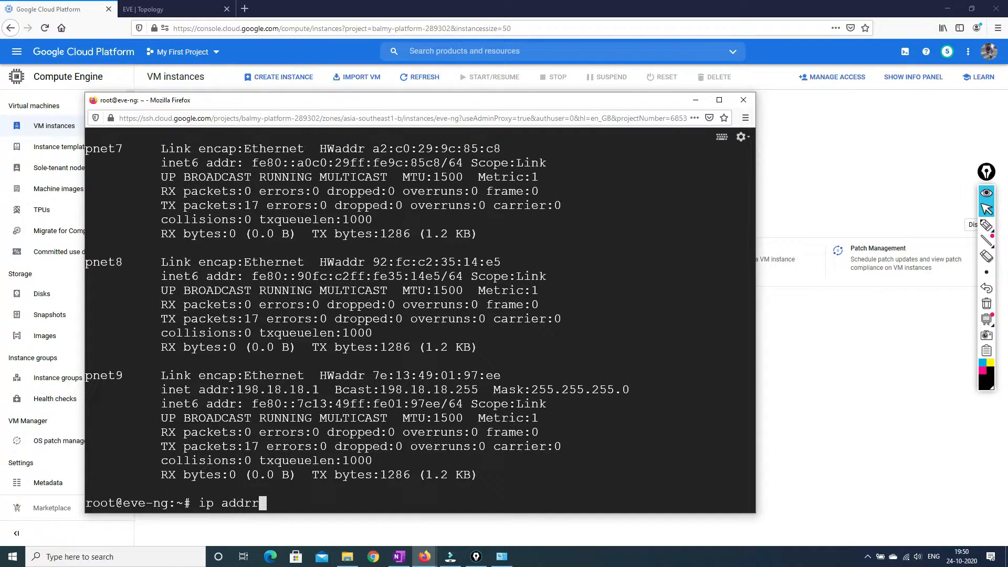
pyautogui.write('e')
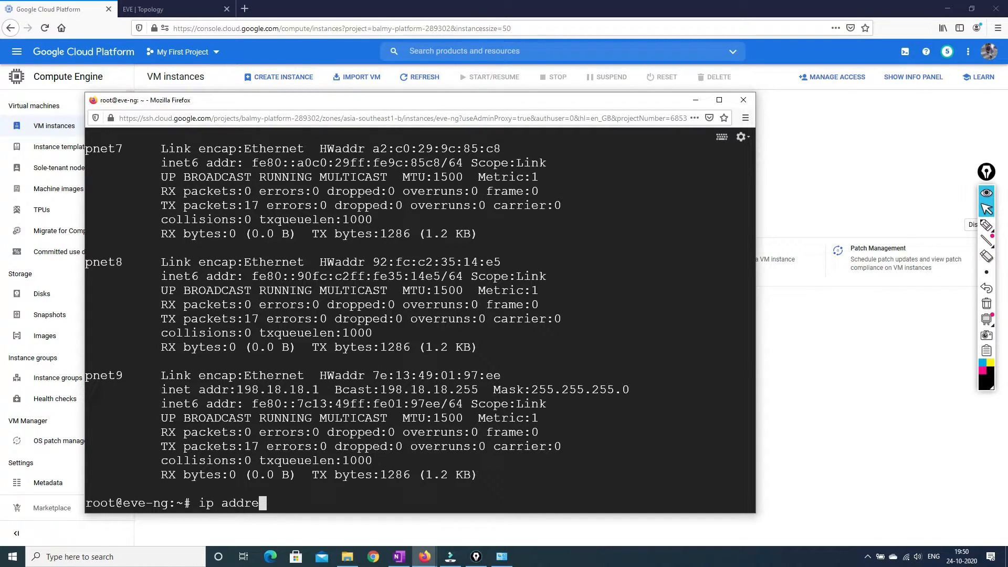
pyautogui.write('ss')
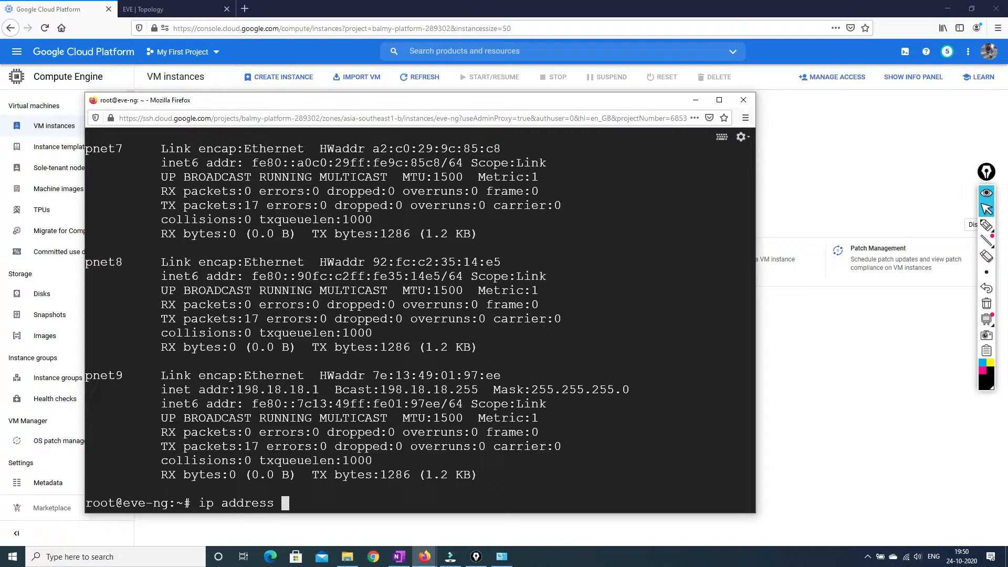
pyautogui.write('add')
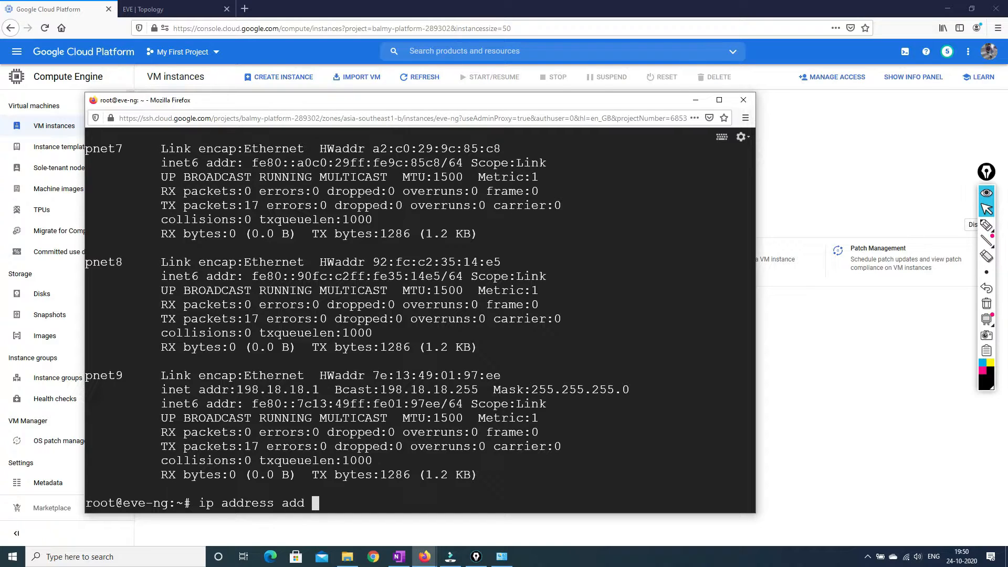
pyautogui.write('9')
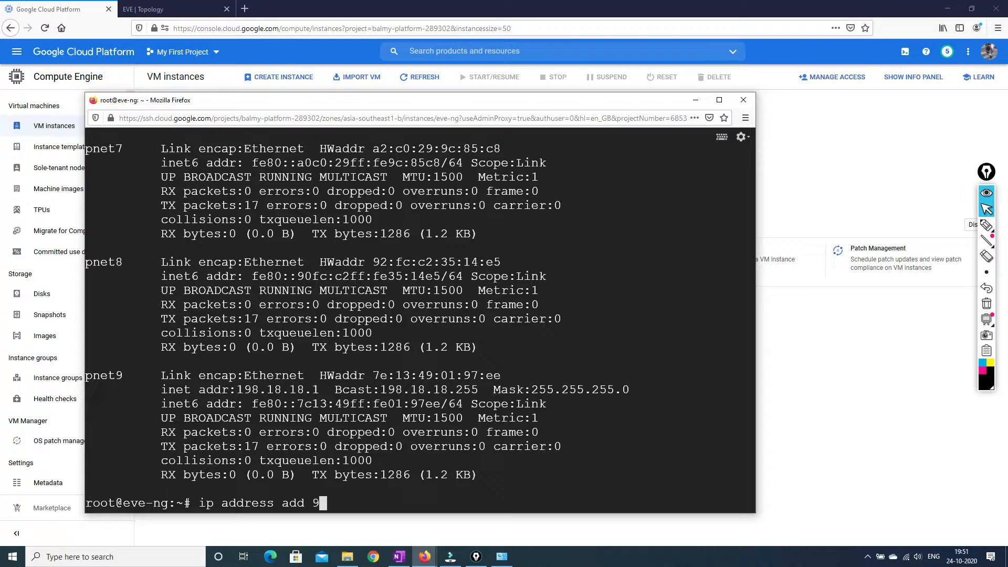
pyautogui.write('1')
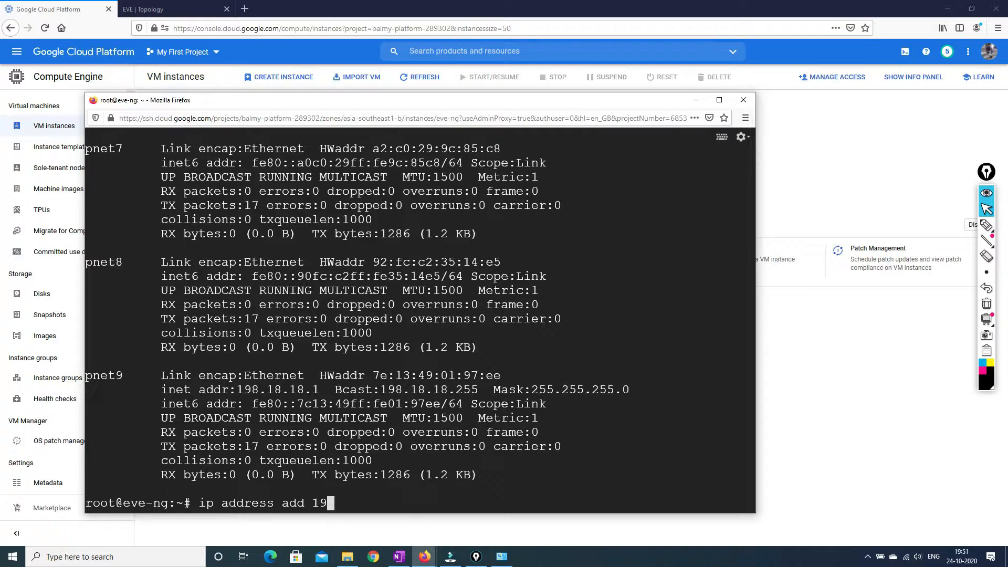
pyautogui.write('8')
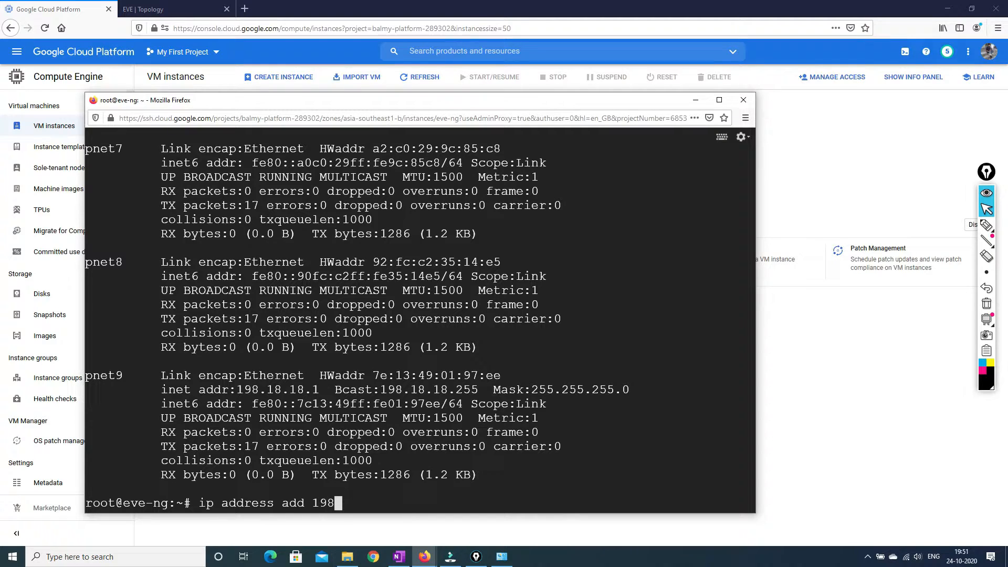
pyautogui.write('.18.1')
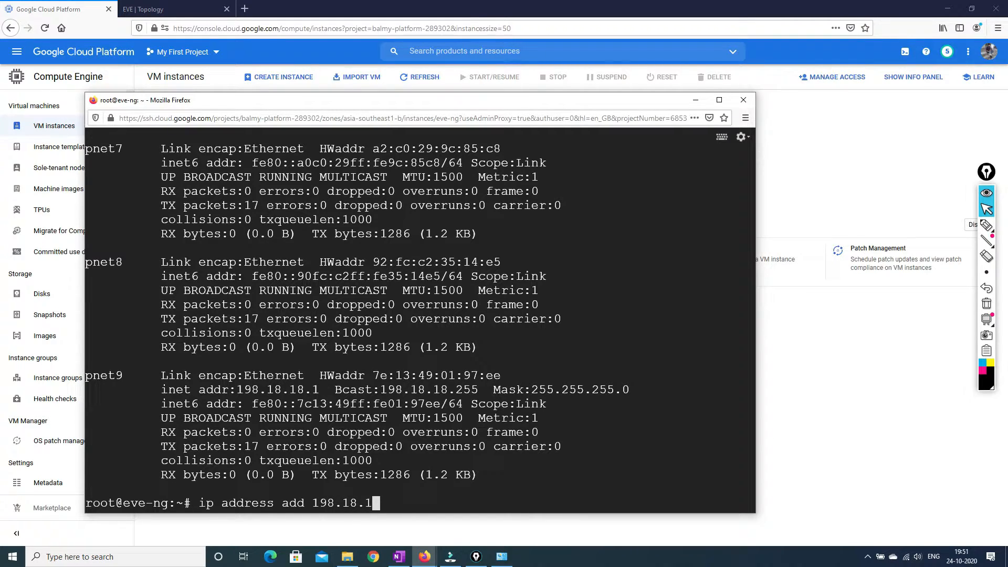
pyautogui.write('8.1')
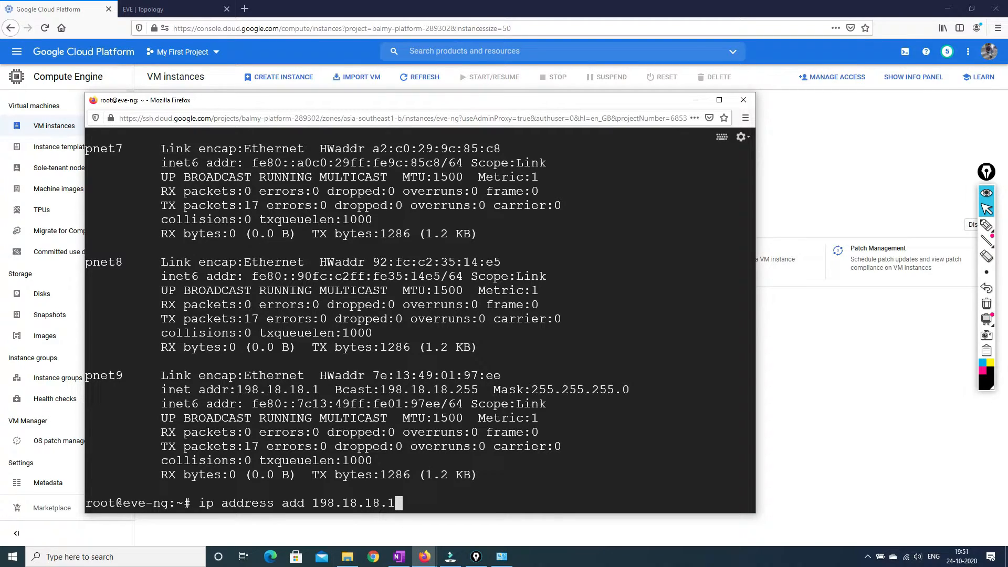
pyautogui.write('/')
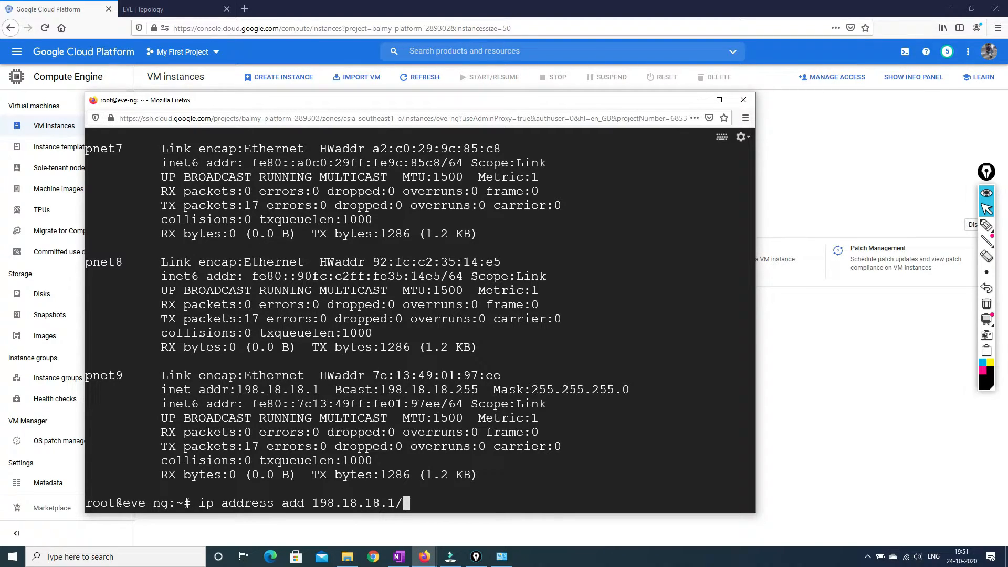
pyautogui.write('24')
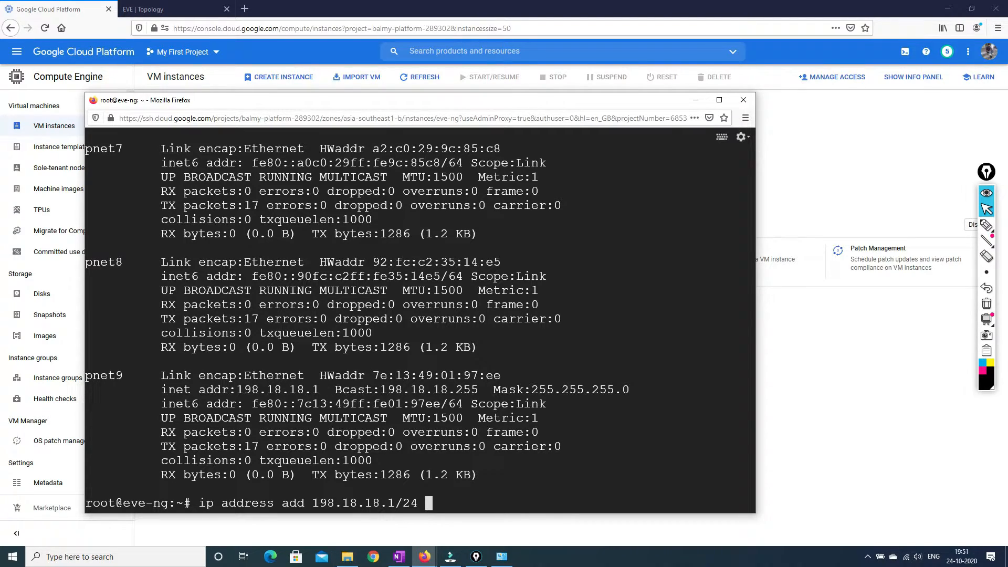
pyautogui.write('dev')
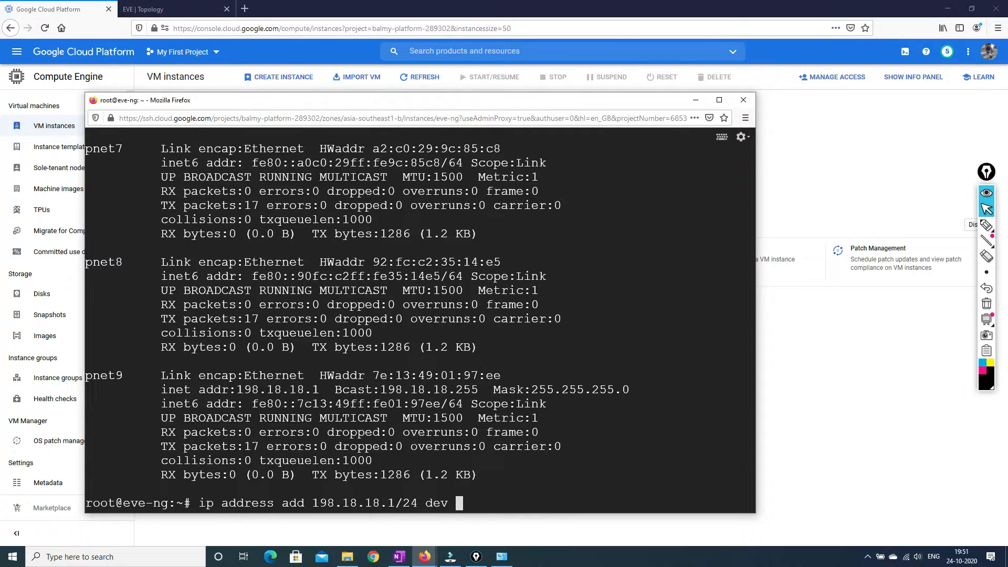
pyautogui.write('pnet')
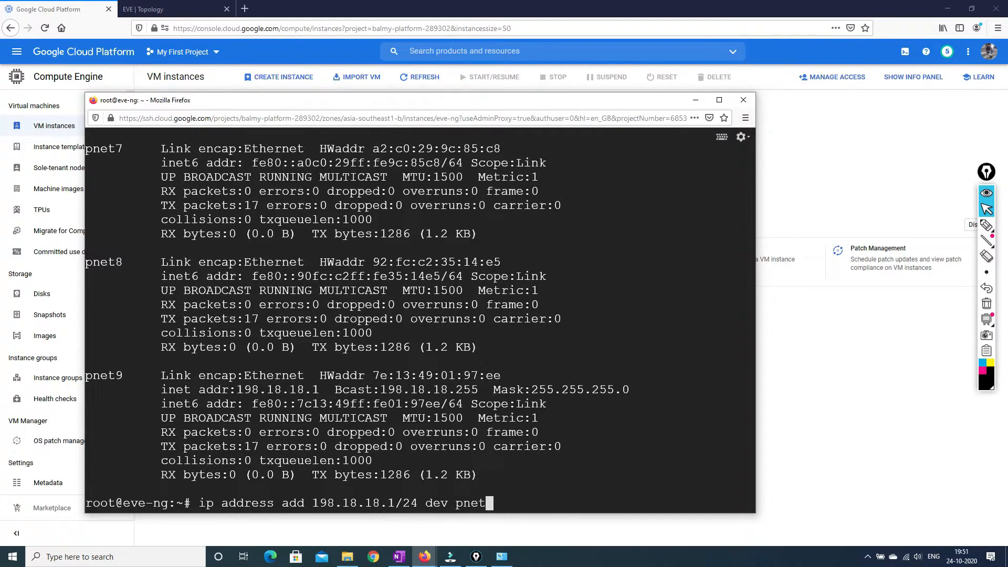
pyautogui.press('Return')
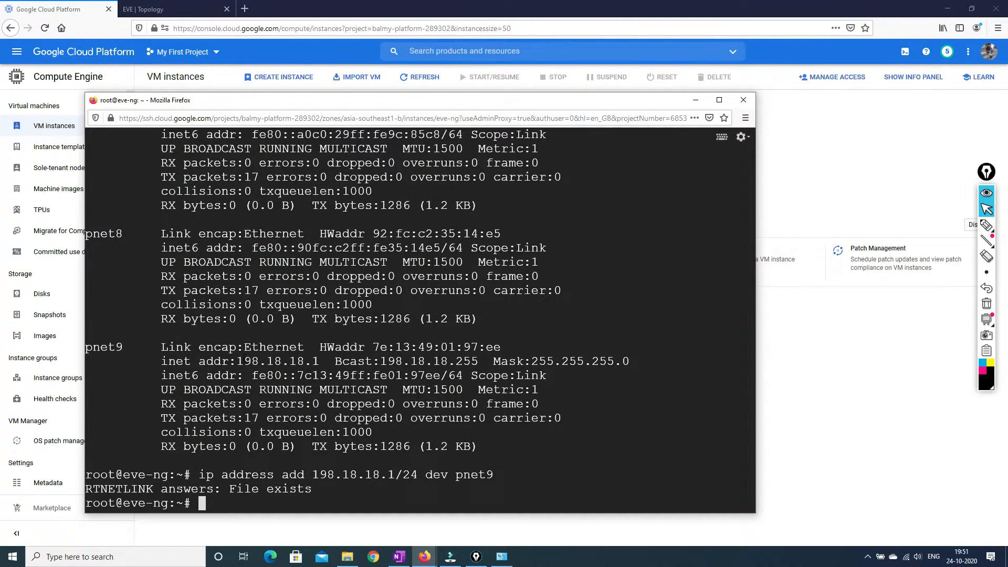
# Highlight pnet9's existing 198.18.18.1 address after the 'File exists' reply.
pyautogui.doubleClick(279, 361)
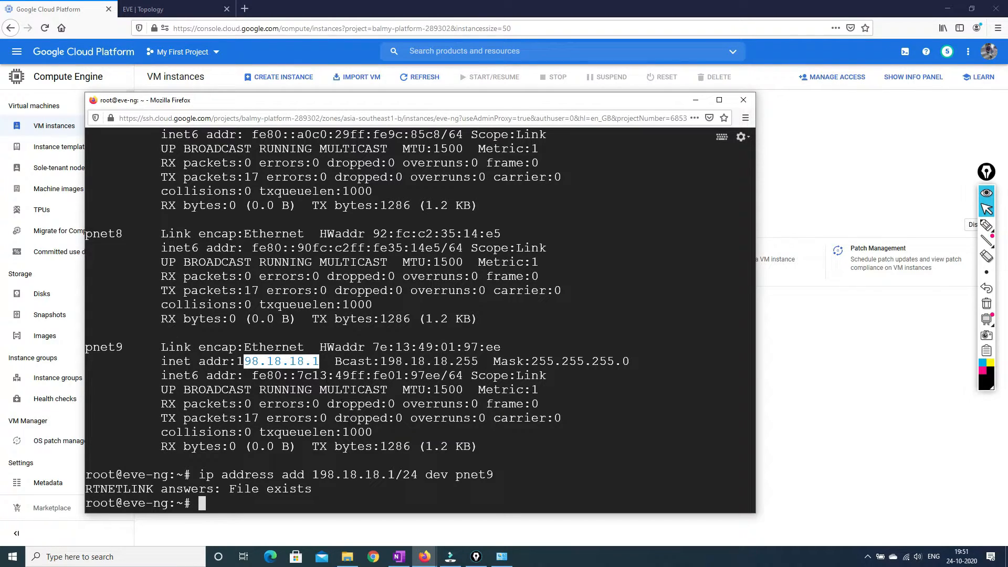
pyautogui.doubleClick(270, 489)
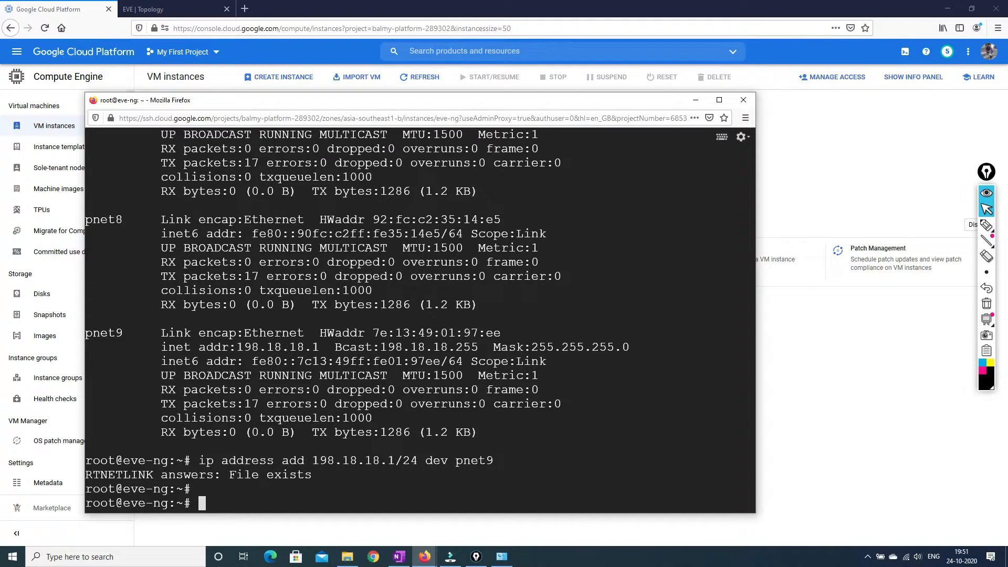
pyautogui.write('echo')
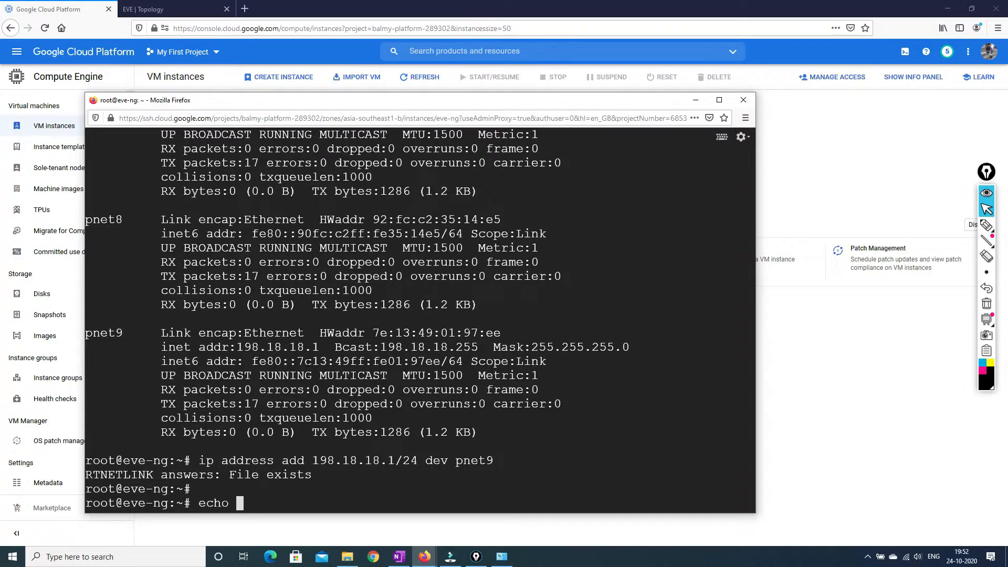
# Write 1 to /proc/sys/net/ipv4/ip_forward with echo.
pyautogui.write('1')
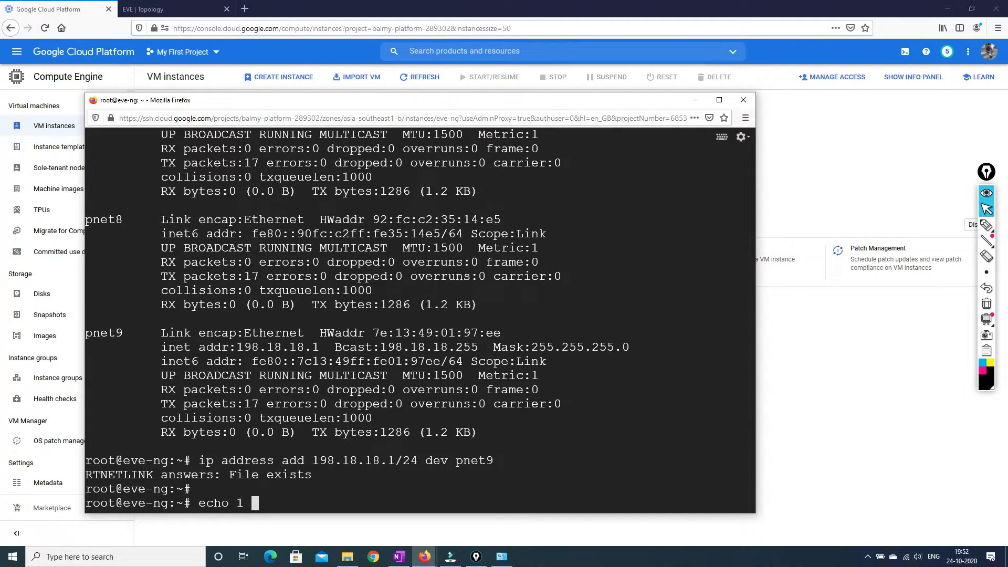
pyautogui.write('>')
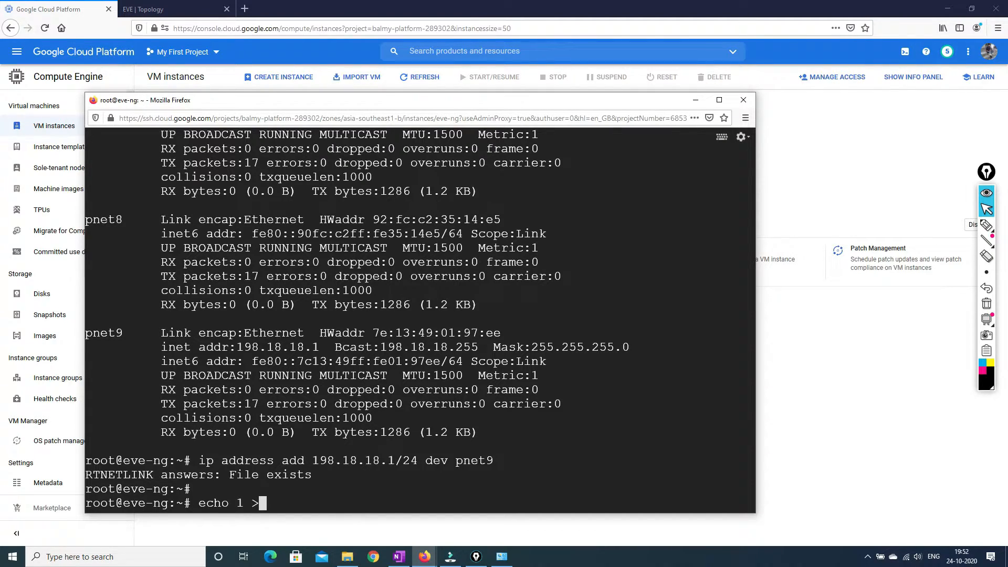
pyautogui.write('/proc/')
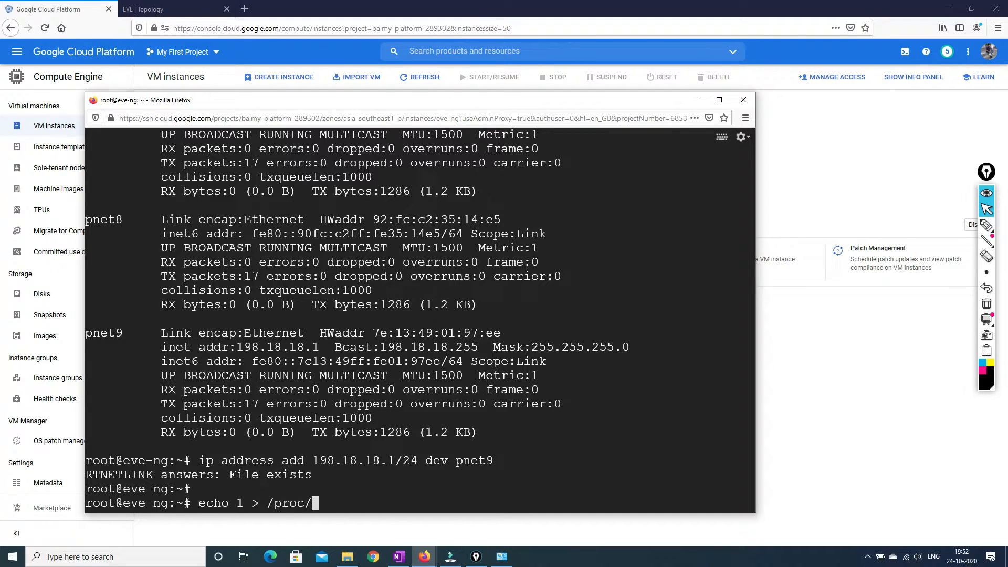
pyautogui.write('s')
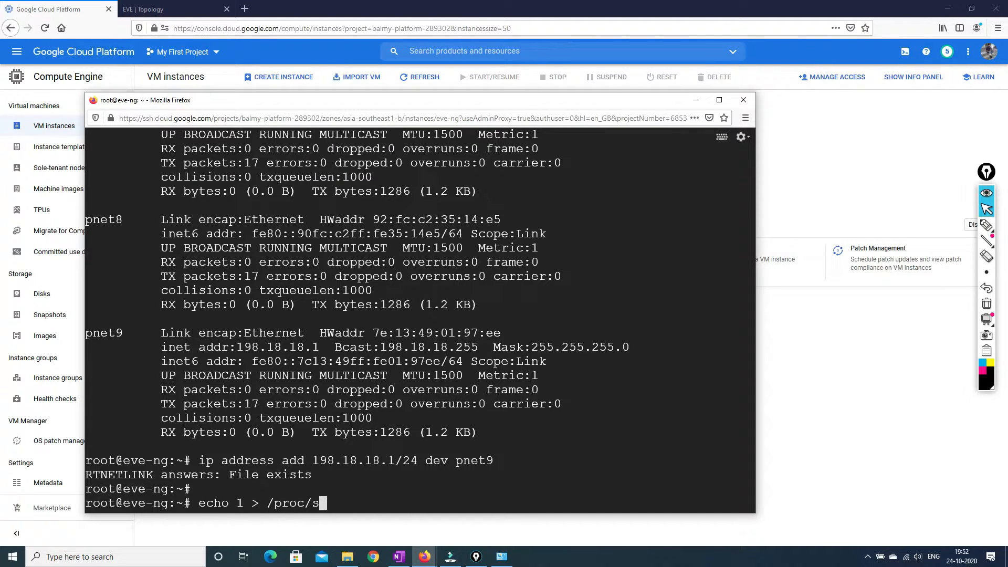
pyautogui.write('ysne')
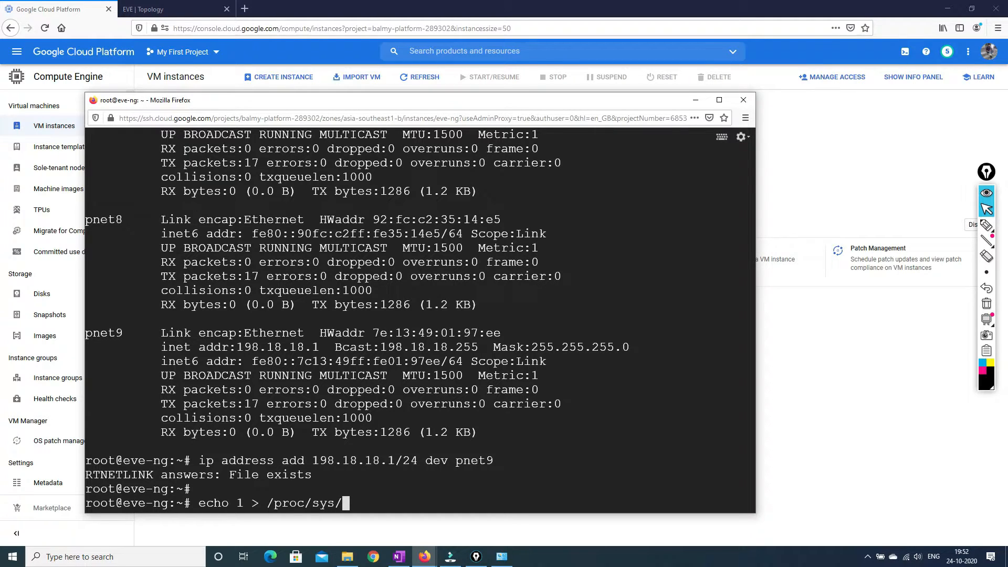
pyautogui.write('net/')
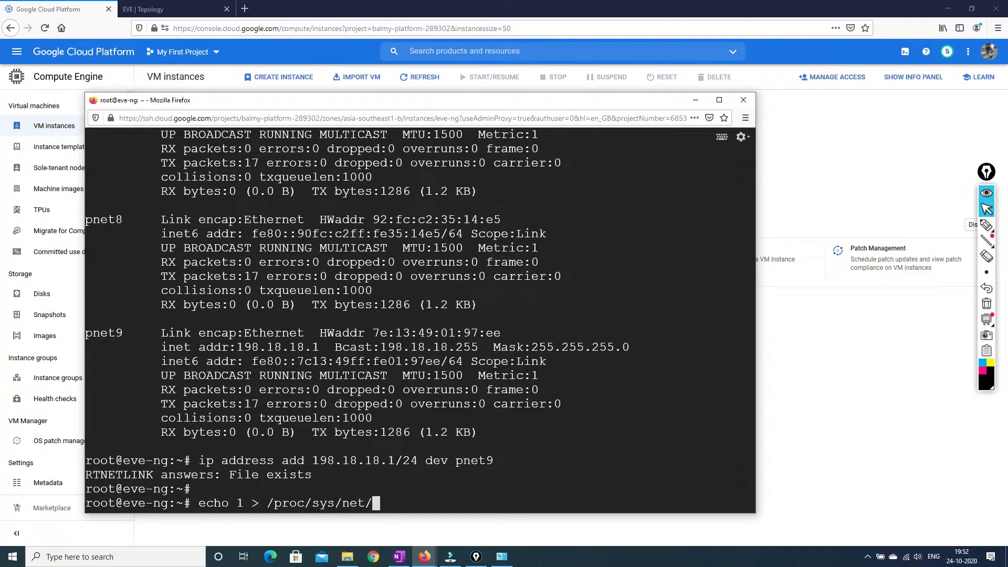
pyautogui.write('ipvv')
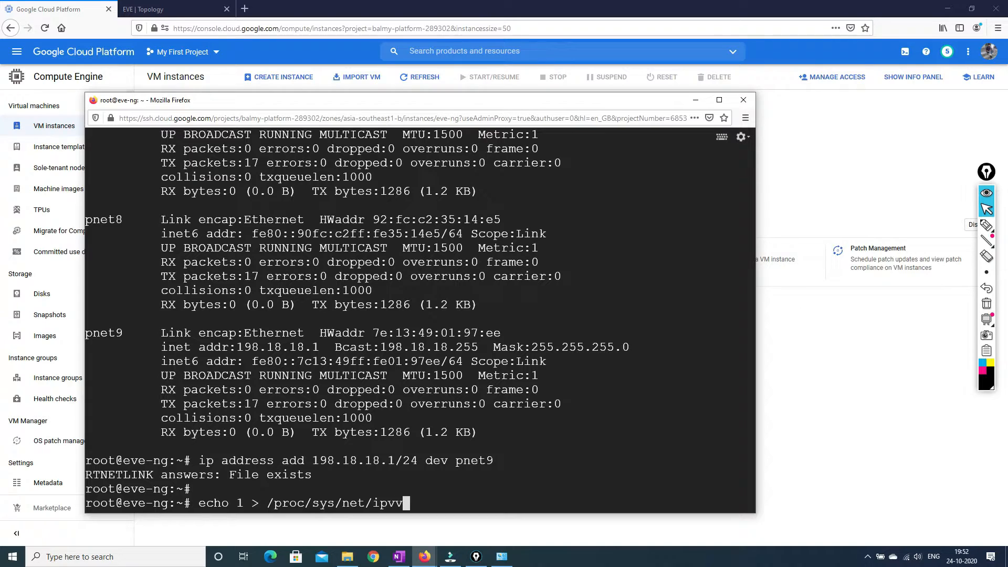
pyautogui.write('4/')
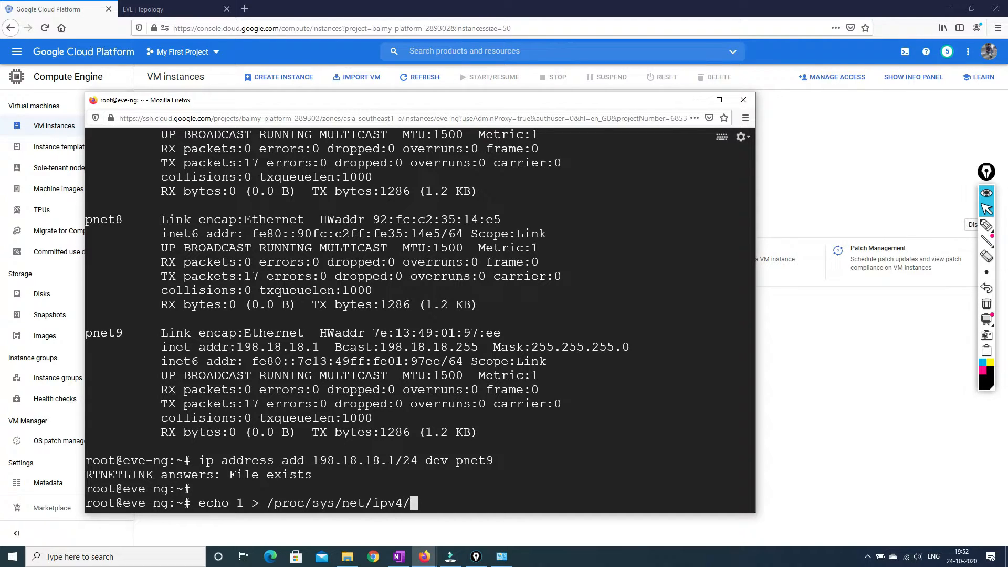
pyautogui.write('i')
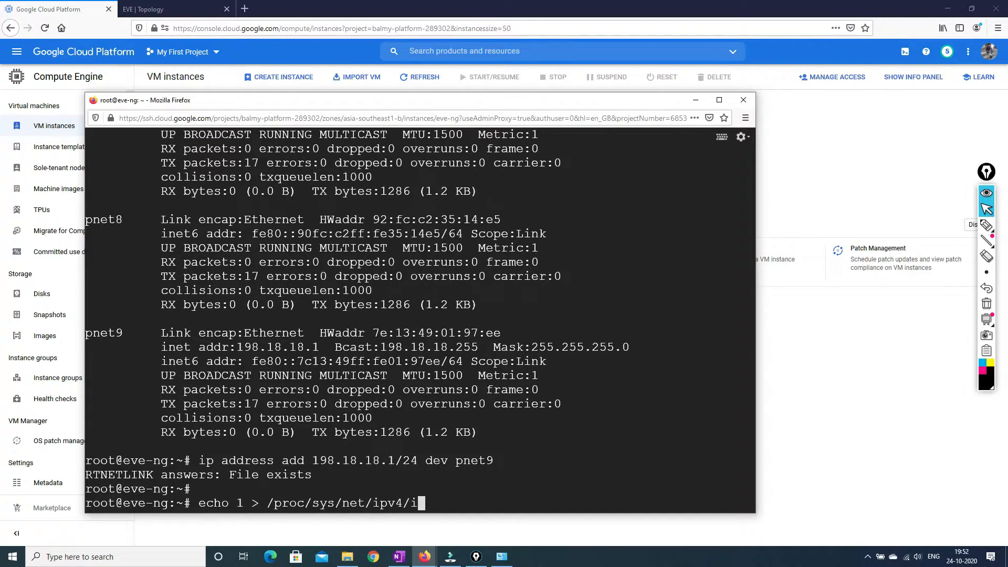
pyautogui.write('p')
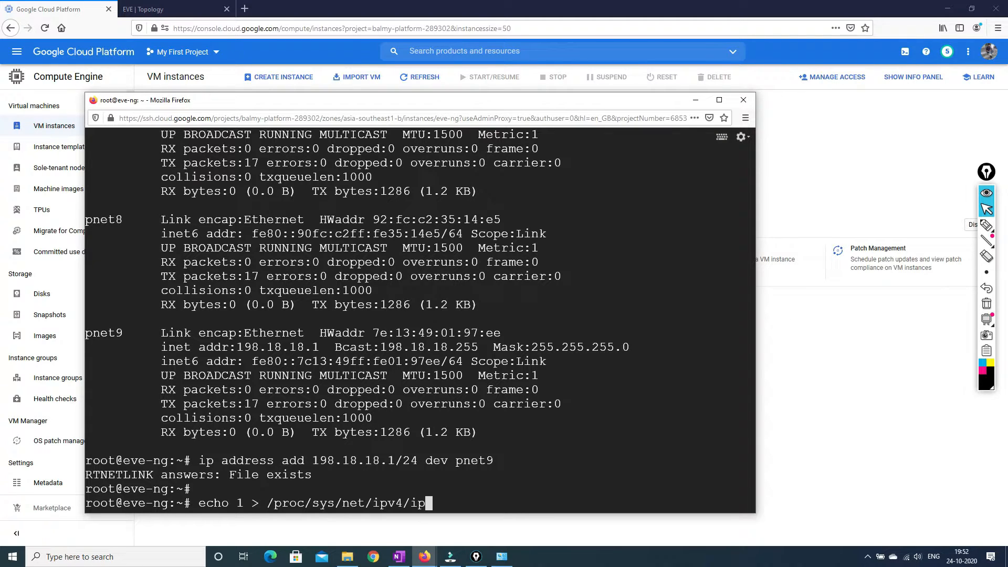
pyautogui.write('_forward')
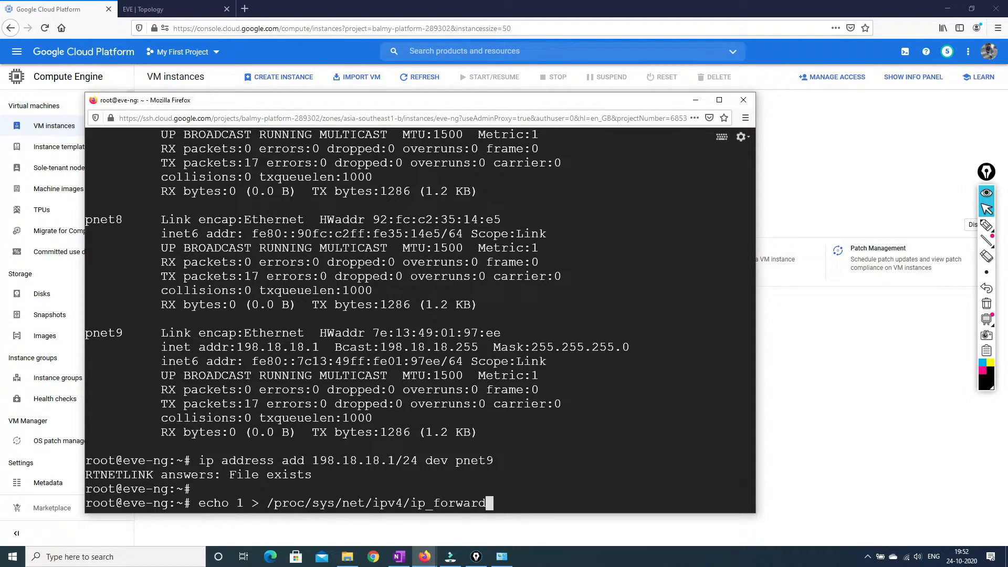
pyautogui.press('Return')
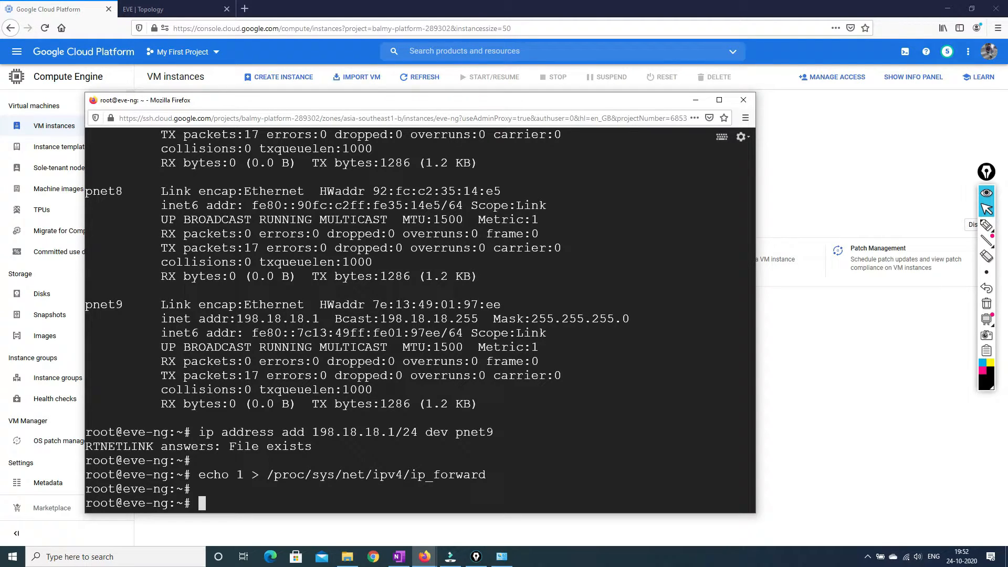
# Add an iptables POSTROUTING MASQUERADE rule for source 198.18.18.0/24 out interface pnet0.
pyautogui.write('iptables')
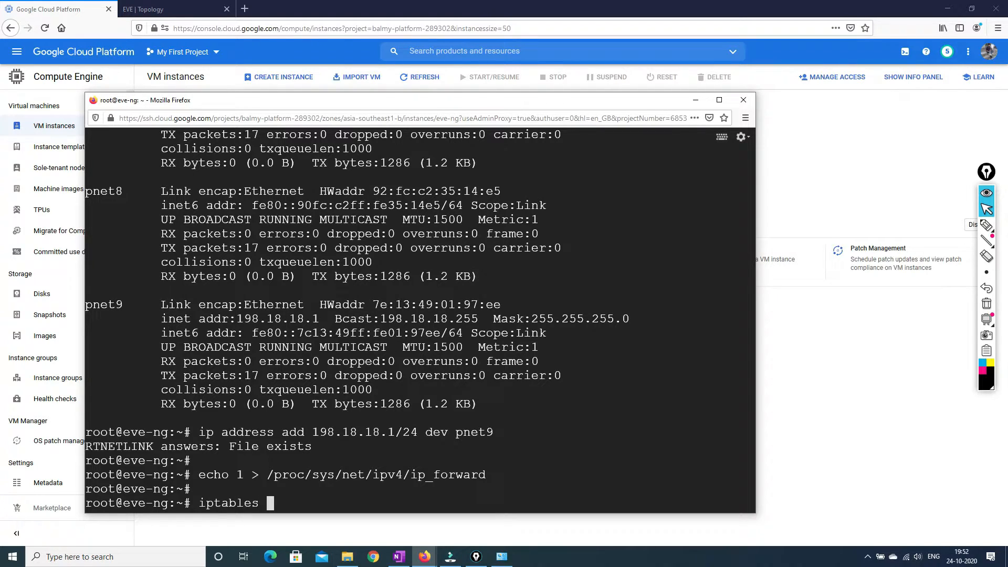
pyautogui.write('-t')
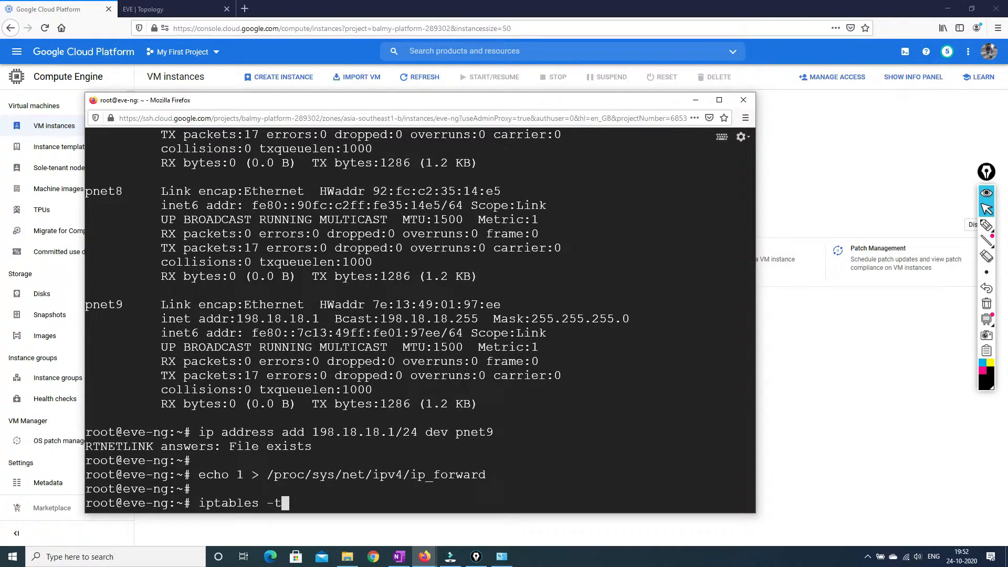
pyautogui.write('nat')
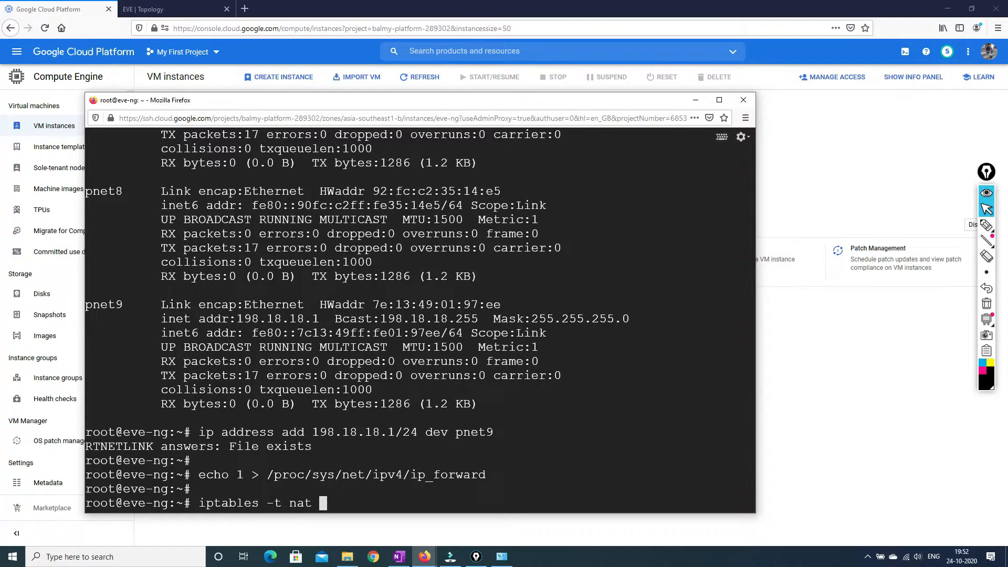
pyautogui.write('-A')
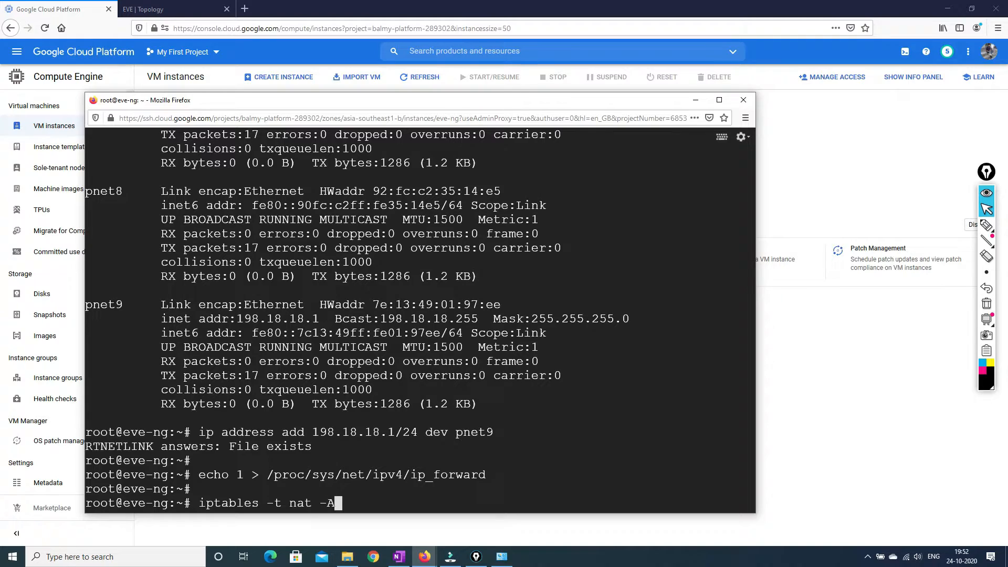
pyautogui.write('P')
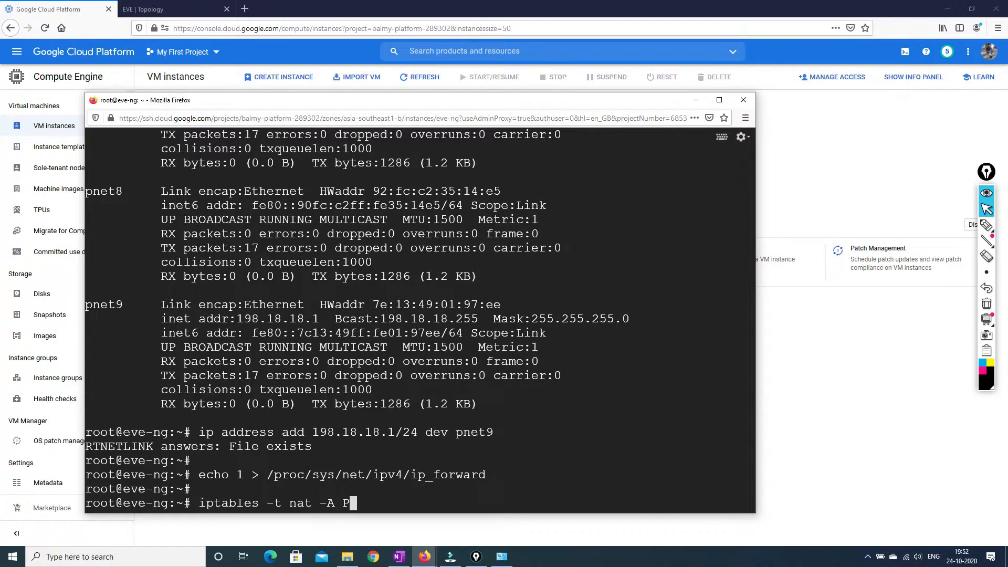
pyautogui.write('OSTROUTING')
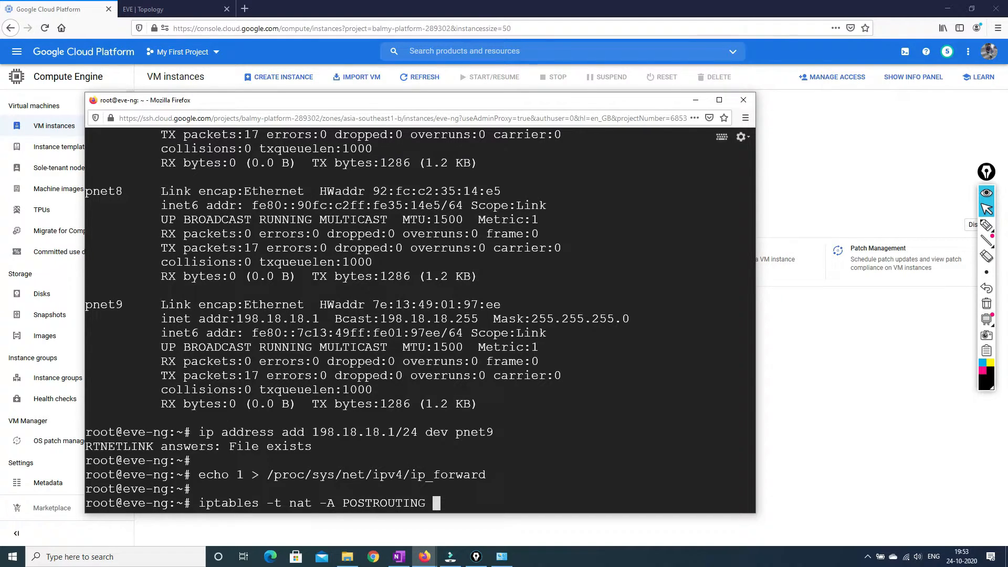
pyautogui.write('-o')
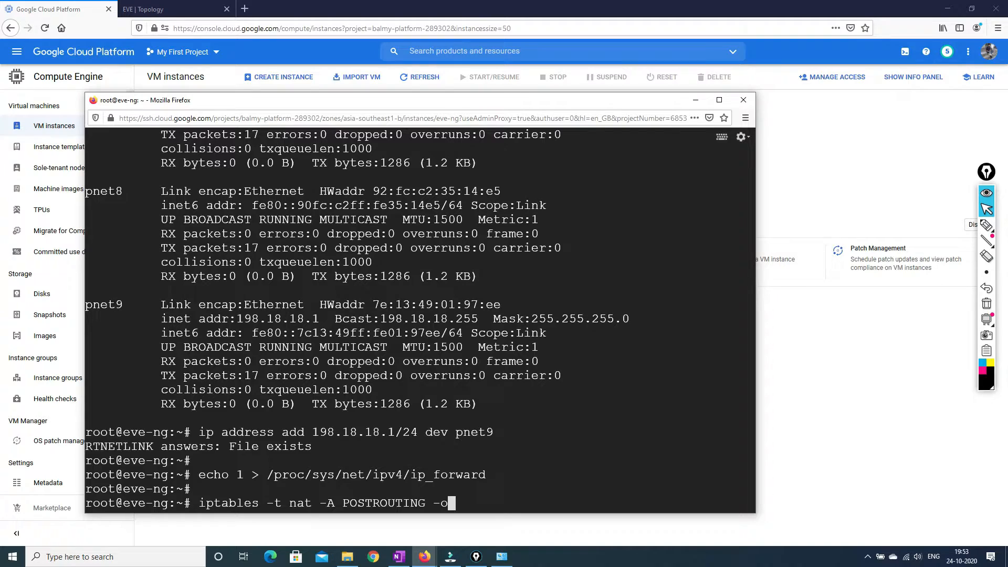
pyautogui.write('p')
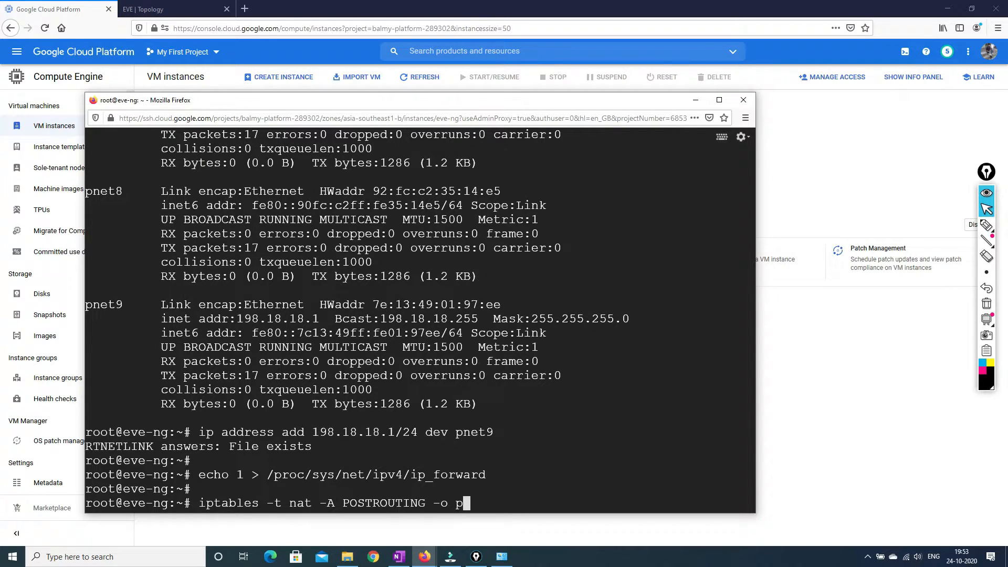
pyautogui.write('ne')
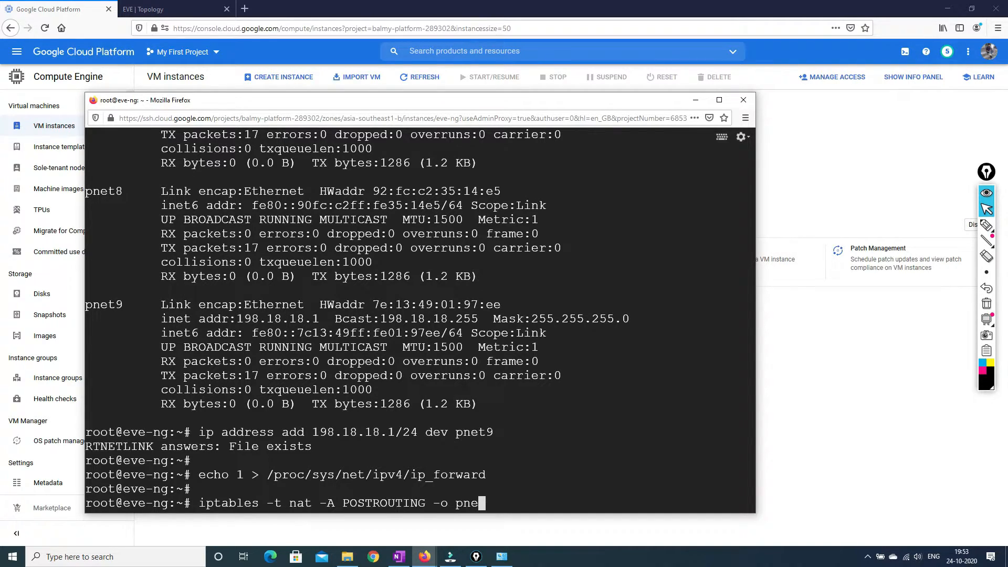
pyautogui.press('BackSpace')
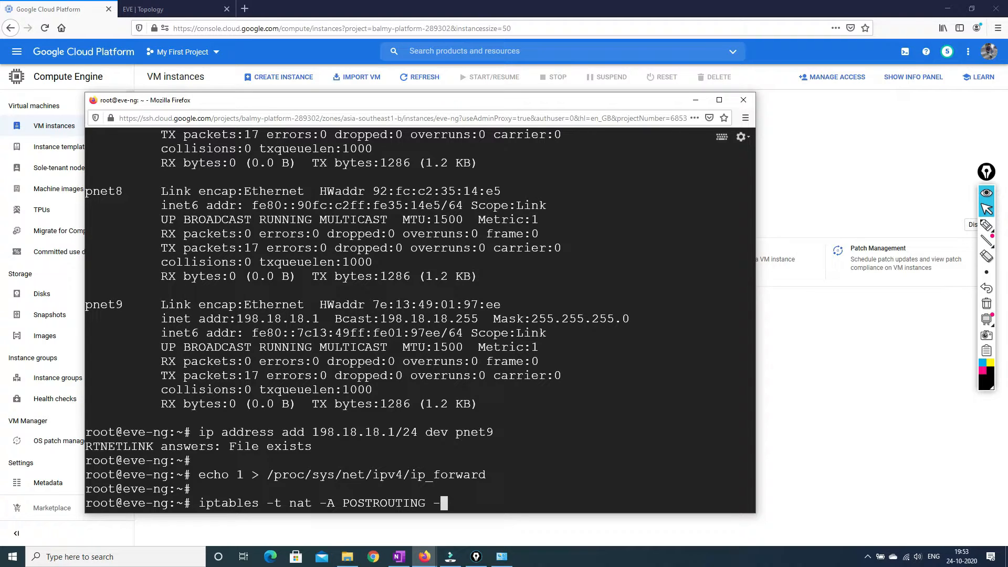
pyautogui.write('o')
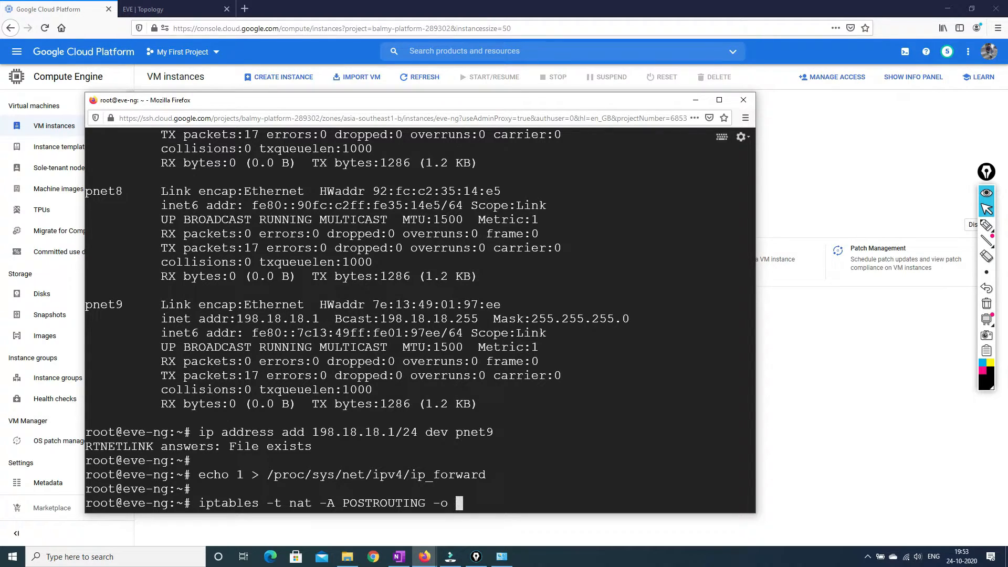
pyautogui.write('pnet0')
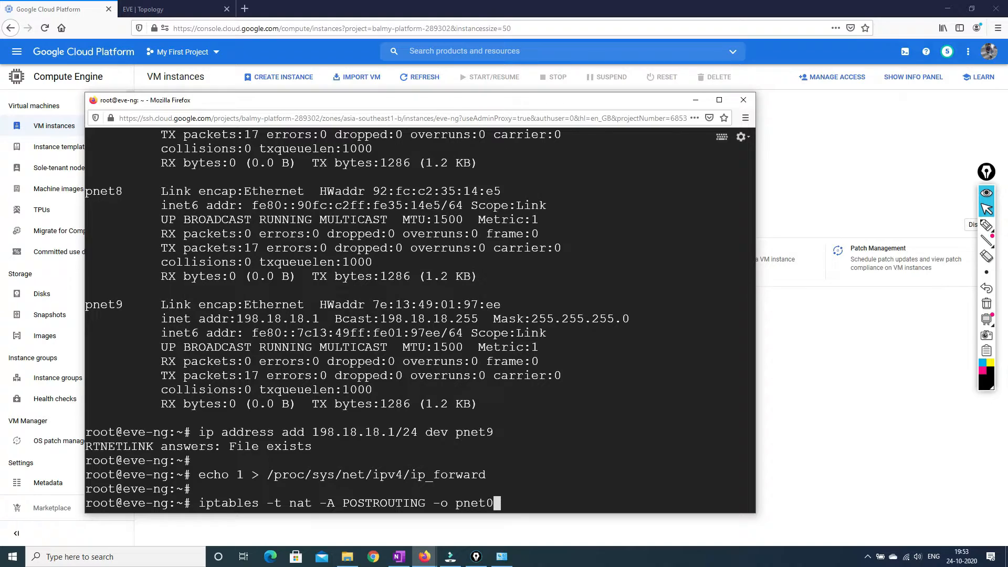
pyautogui.write('-s')
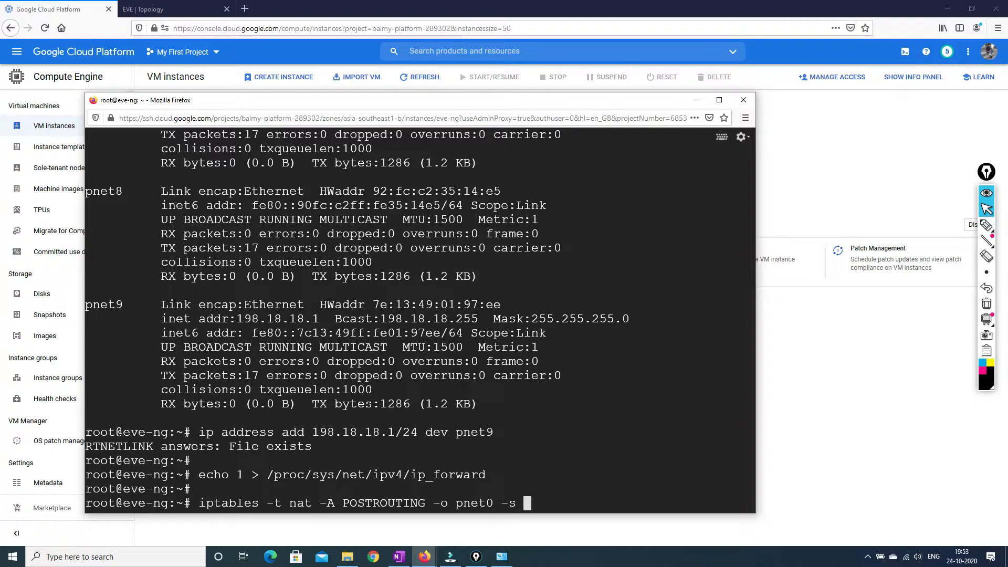
pyautogui.write('19')
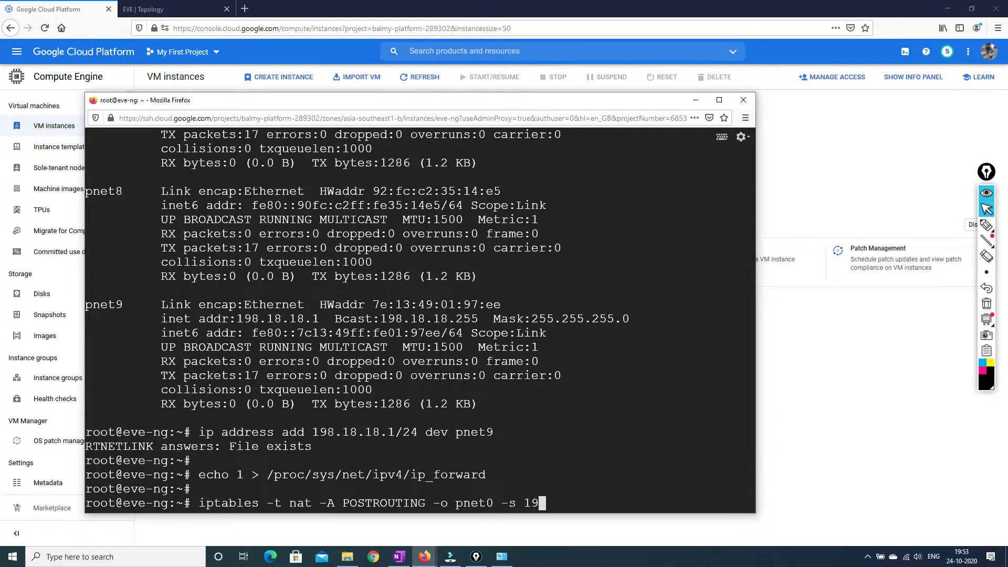
pyautogui.write('.18.')
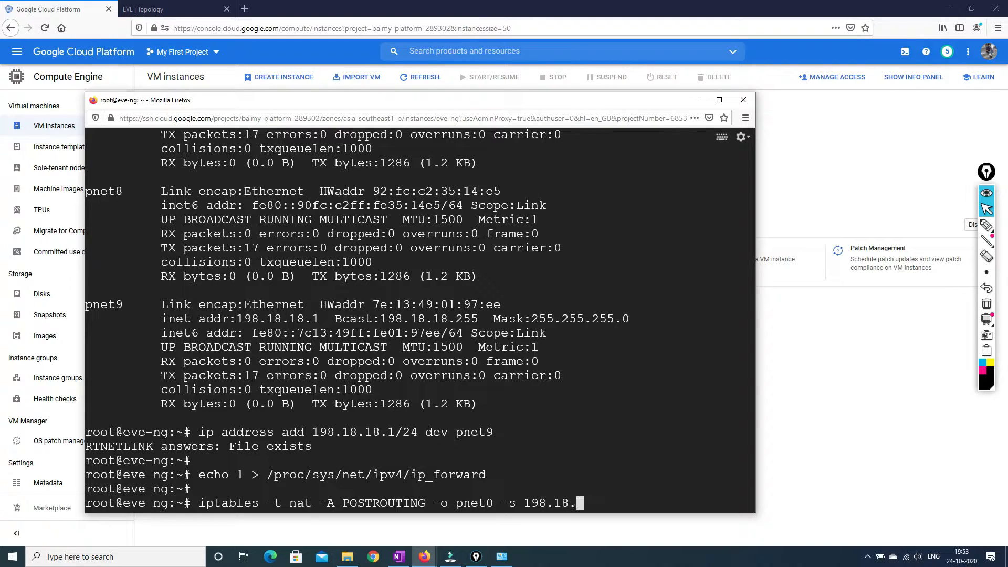
pyautogui.write('18.0')
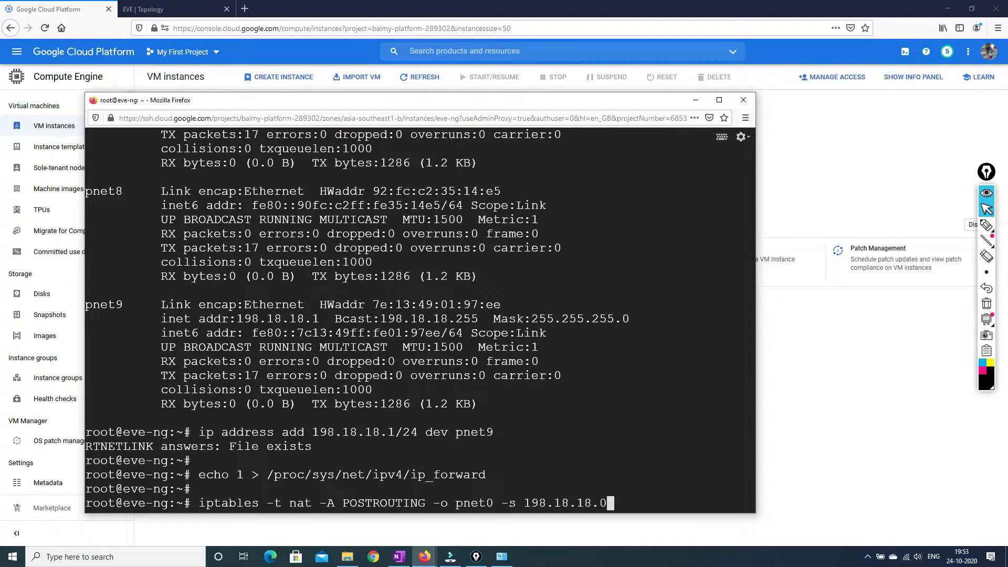
pyautogui.write('/24')
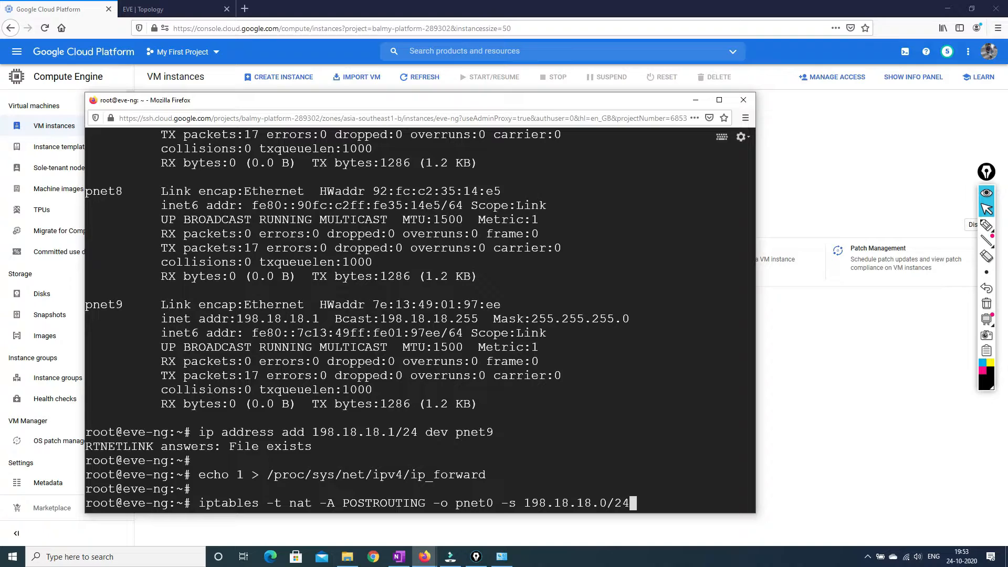
pyautogui.write('-')
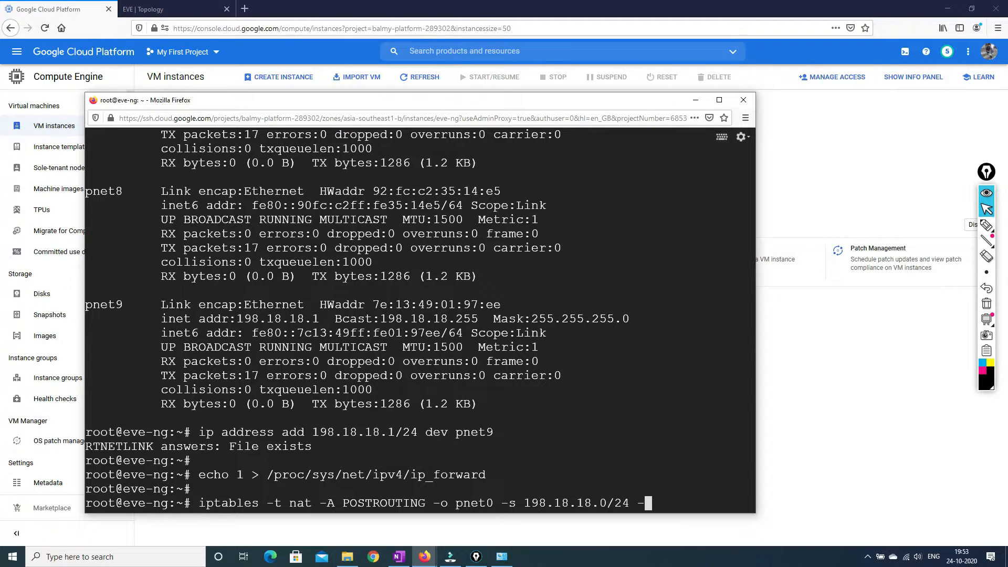
pyautogui.write('-j M')
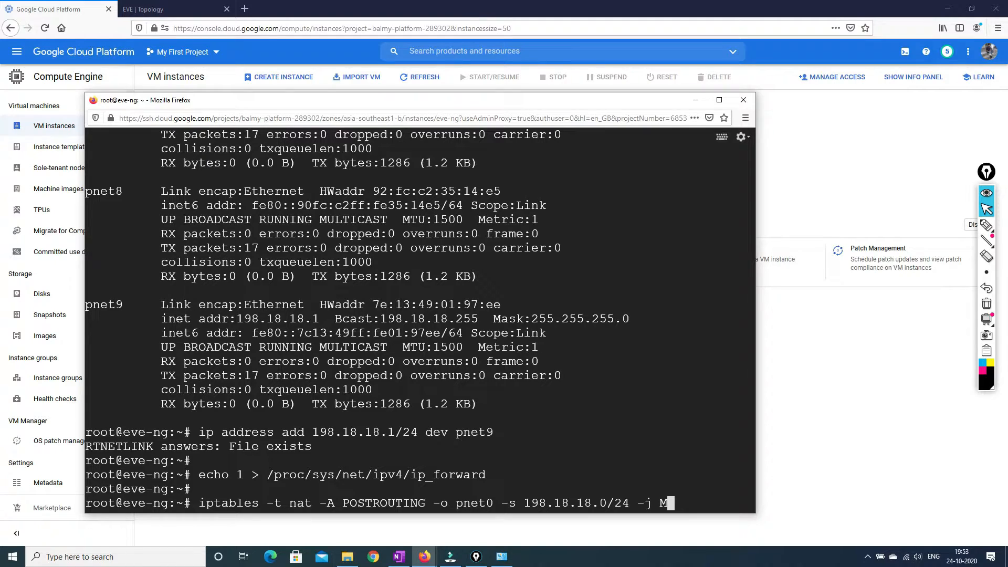
pyautogui.write('AS')
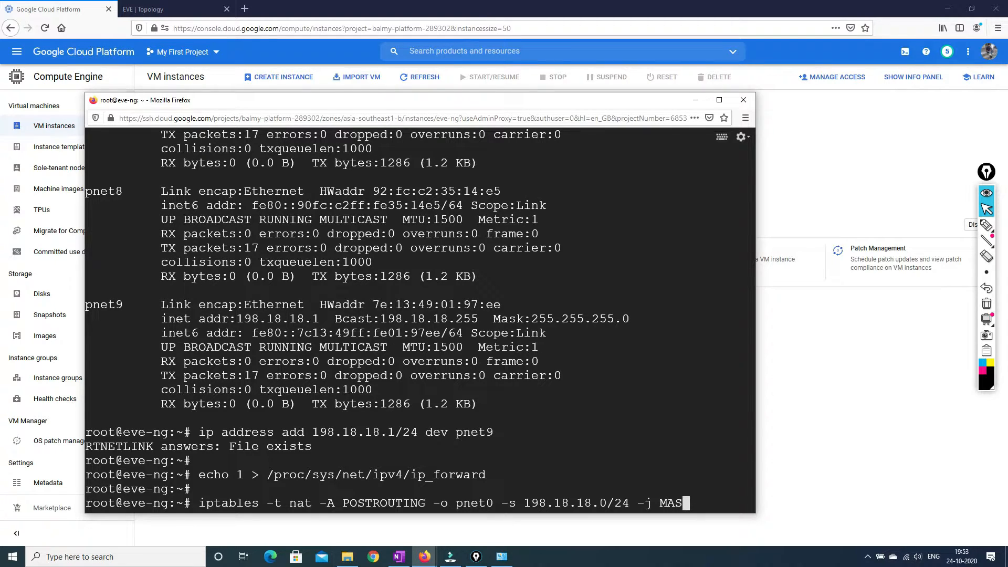
pyautogui.press('Return')
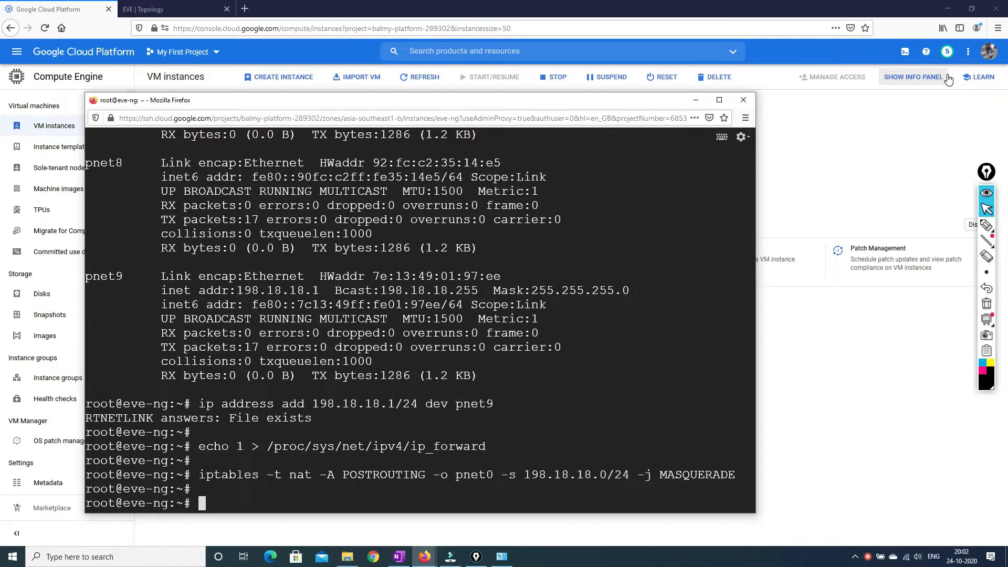
# Run iptables-save, writing the current rules to /etc/iptables.conf.
pyautogui.write('i')
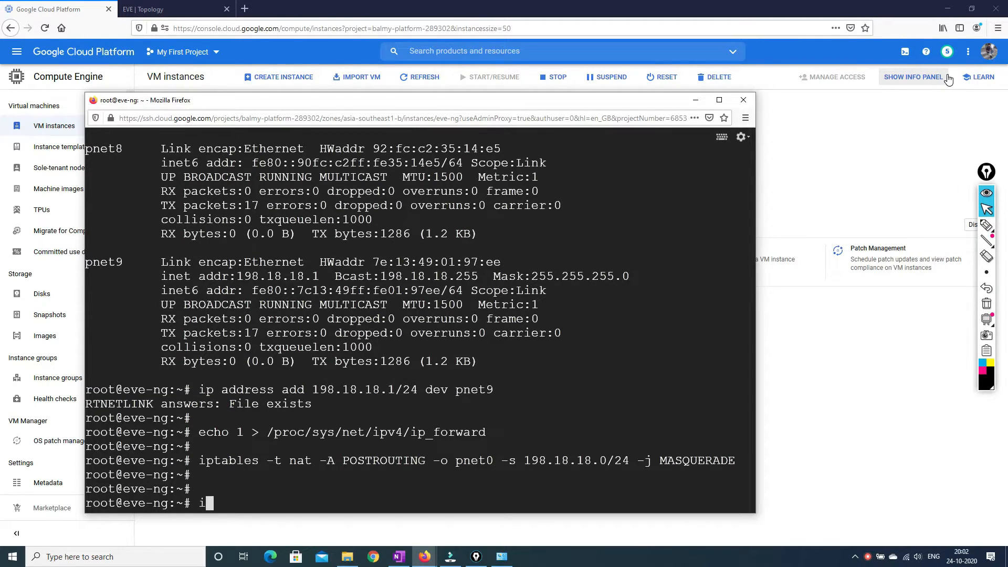
pyautogui.write('ptables')
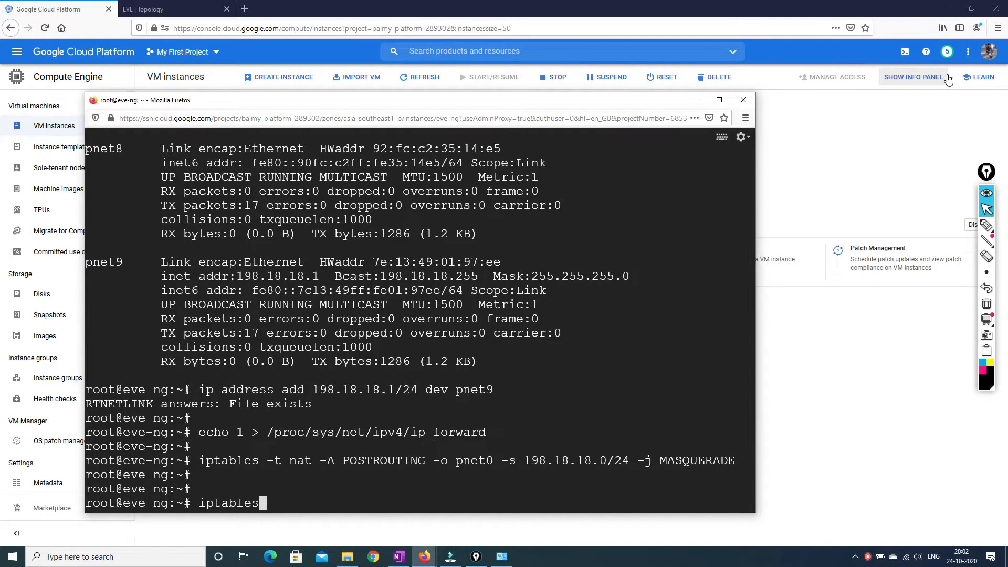
pyautogui.write('-save')
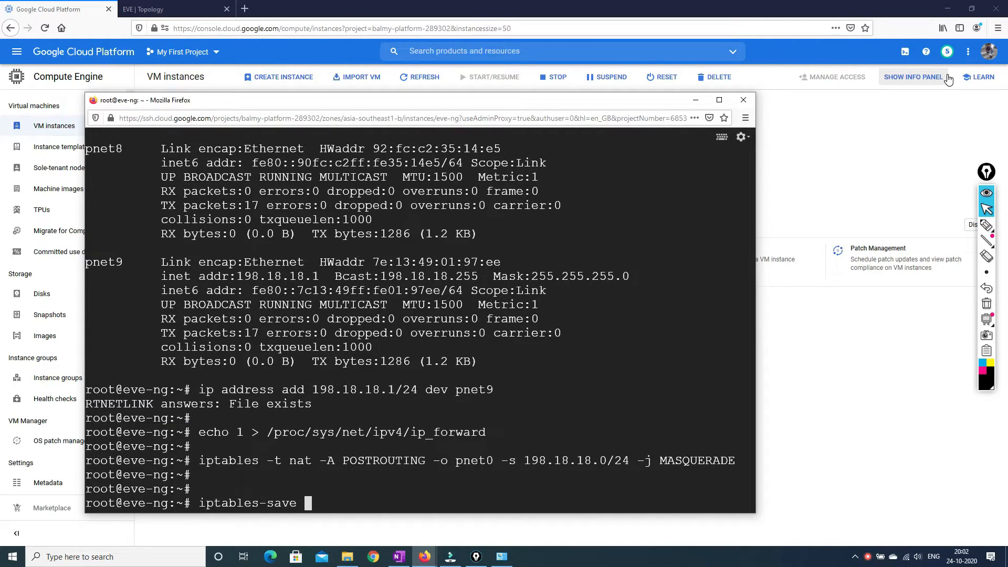
pyautogui.write('>')
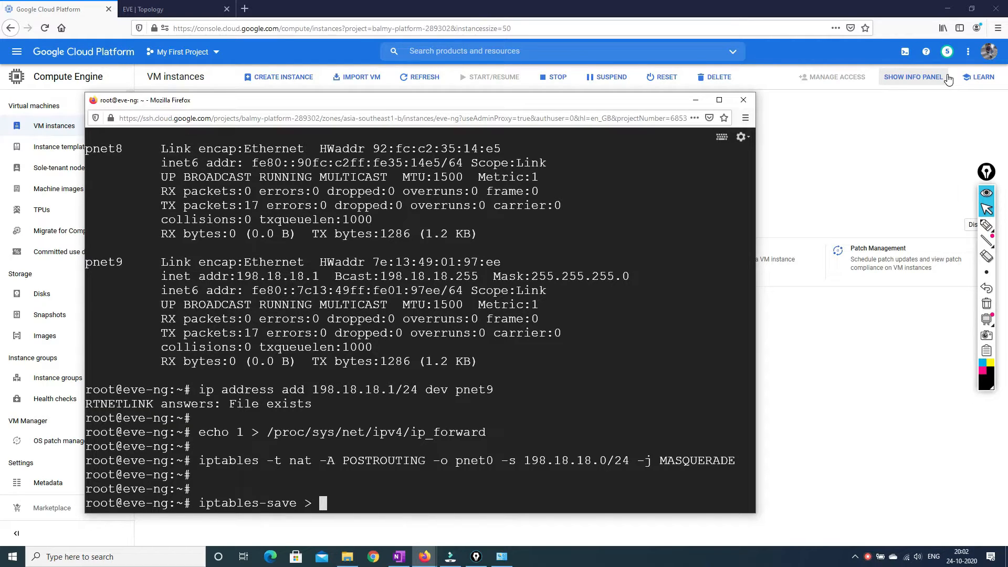
pyautogui.write('/etc/')
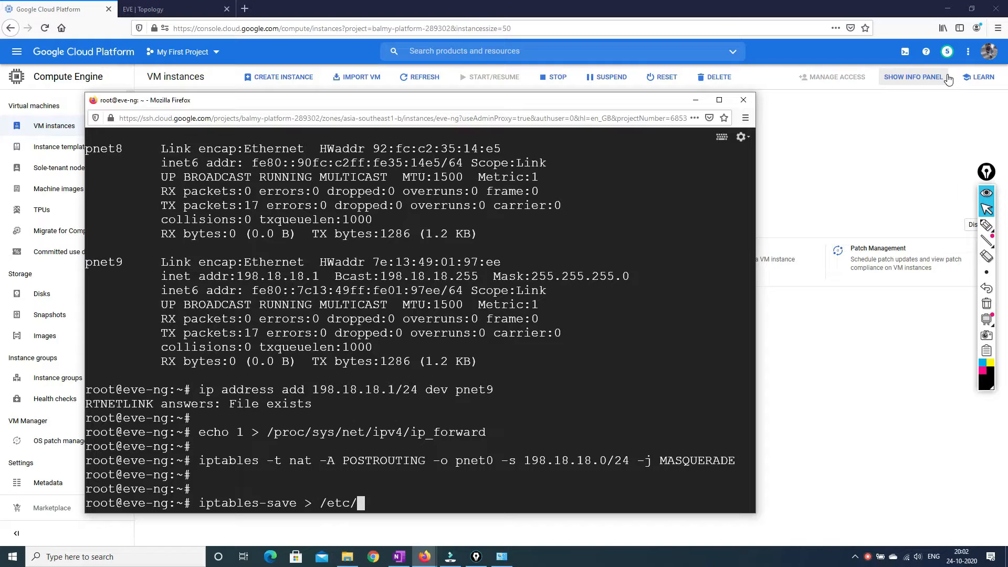
pyautogui.write('ip')
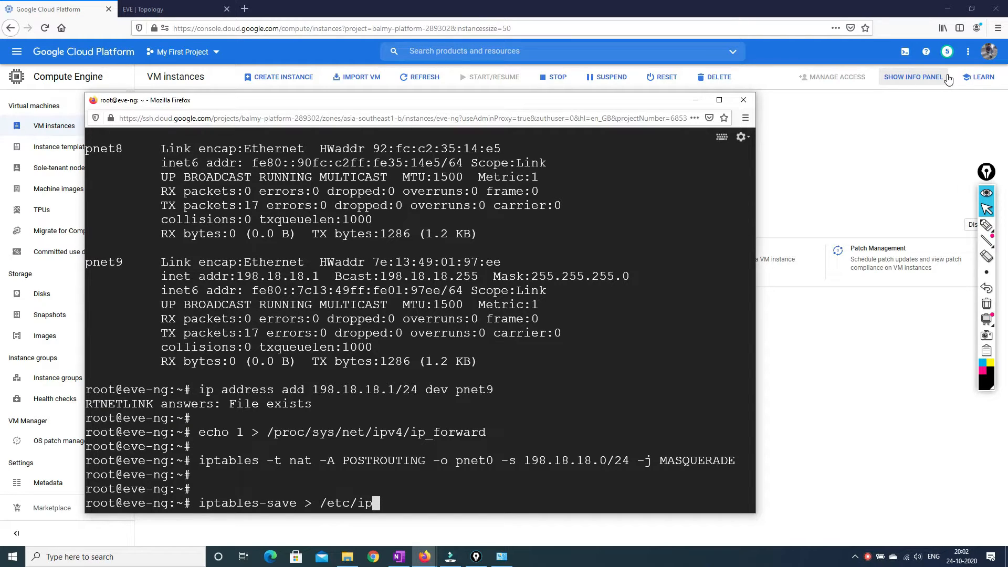
pyautogui.write('tables.conf')
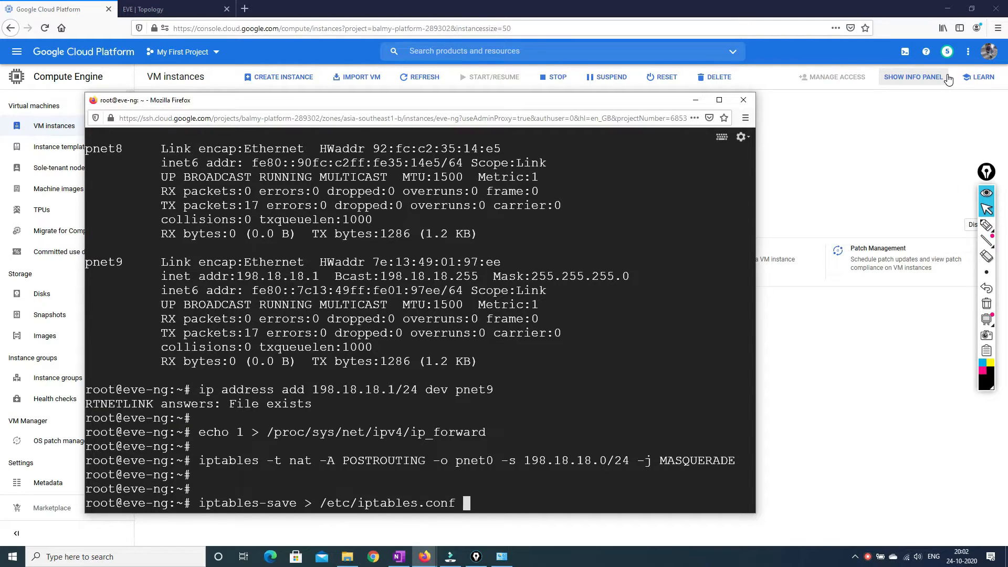
pyautogui.press('Return')
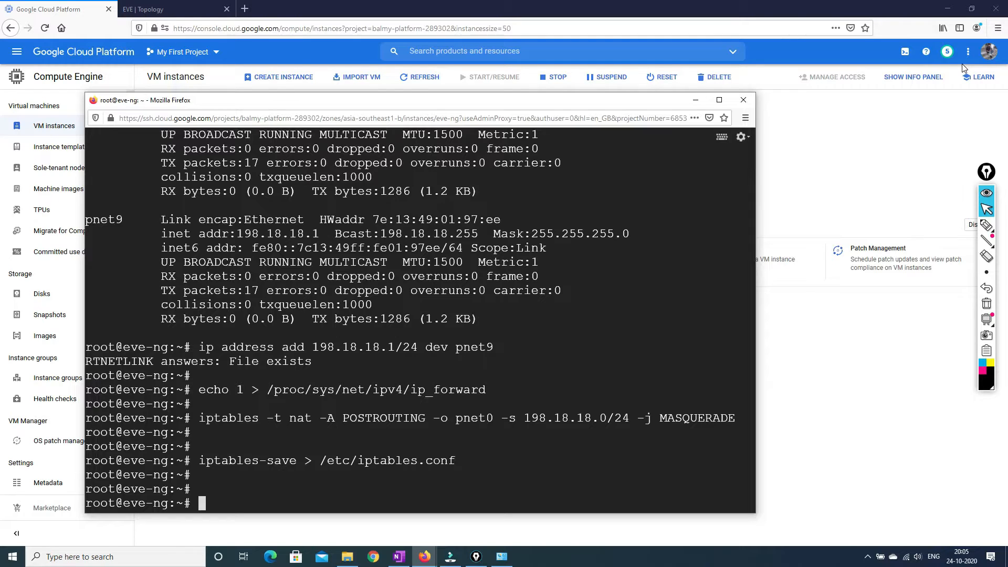
pyautogui.write('nano')
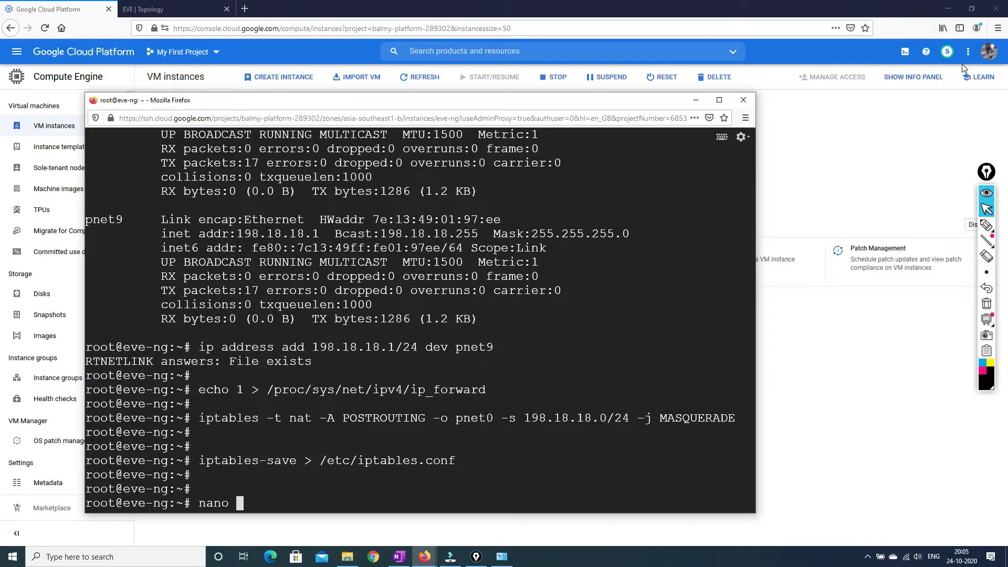
pyautogui.write('/')
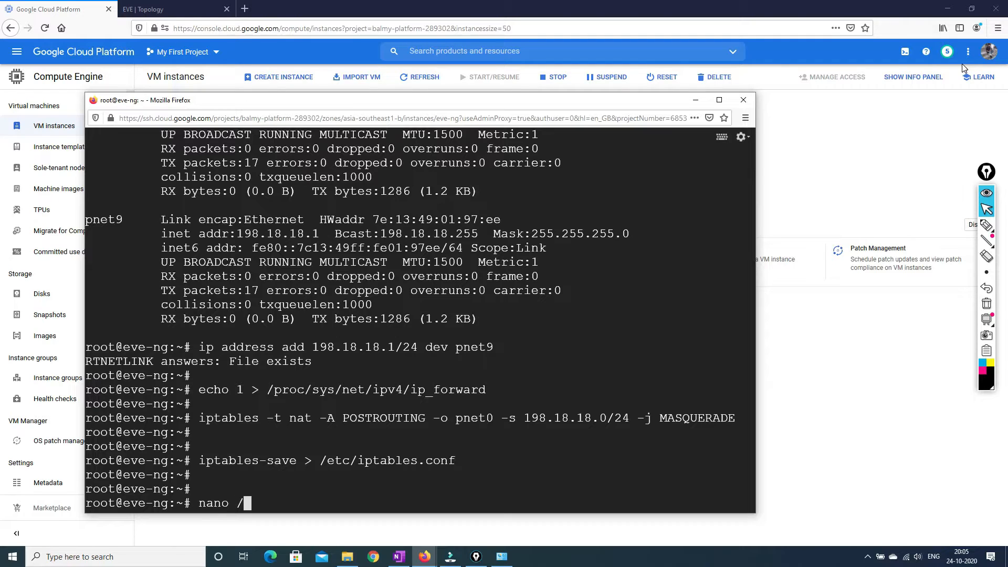
pyautogui.write('e')
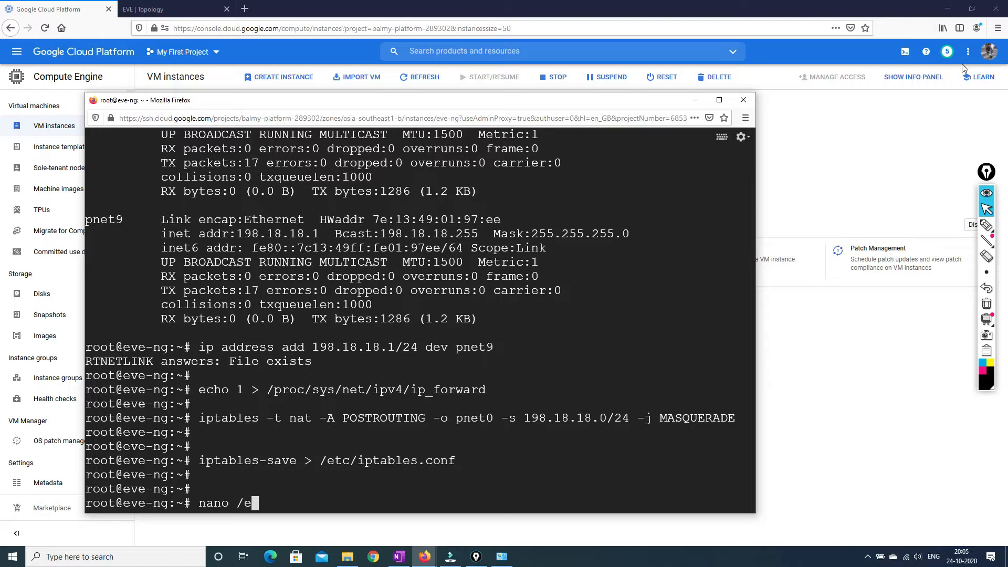
pyautogui.write('tc/')
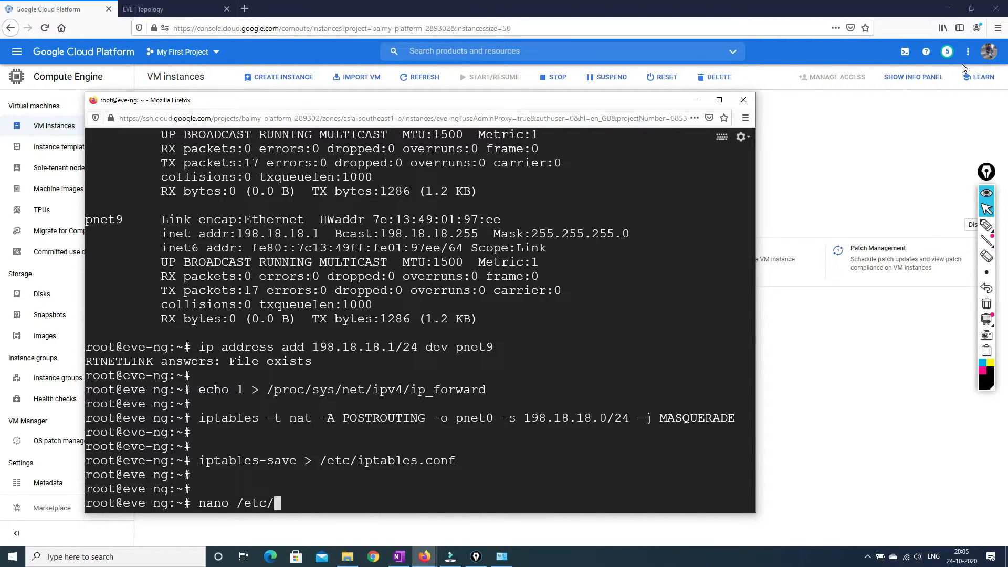
pyautogui.write('rc')
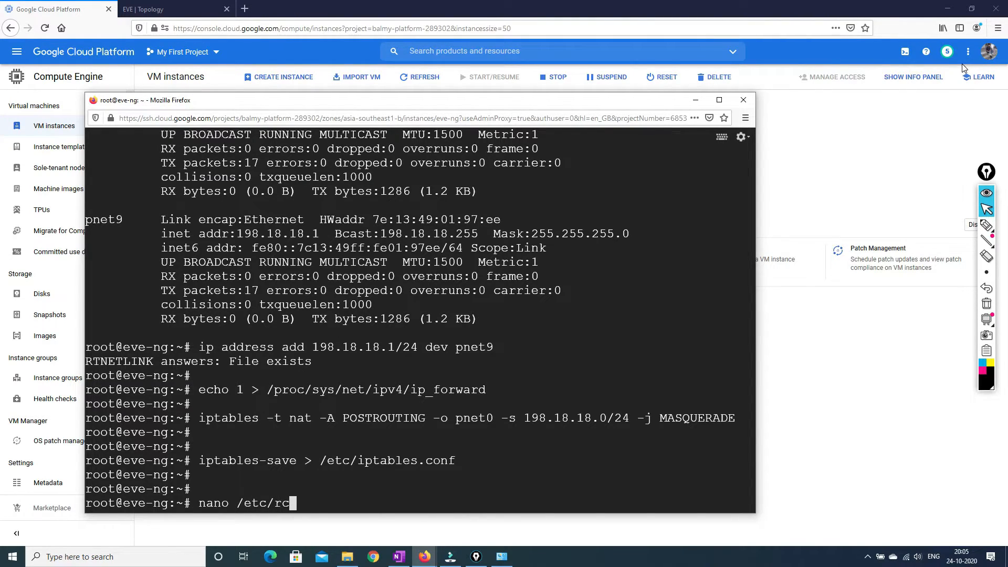
pyautogui.press('Return')
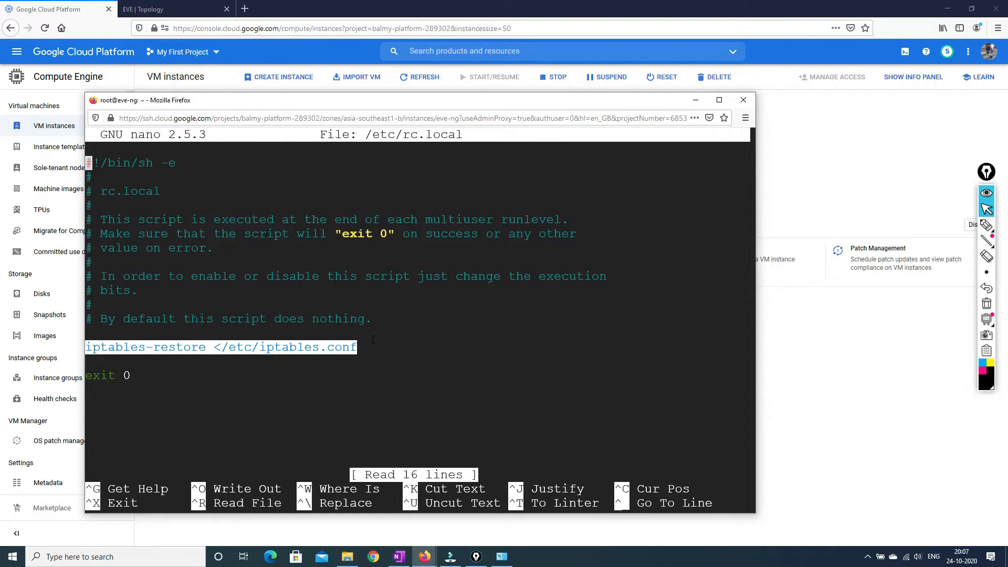
pyautogui.moveTo(206, 408)
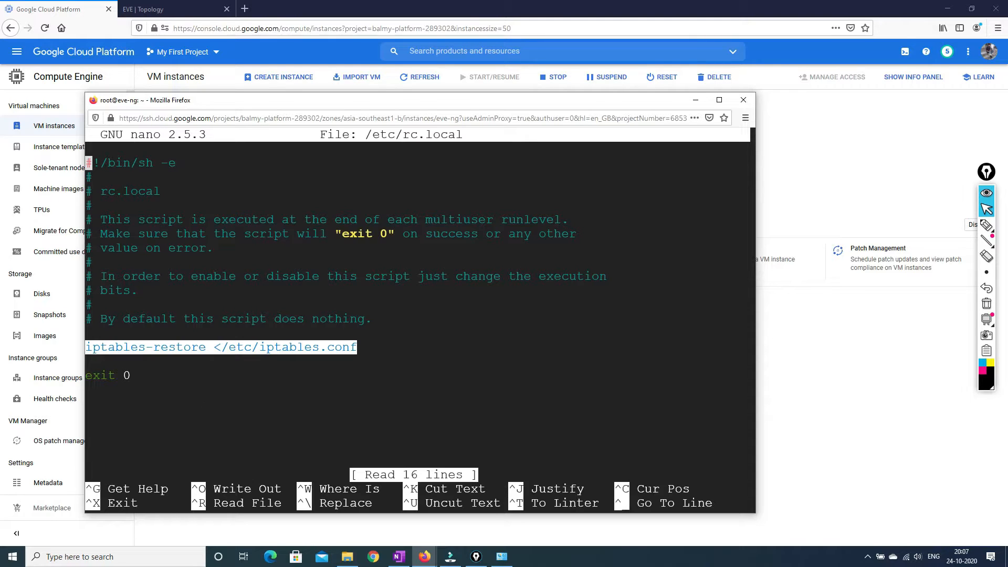
pyautogui.press('ctrl+x')
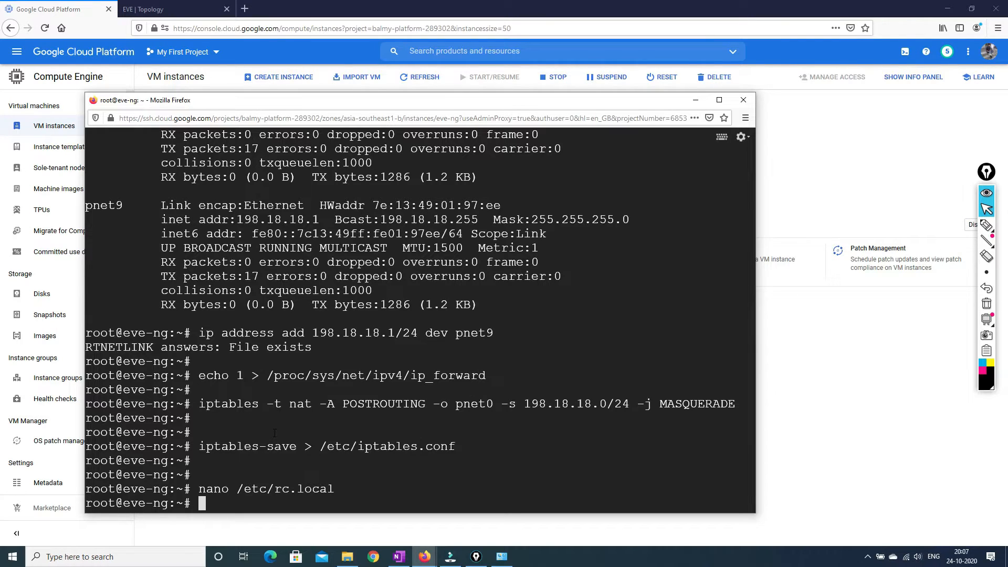
# Open /etc/network/interfaces in nano and scroll to pnet9's static 198.18.18.1/255.255.255.0 stanza.
pyautogui.scroll(-3)
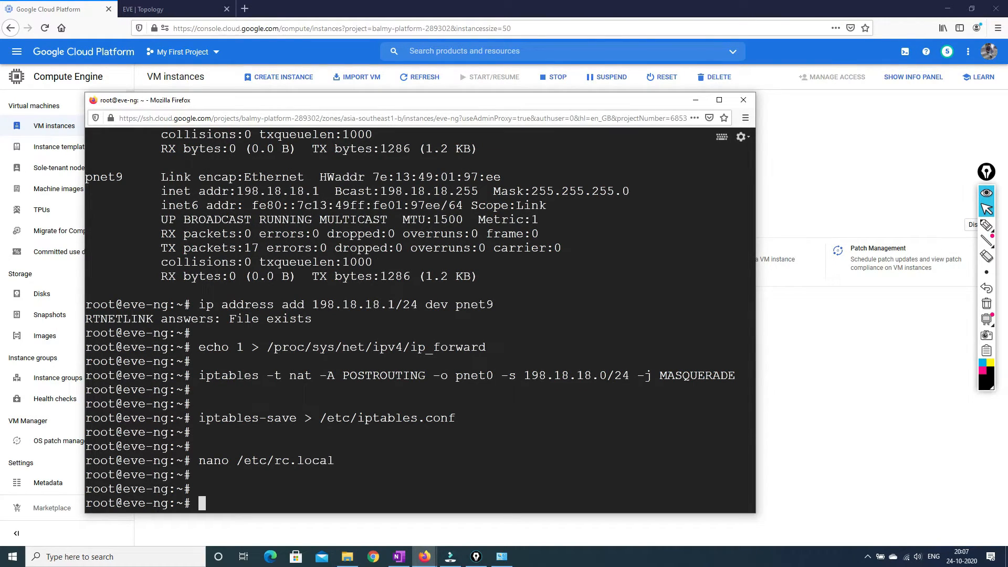
pyautogui.write('nan')
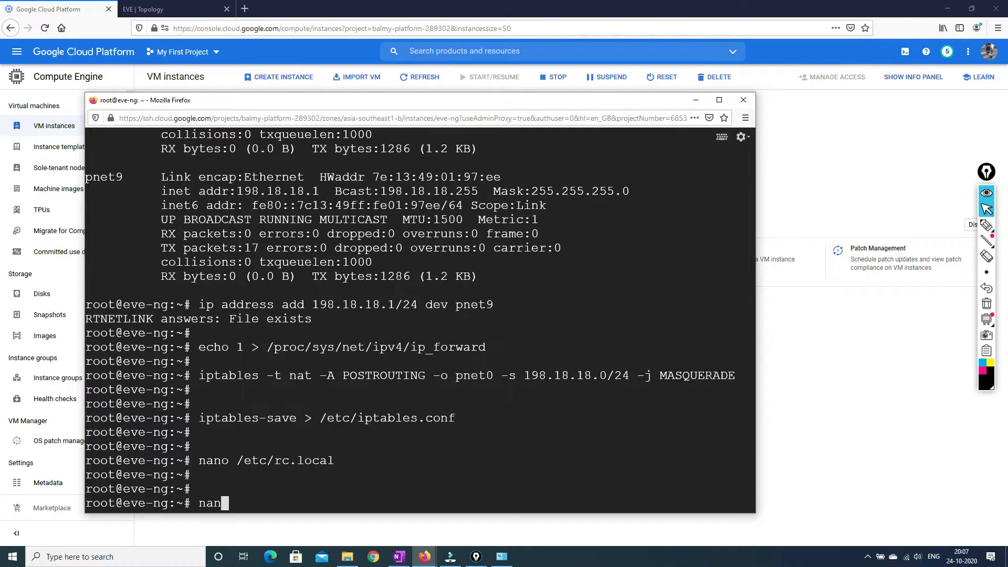
pyautogui.write('o')
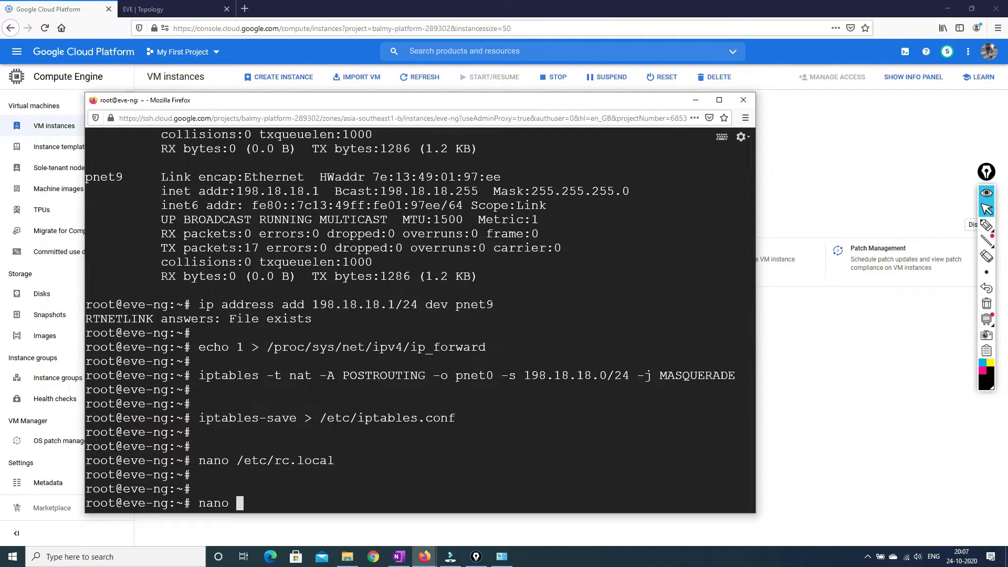
pyautogui.write('/etc/')
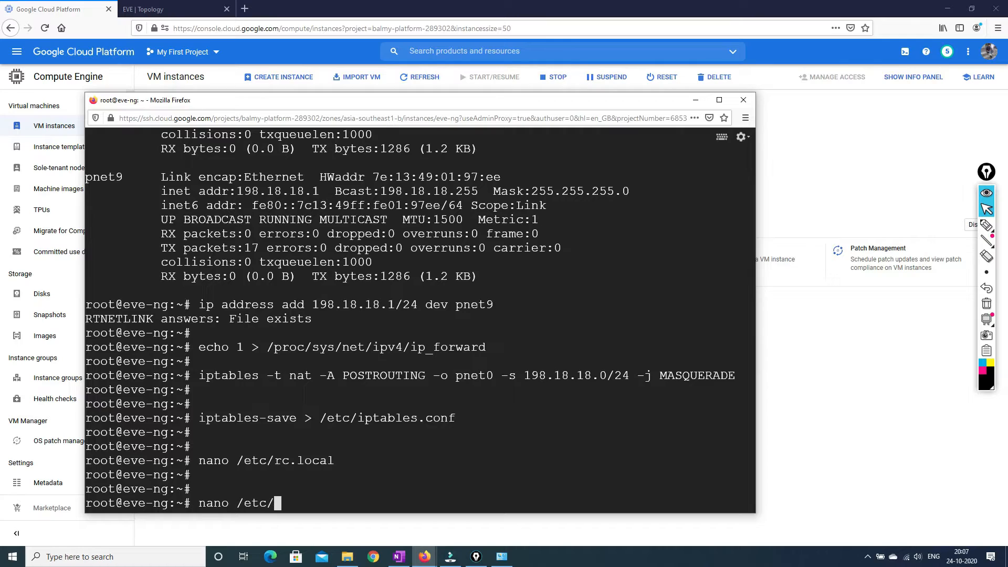
pyautogui.write('n')
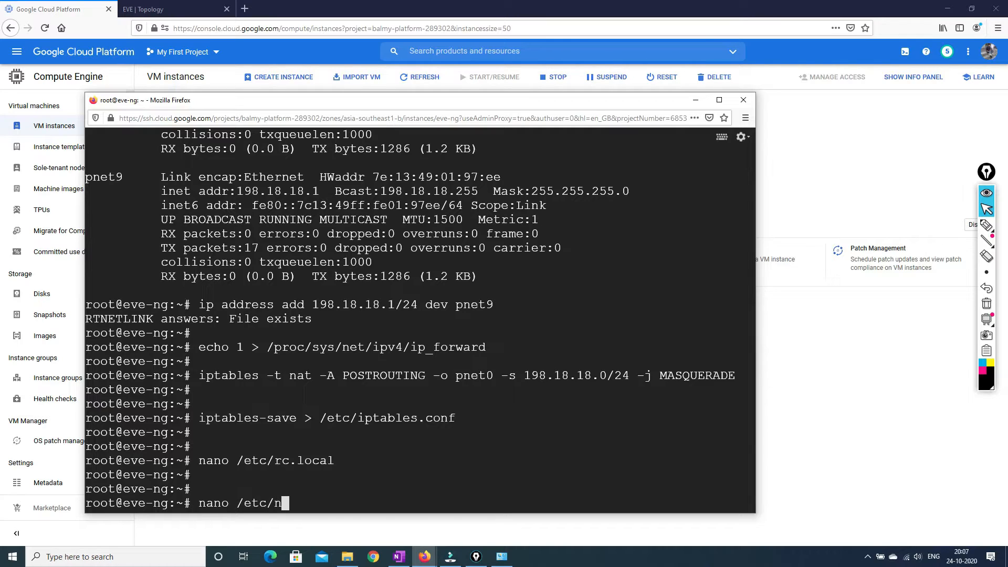
pyautogui.write('e')
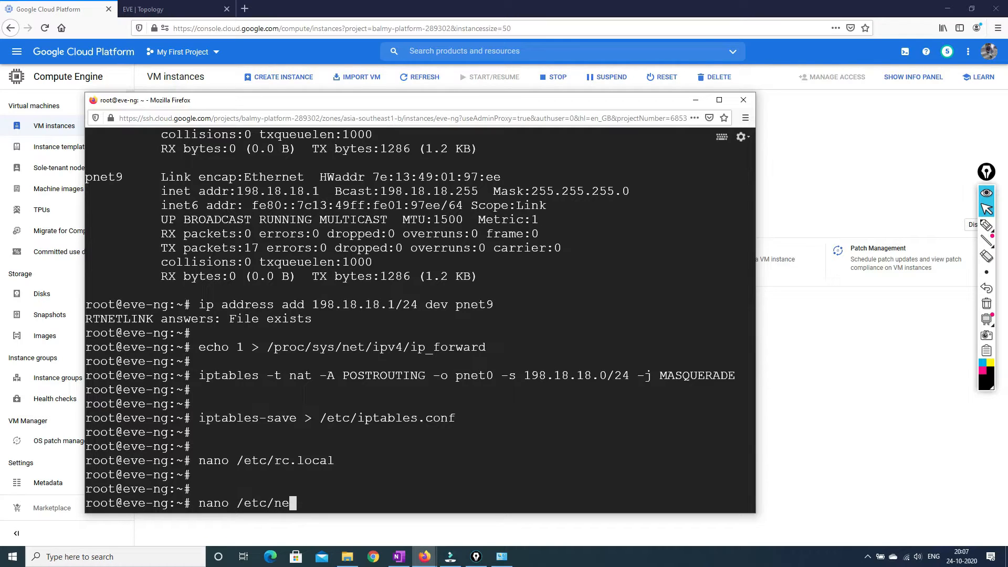
pyautogui.write('twork/')
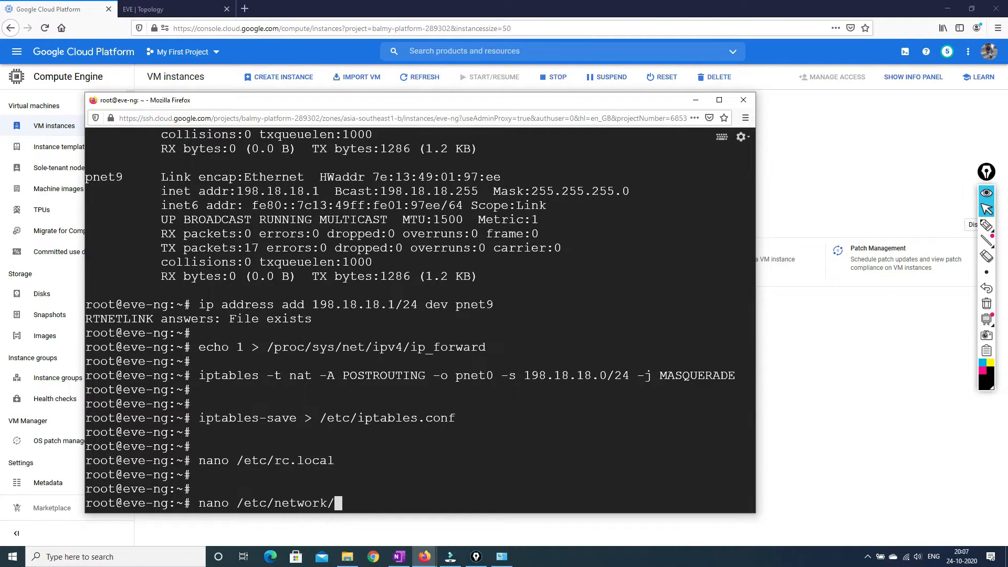
pyautogui.press('Return')
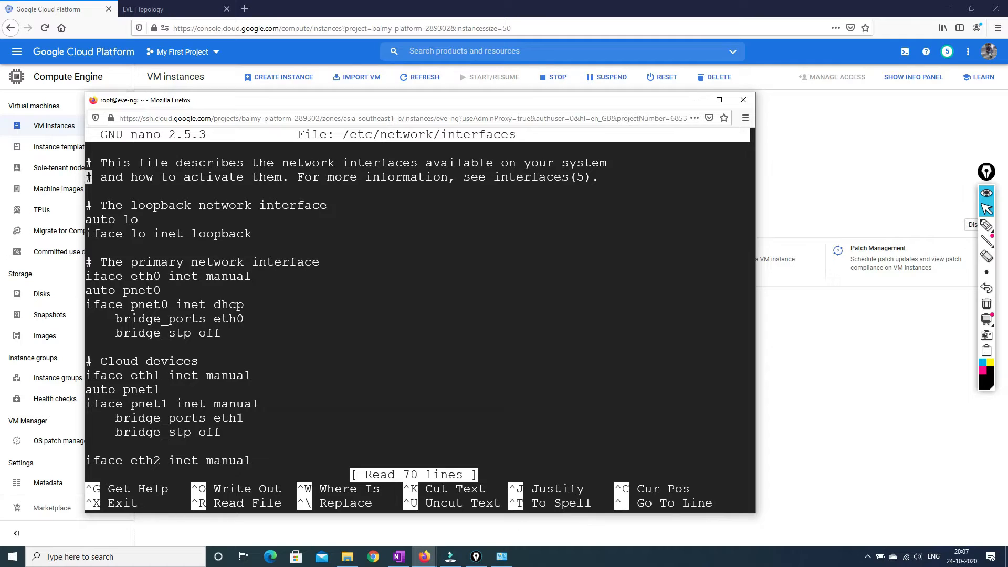
pyautogui.scroll(-3)
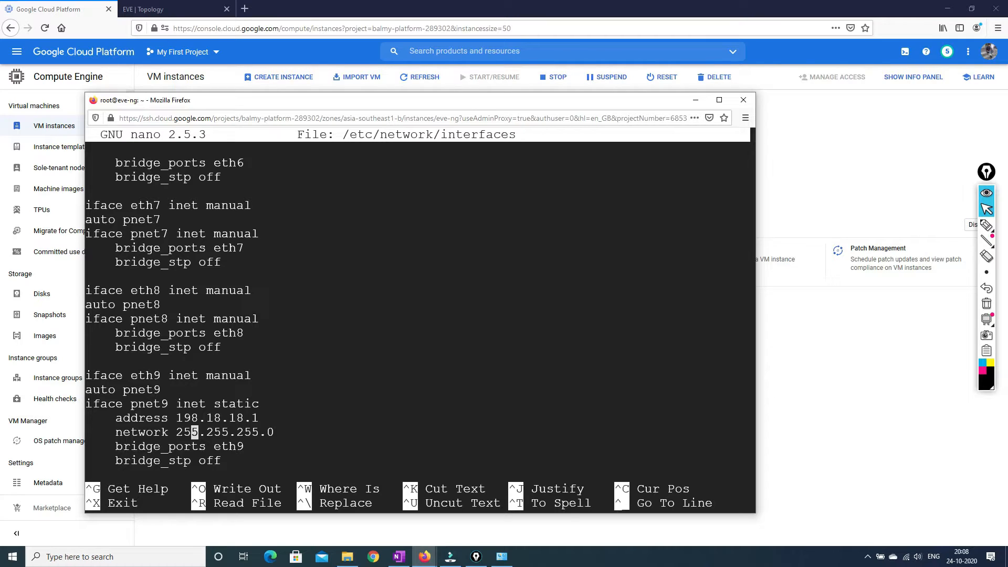
# Restore the mask digit, then save /etc/network/interfaces and exit nano.
pyautogui.press('Backspace')
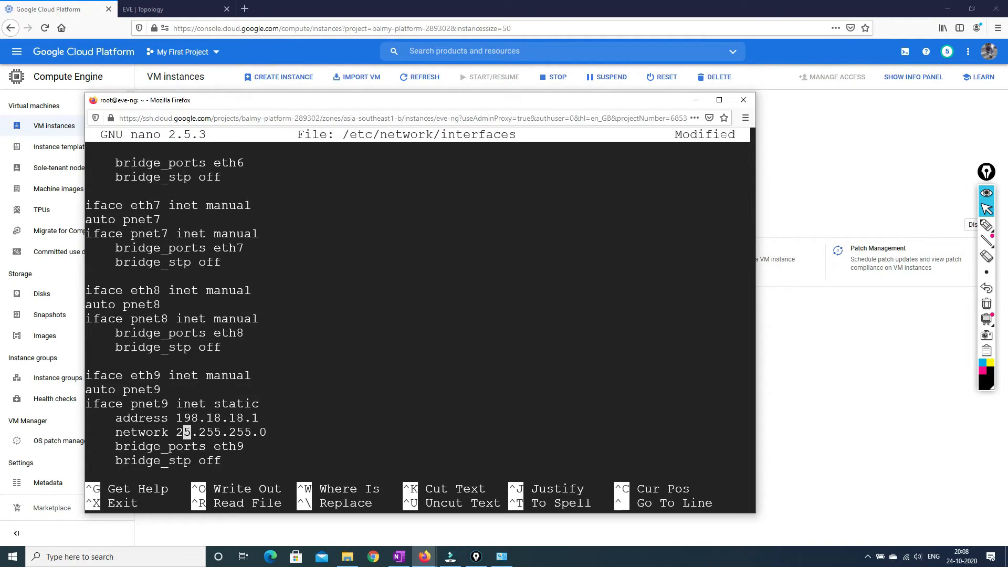
pyautogui.press('Right')
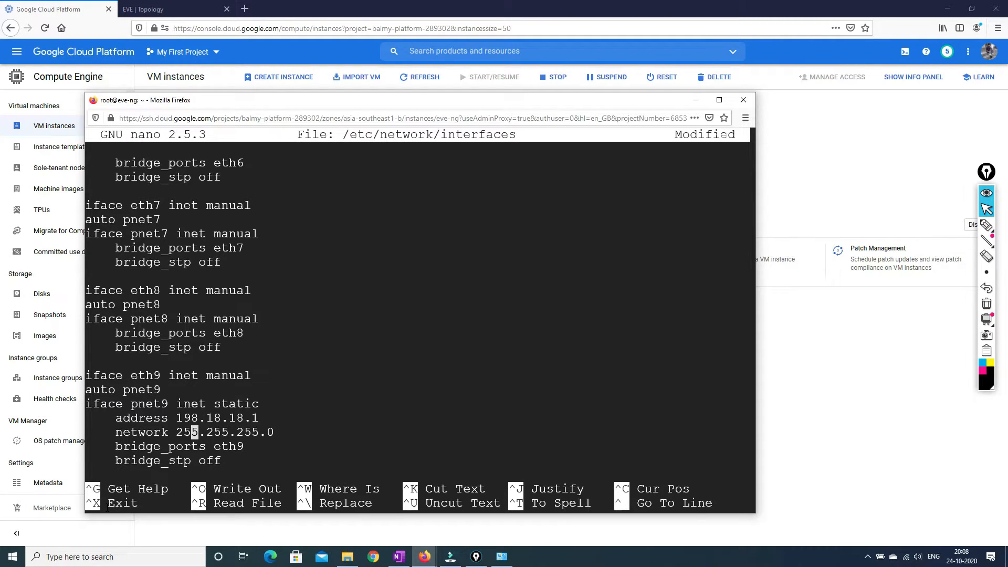
pyautogui.press('ctrl+x')
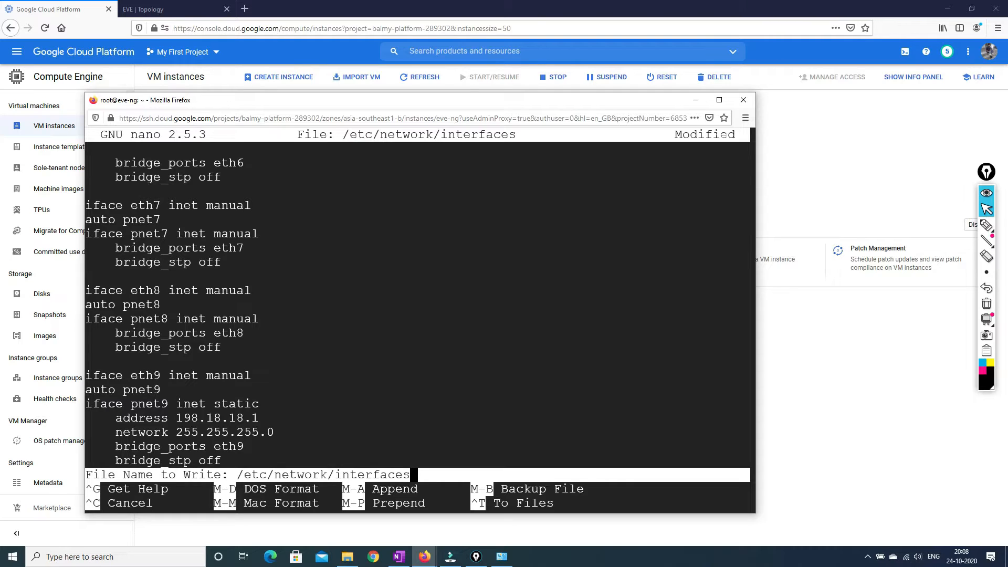
pyautogui.press('ctrl+c')
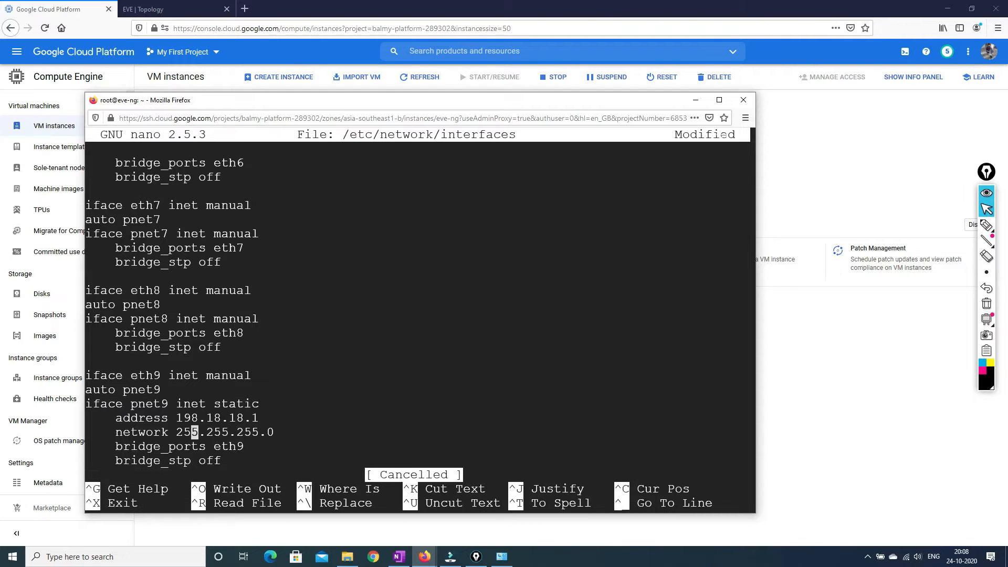
pyautogui.press('ctrl+x')
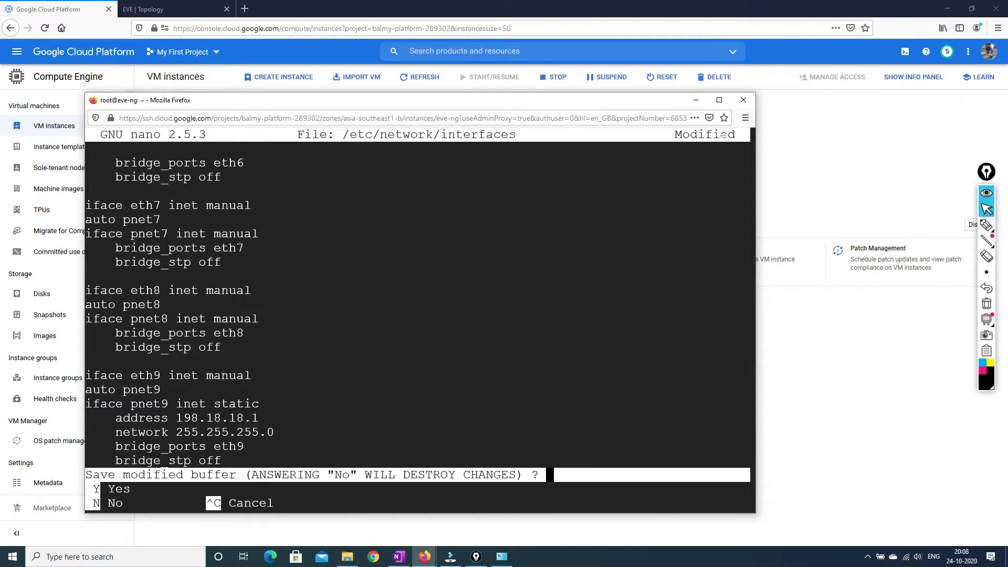
pyautogui.press('y')
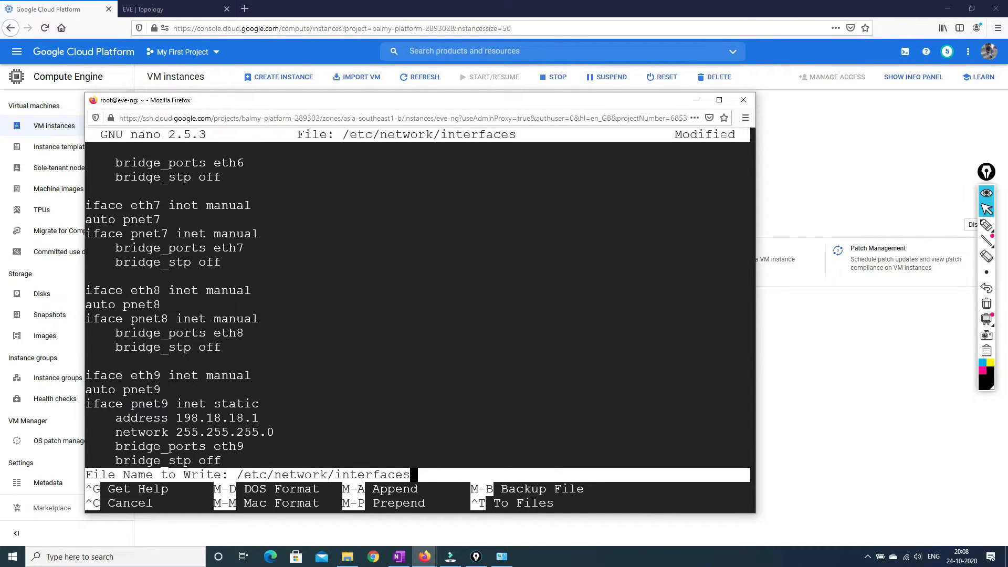
pyautogui.press('Return')
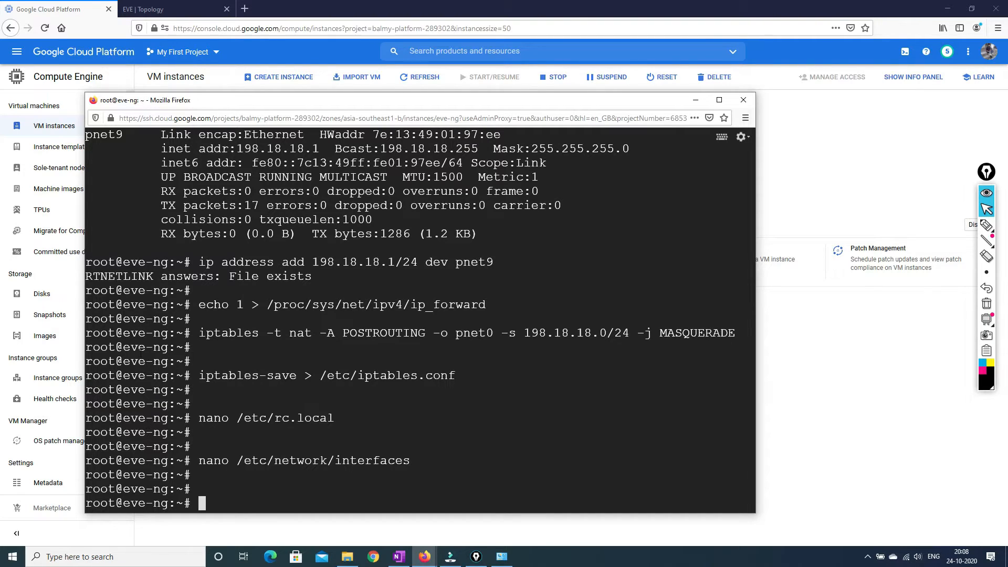
# Start the selected Windows client, switch and Palo Alto nodes from the EVE topology.
pyautogui.click(170, 8)
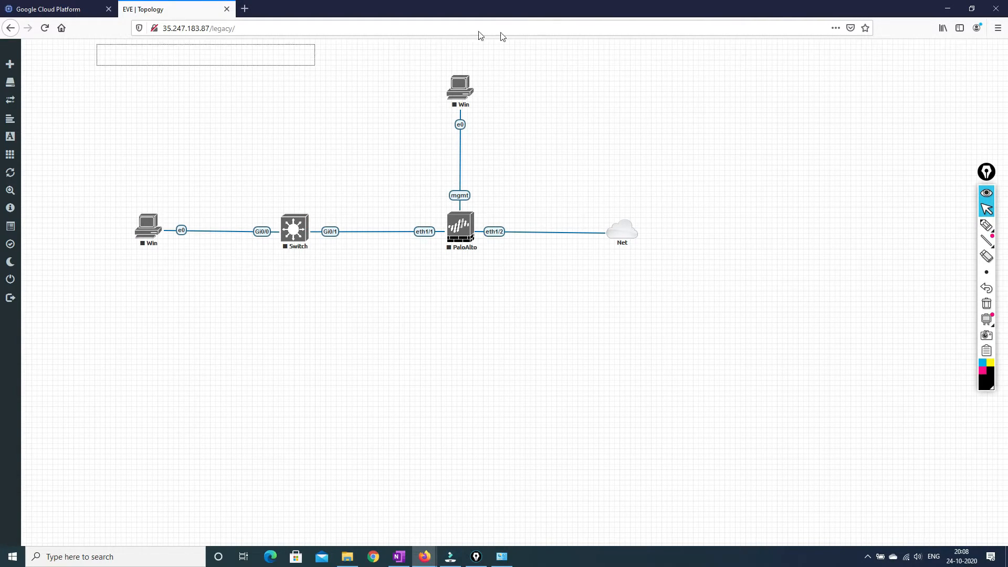
pyautogui.rightClick(461, 232)
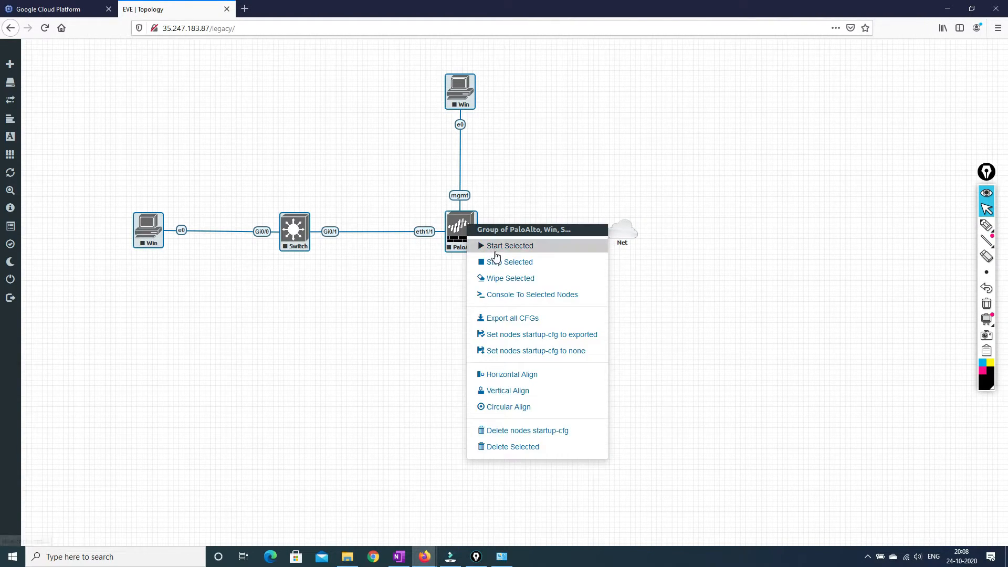
pyautogui.click(509, 246)
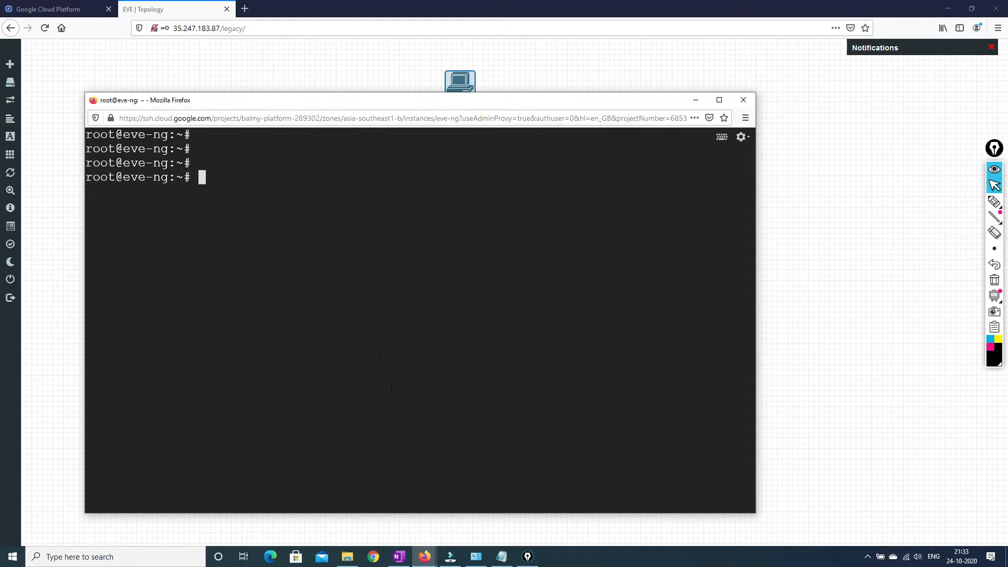
# Select the iptables masquerade line in the Notepad notes, then close Notepad.
pyautogui.click(500, 556)
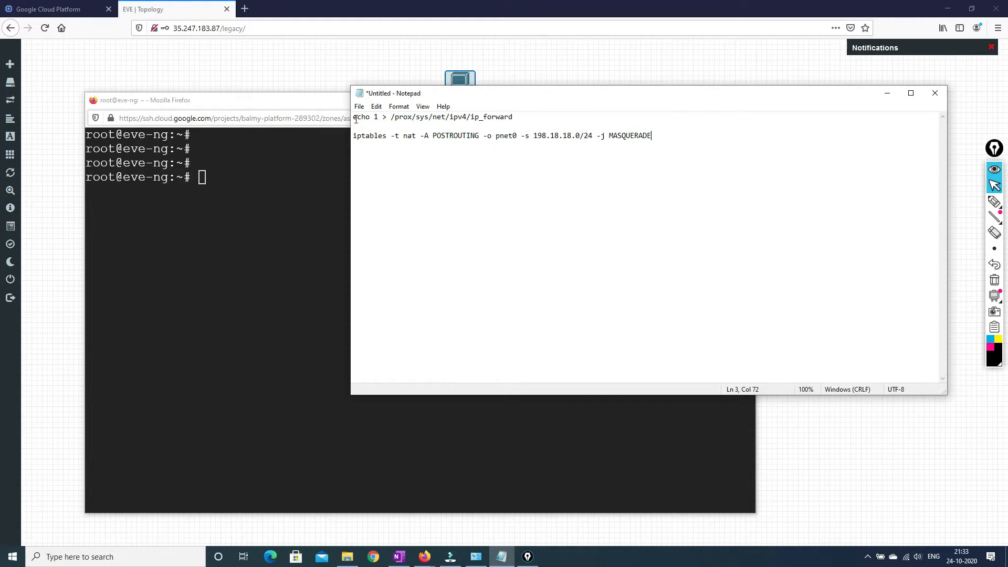
pyautogui.tripleClick(433, 117)
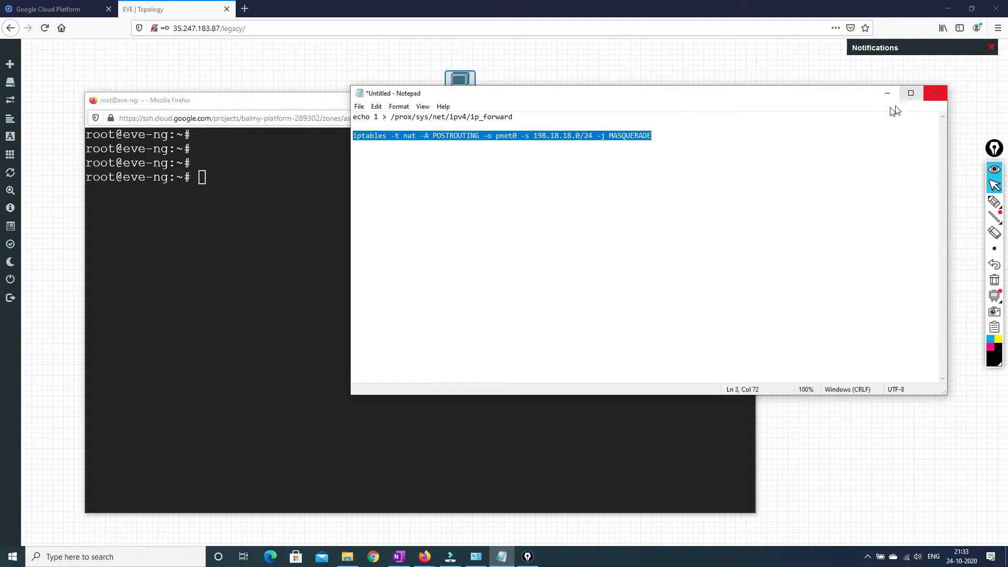
pyautogui.click(934, 94)
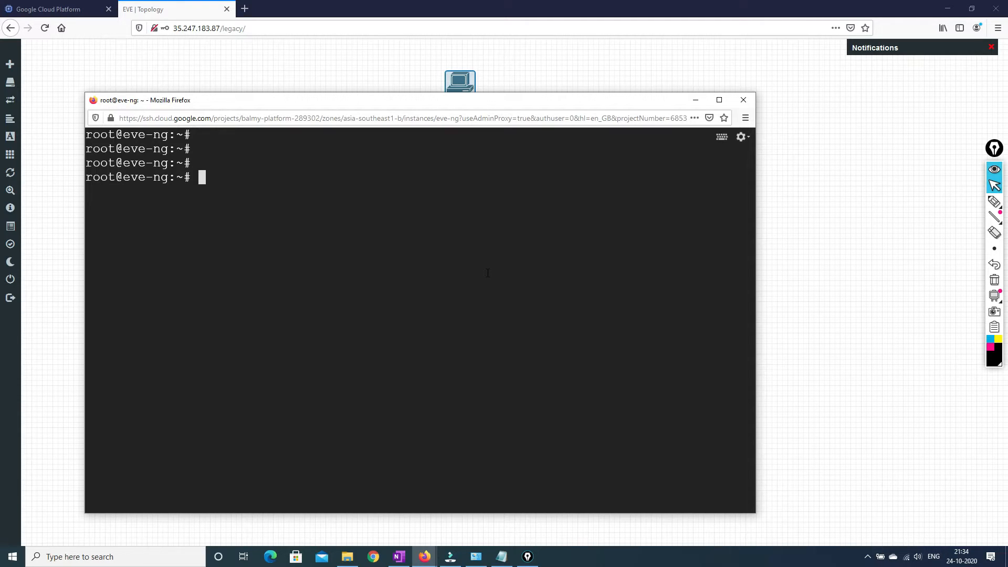
pyautogui.click(743, 99)
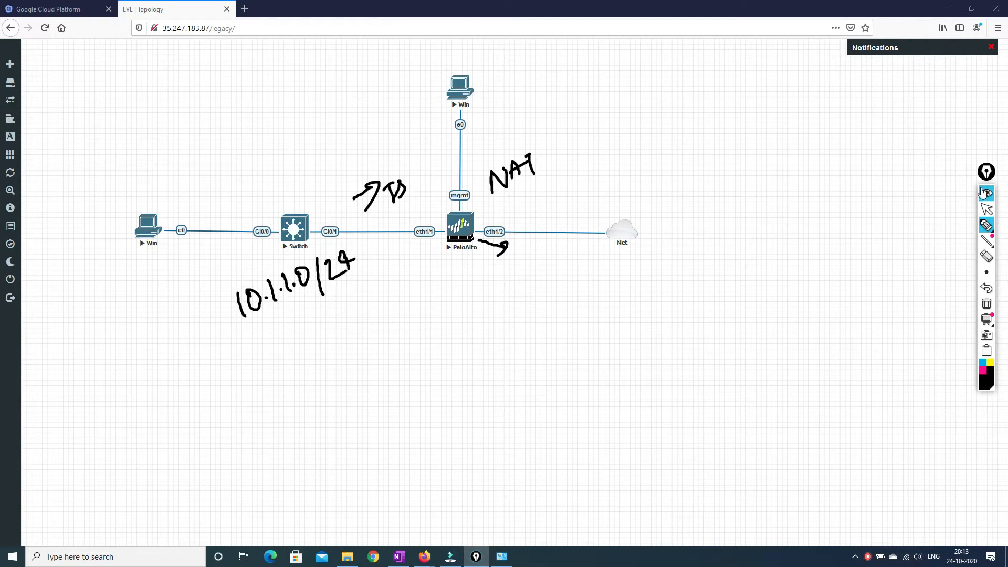
# Open the Win node console showing the PA-VM dashboard at 192.168.10.1.
pyautogui.click(986, 210)
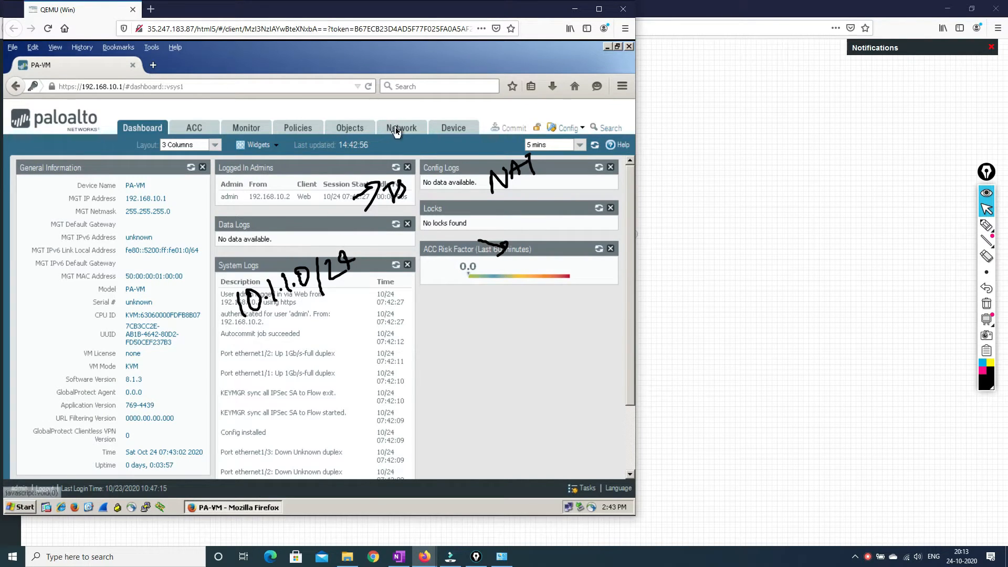
# View the PAN-OS Network interfaces, ethernet1/1 10.1.1.10/24 and ethernet1/2 198.18.18.10/24.
pyautogui.click(401, 127)
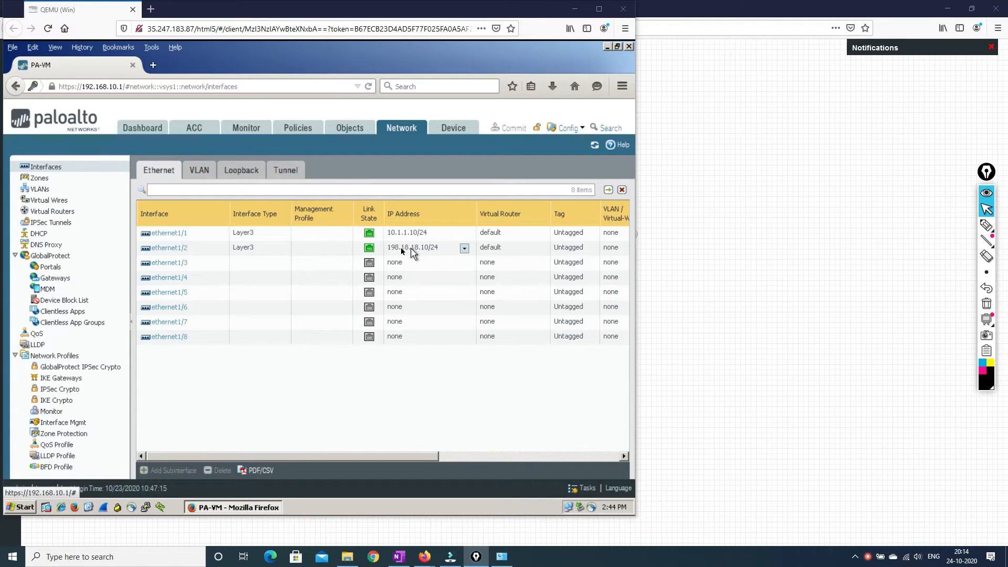
pyautogui.moveTo(393, 252)
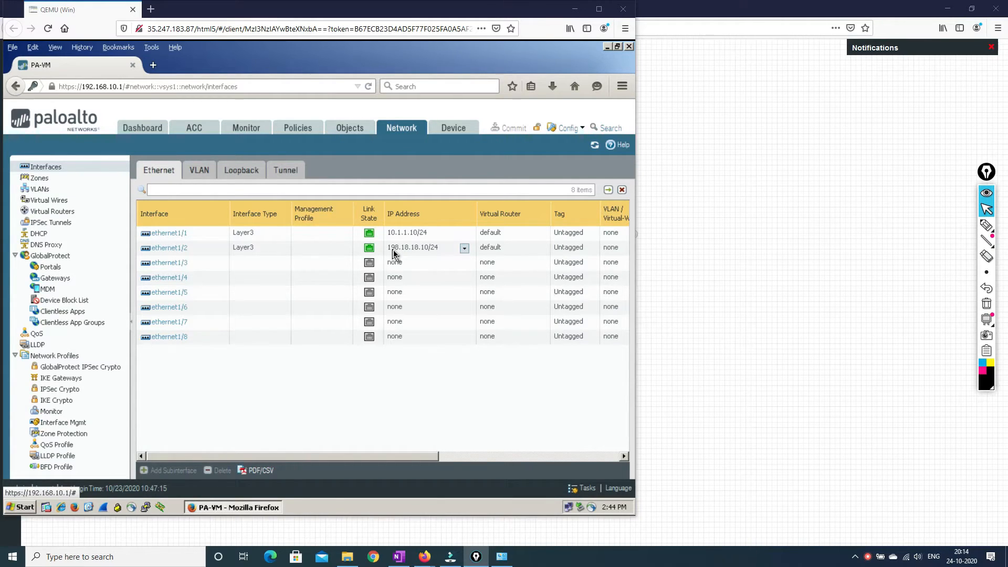
pyautogui.moveTo(399, 251)
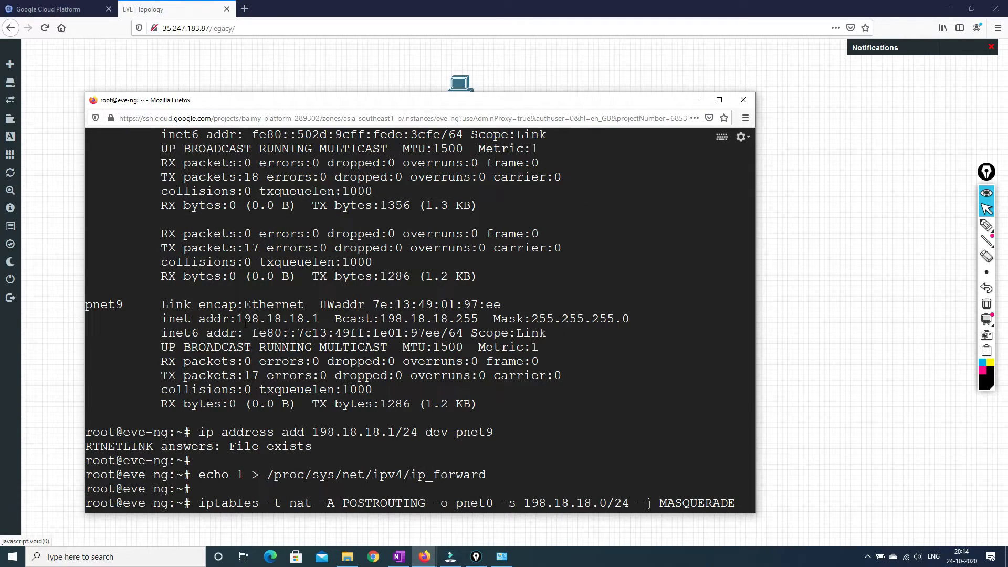
# Select pnet9's 198.18.18.1 address in the SSH terminal, then return to the client console.
pyautogui.doubleClick(276, 319)
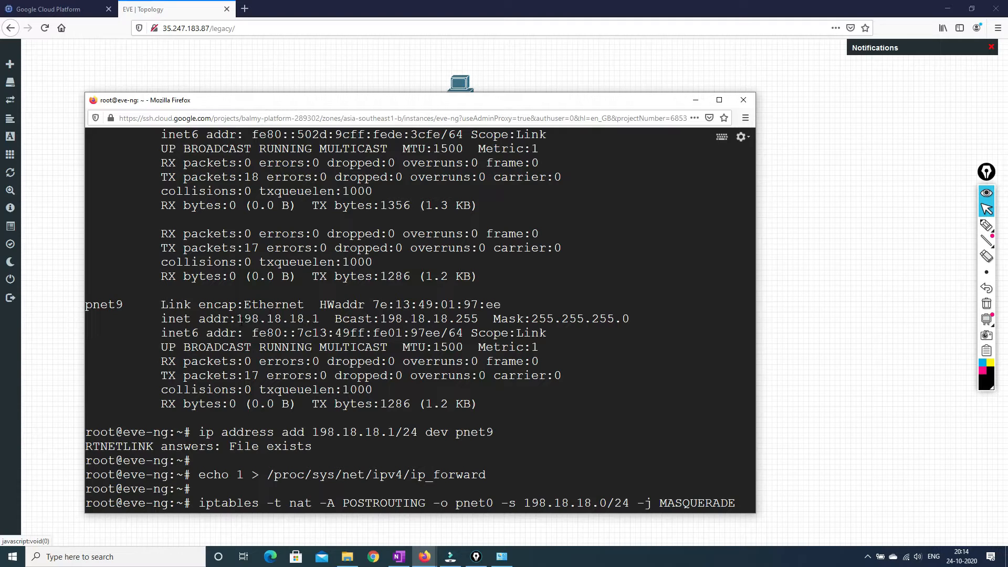
pyautogui.doubleClick(258, 318)
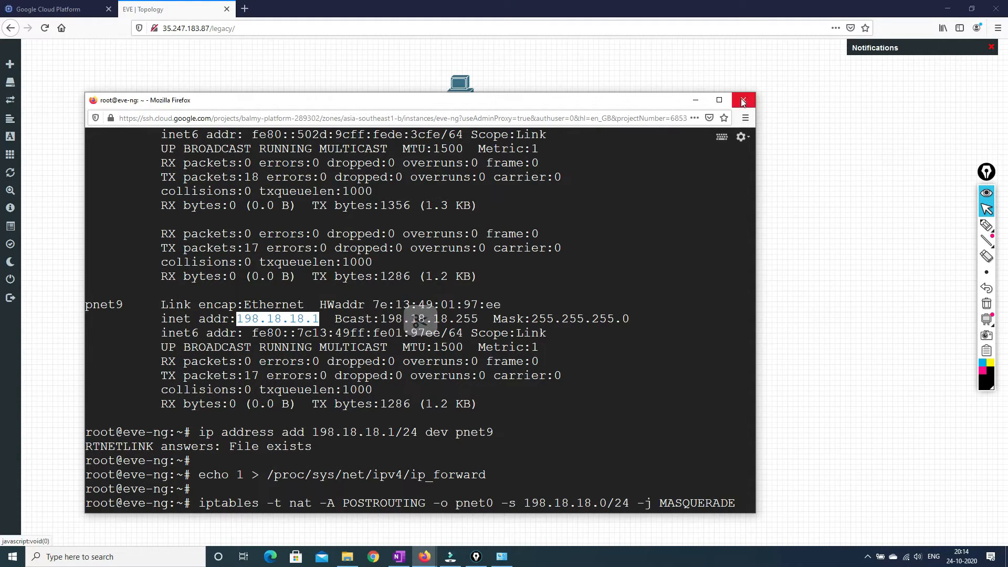
pyautogui.moveTo(718, 99)
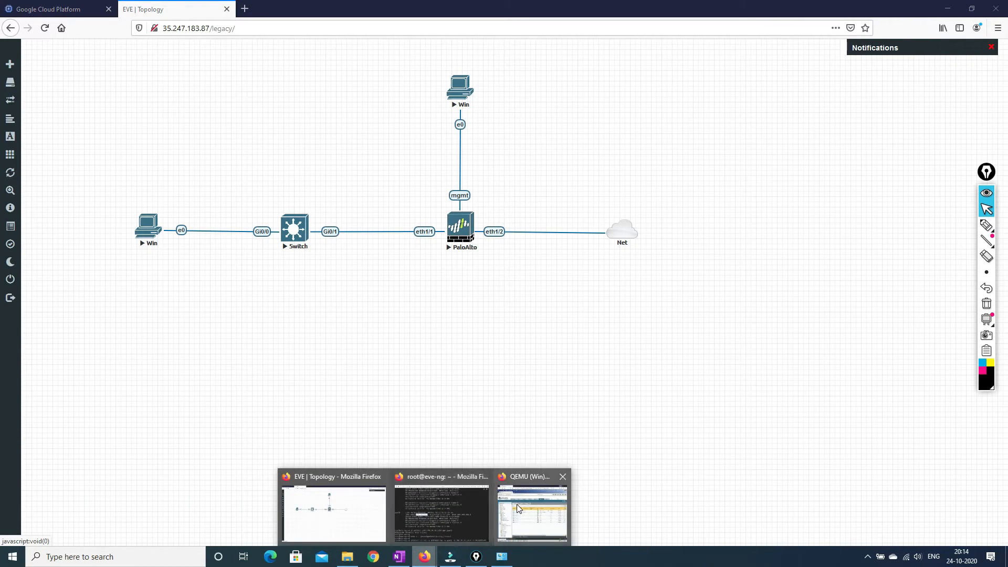
pyautogui.click(530, 508)
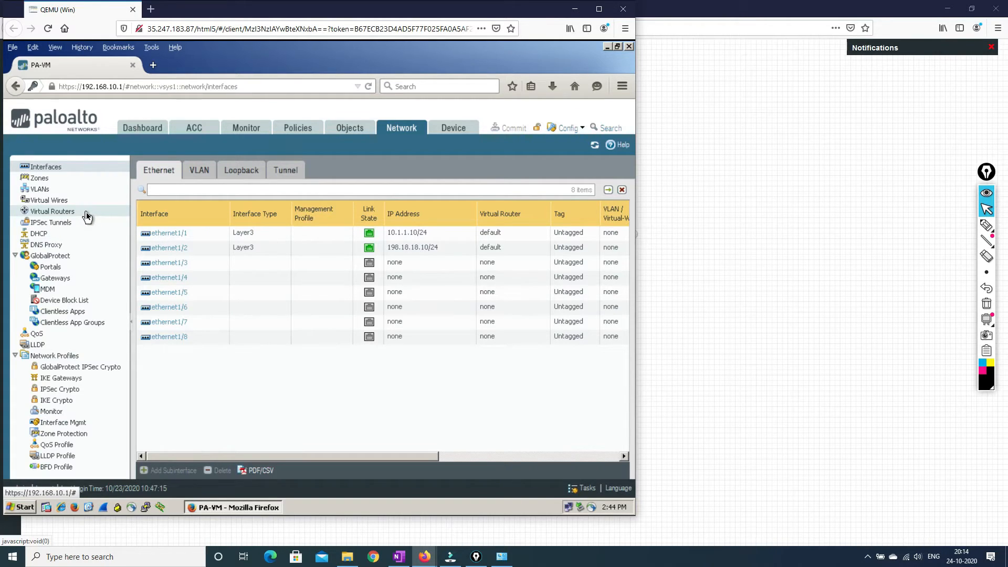
# Review the default virtual router's route and forwarding tables, then the firewall's security policies.
pyautogui.click(51, 211)
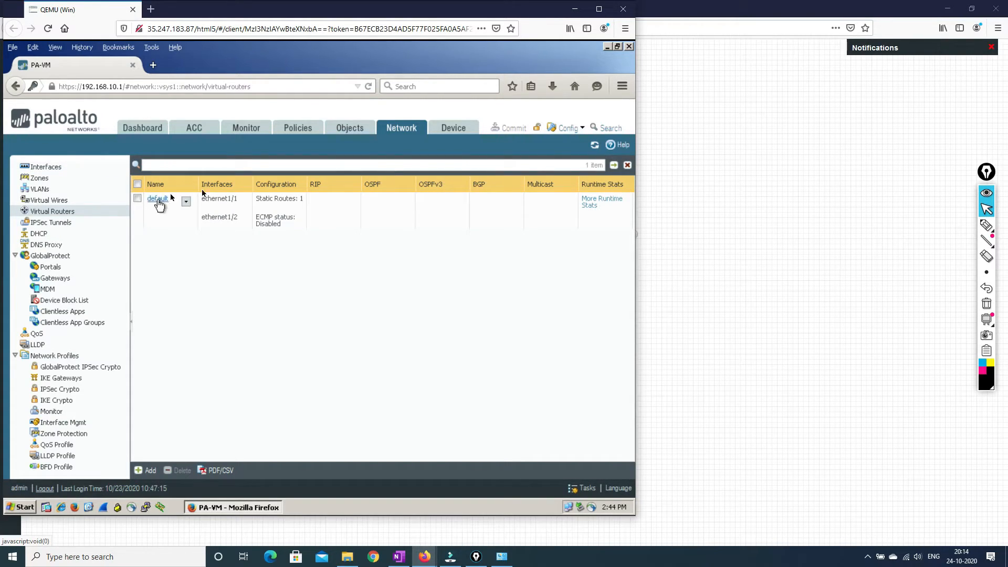
pyautogui.click(137, 197)
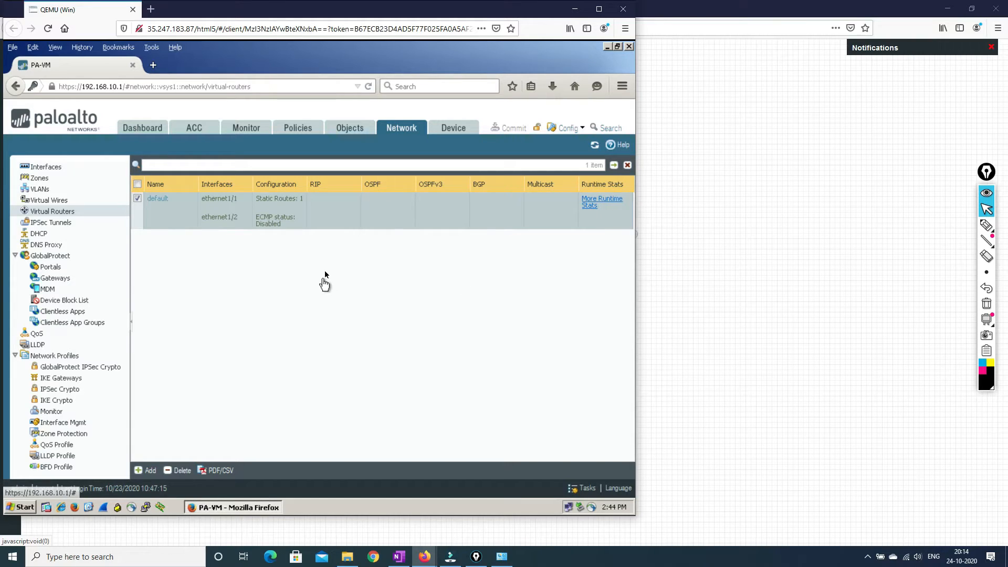
pyautogui.click(601, 201)
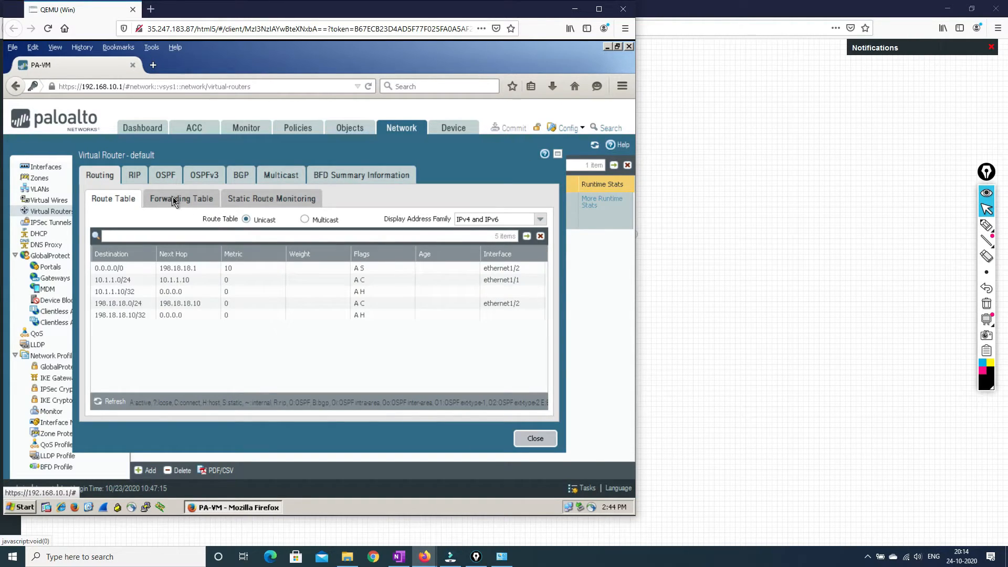
pyautogui.click(181, 198)
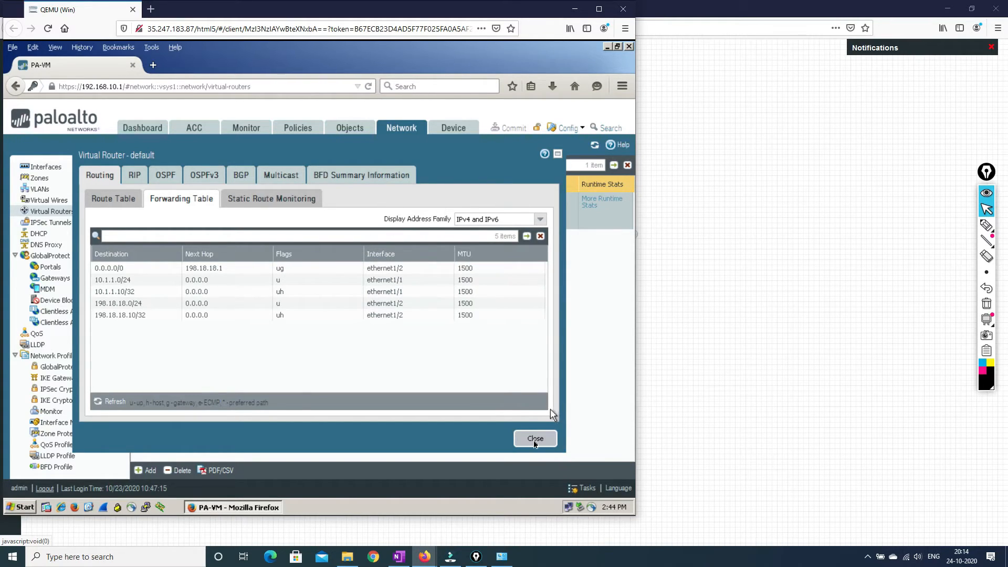
pyautogui.click(534, 438)
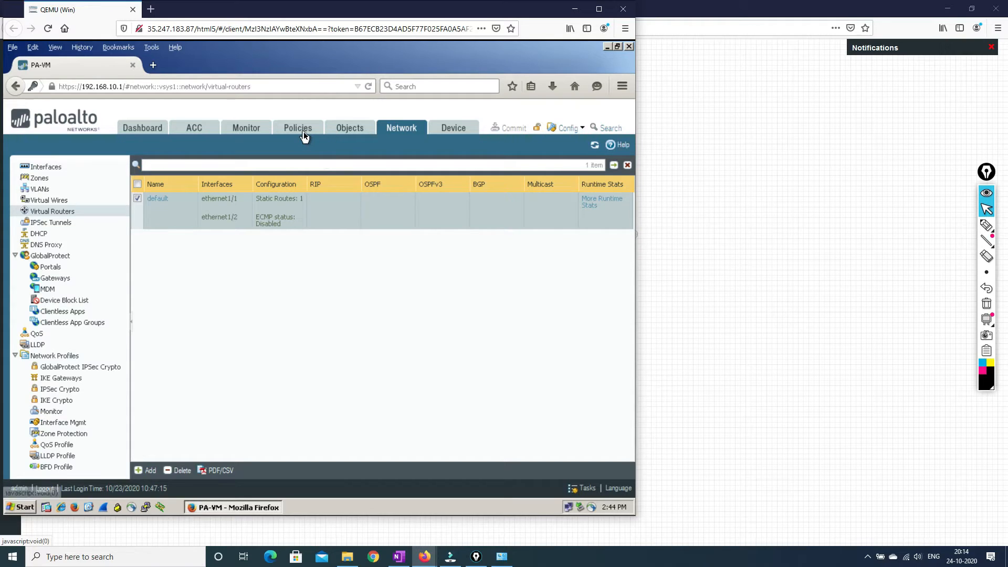
pyautogui.click(297, 127)
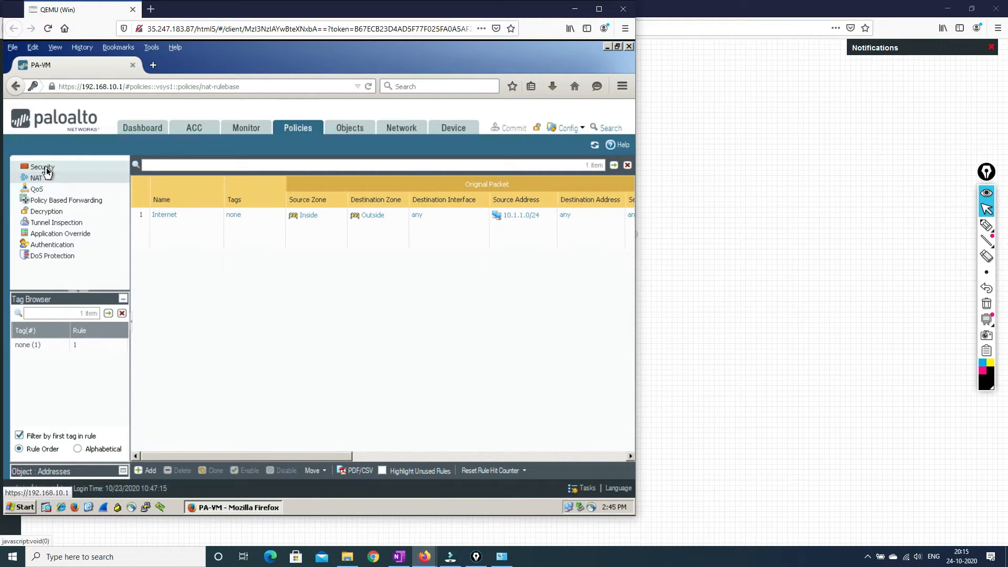
pyautogui.click(43, 166)
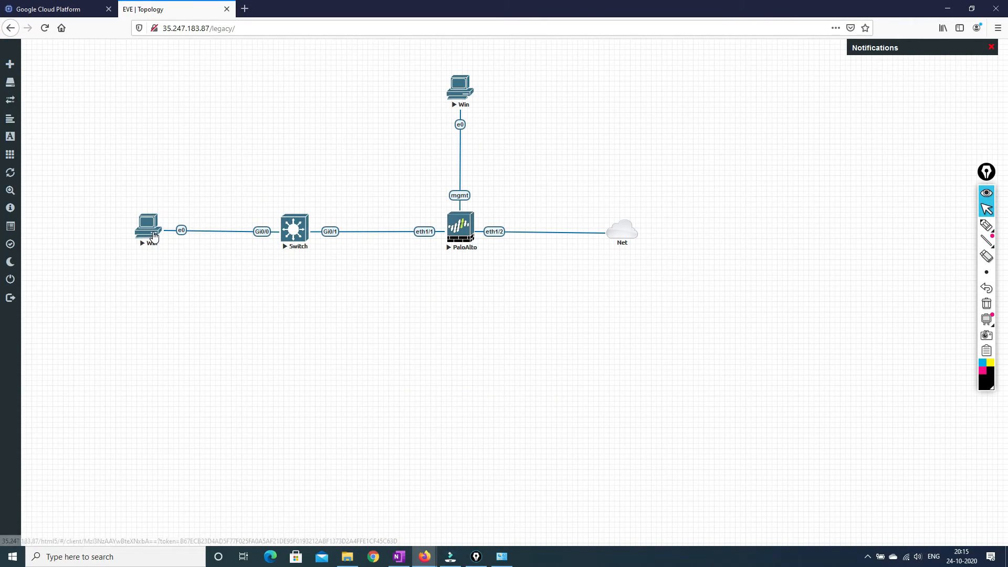
# Cancel the repeatedly appearing Found New Hardware wizard and its notification on the XP client.
pyautogui.doubleClick(147, 229)
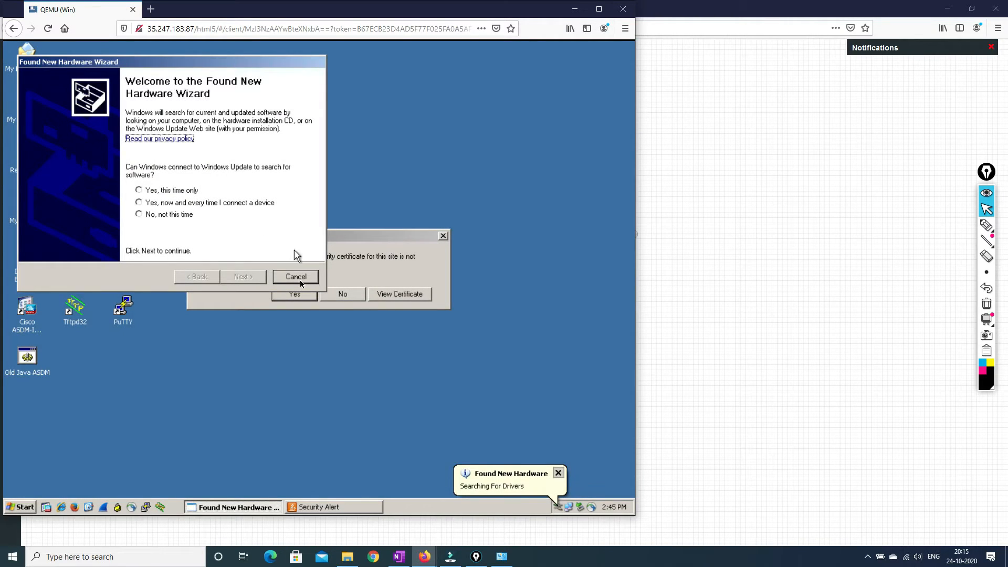
pyautogui.click(295, 277)
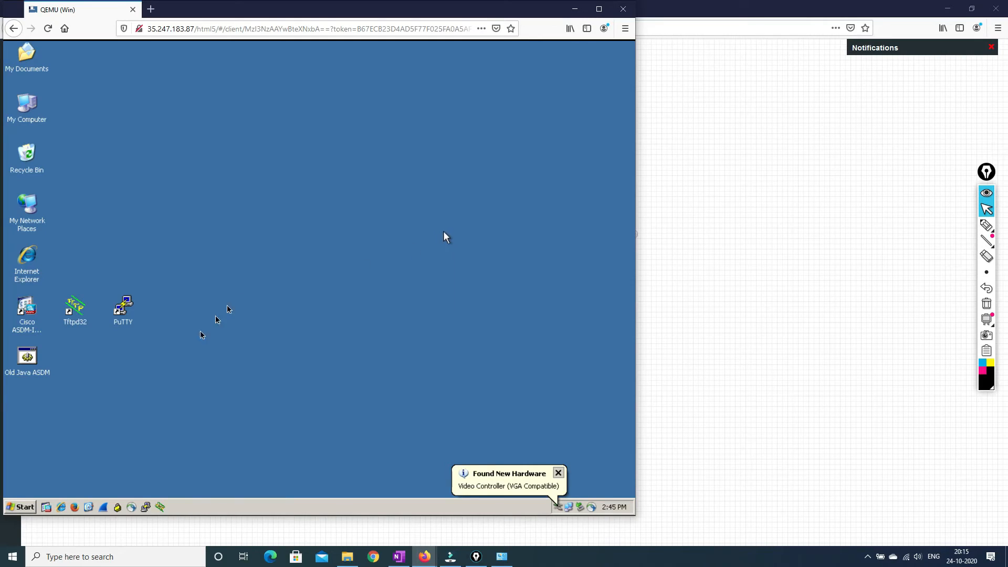
pyautogui.click(557, 473)
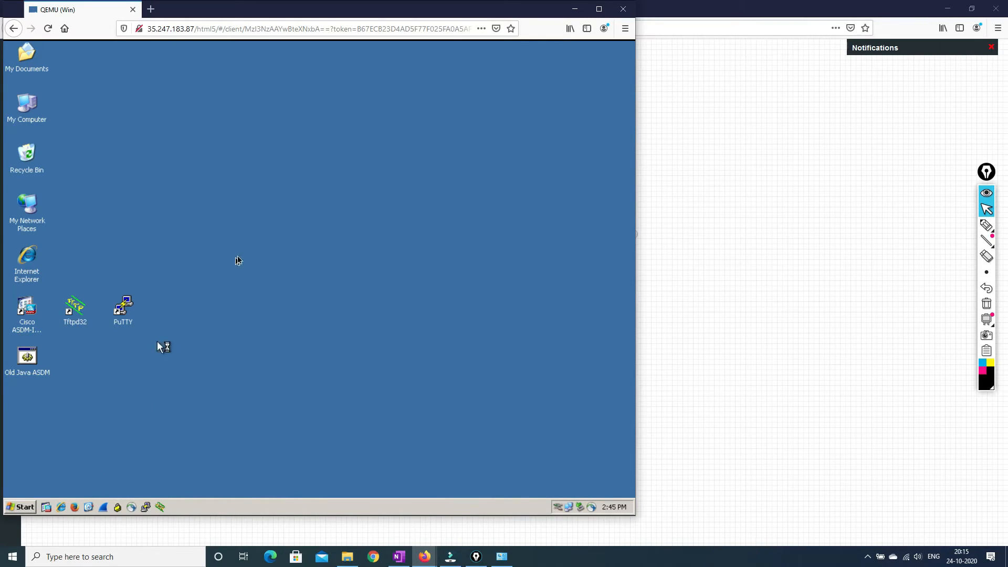
pyautogui.moveTo(244, 256)
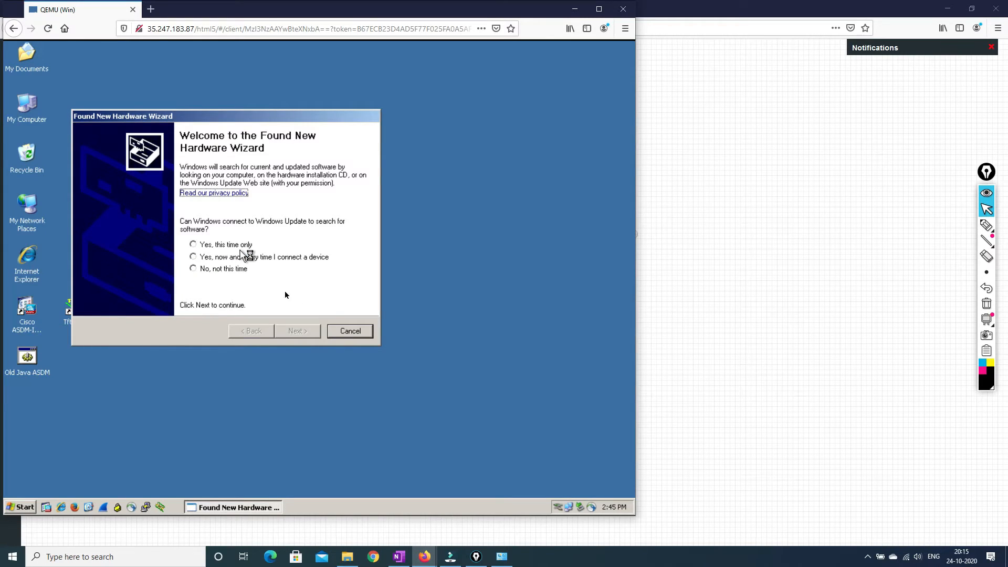
pyautogui.click(349, 330)
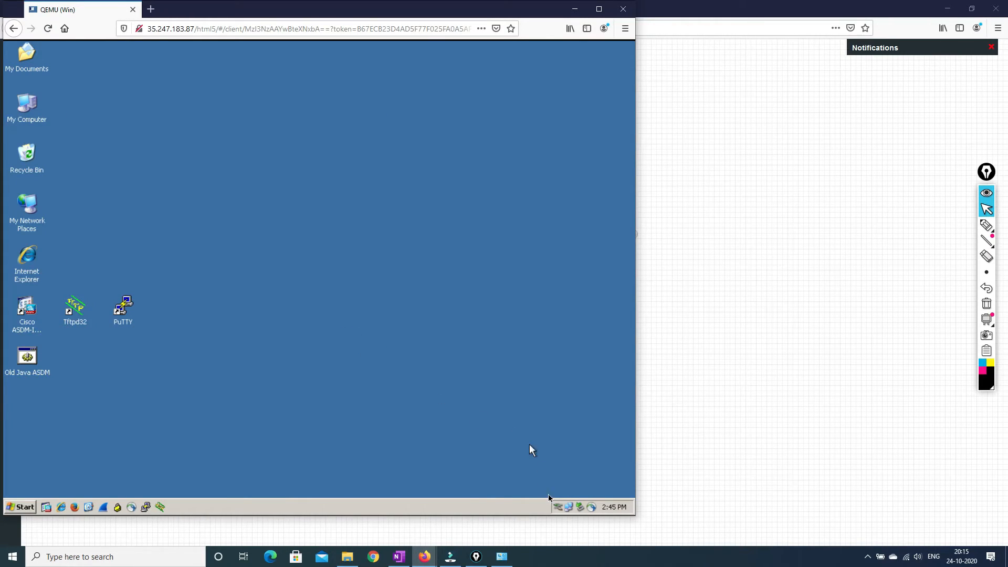
pyautogui.moveTo(495, 438)
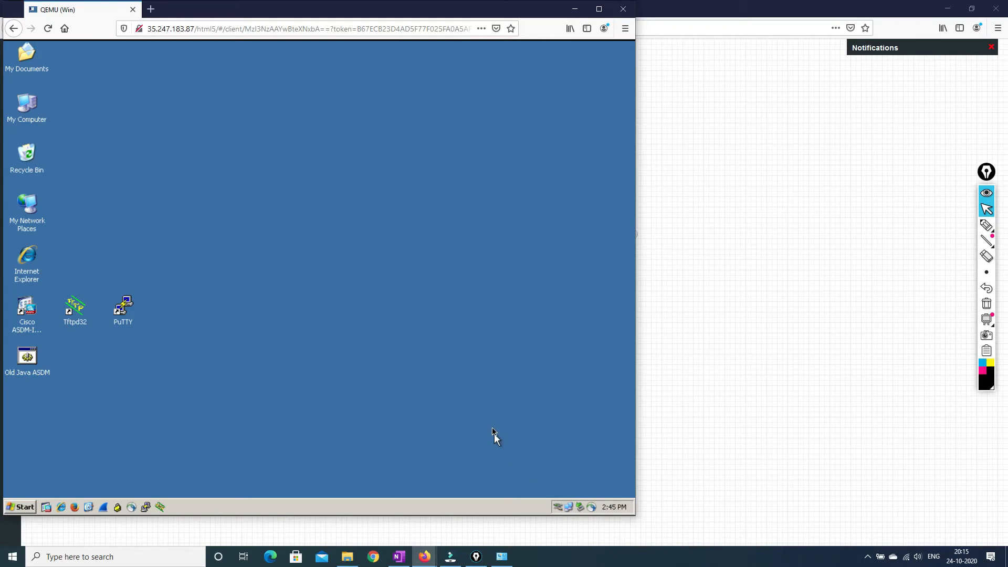
pyautogui.moveTo(568, 504)
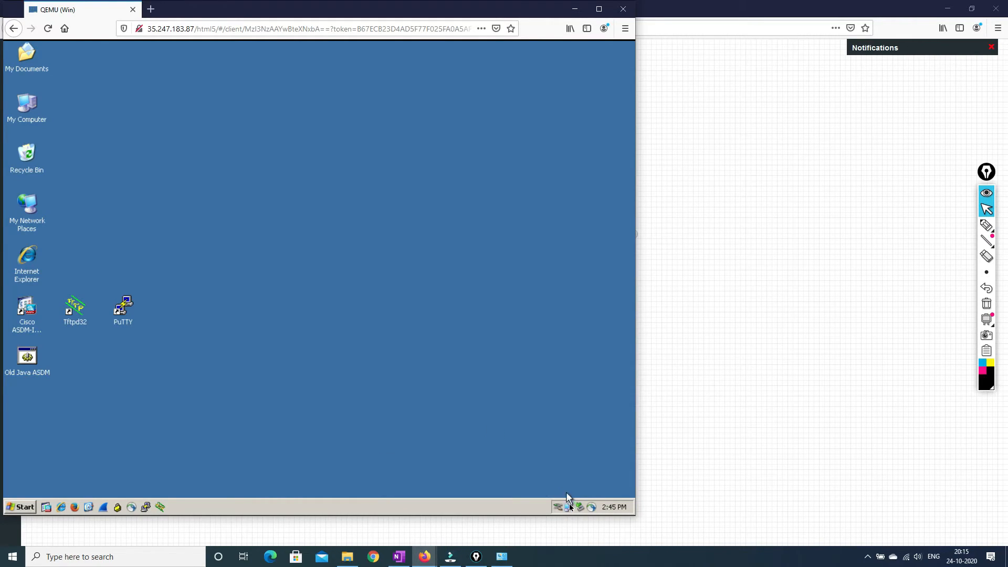
# Check the connection details: IP 10.1.1.2, gateway 10.1.1.10, DNS 8.8.8.8.
pyautogui.doubleClick(568, 507)
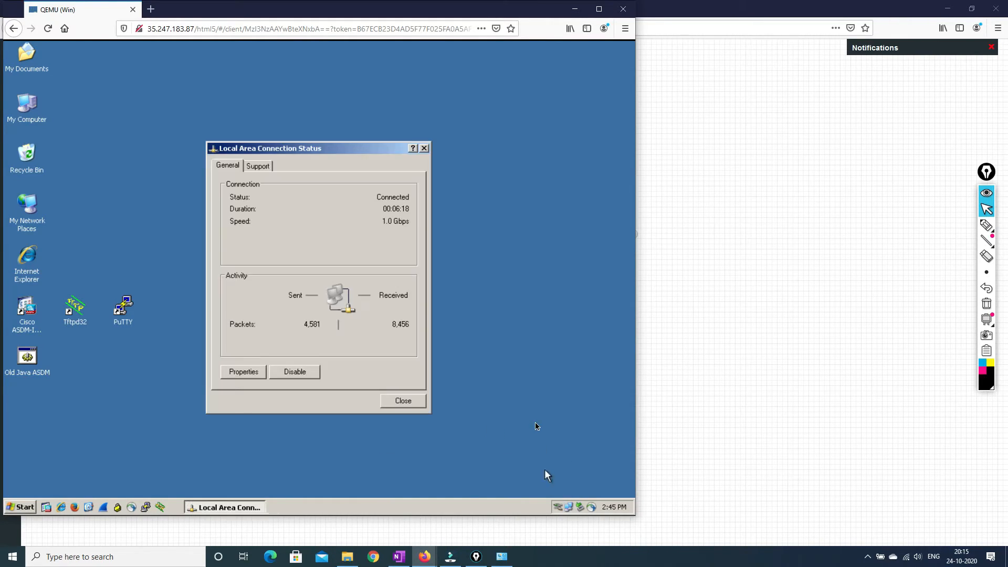
pyautogui.moveTo(268, 215)
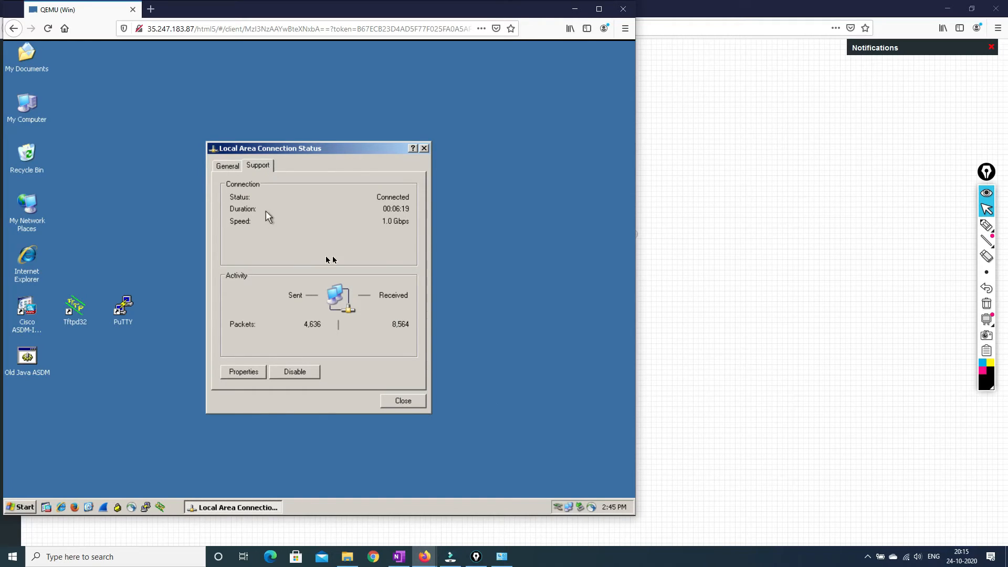
pyautogui.moveTo(297, 238)
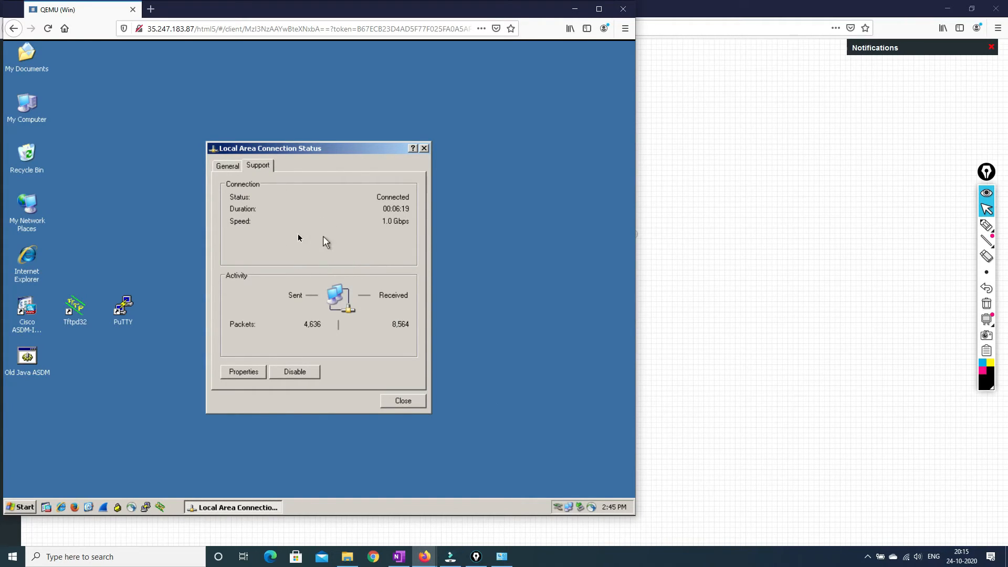
pyautogui.click(257, 165)
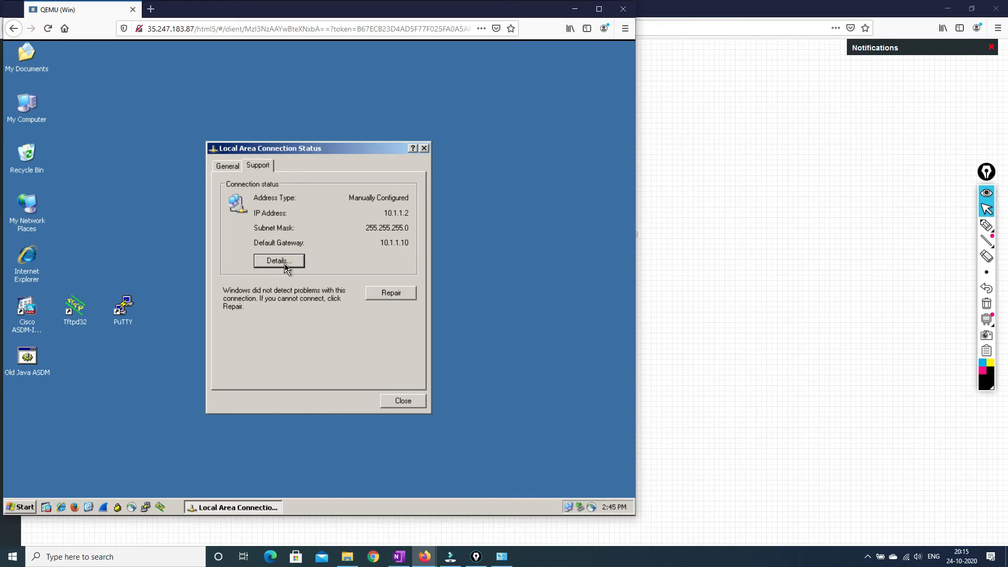
pyautogui.click(278, 260)
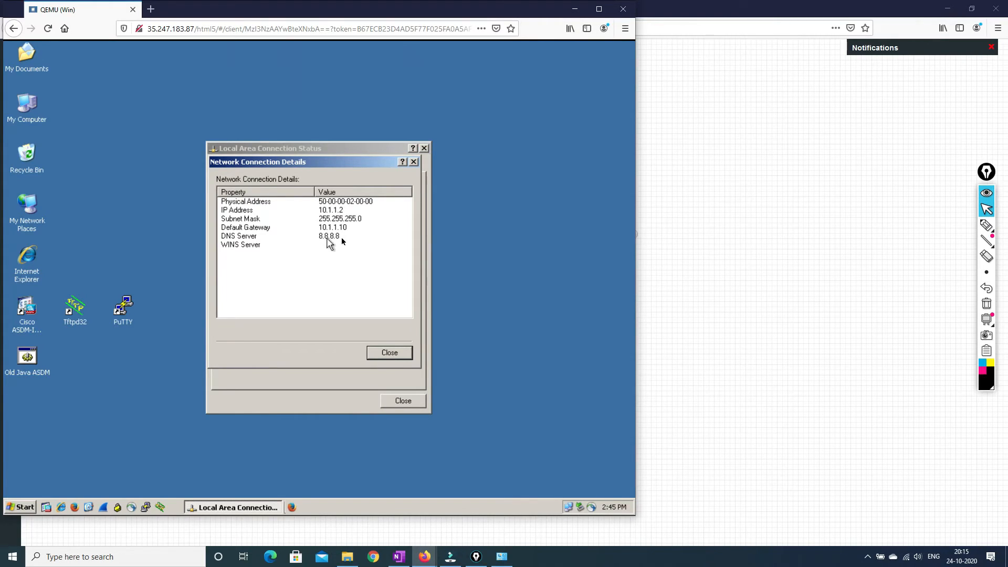
pyautogui.click(389, 353)
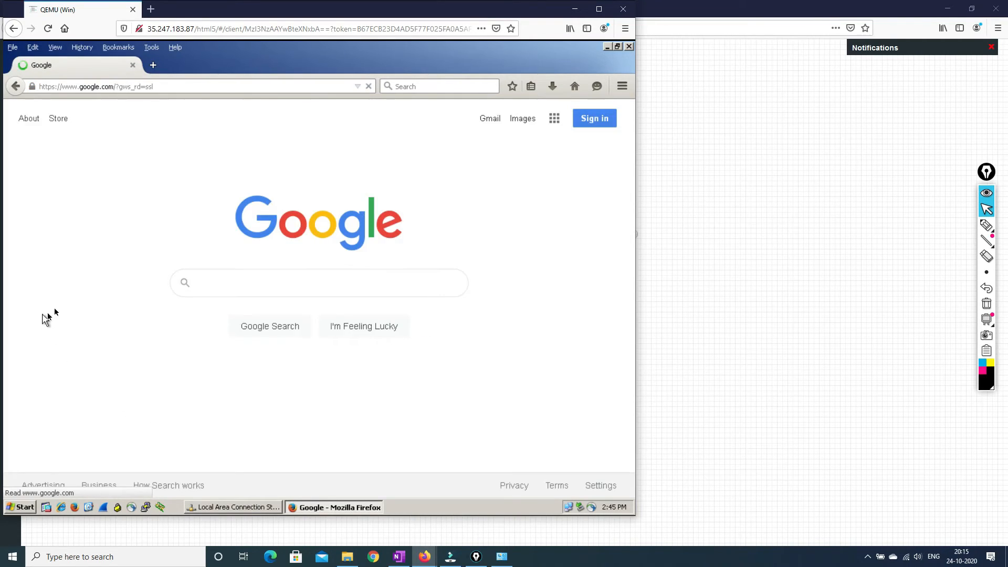
# Load youtube.com in a second Firefox tab, then go back to the Google tab.
pyautogui.click(489, 118)
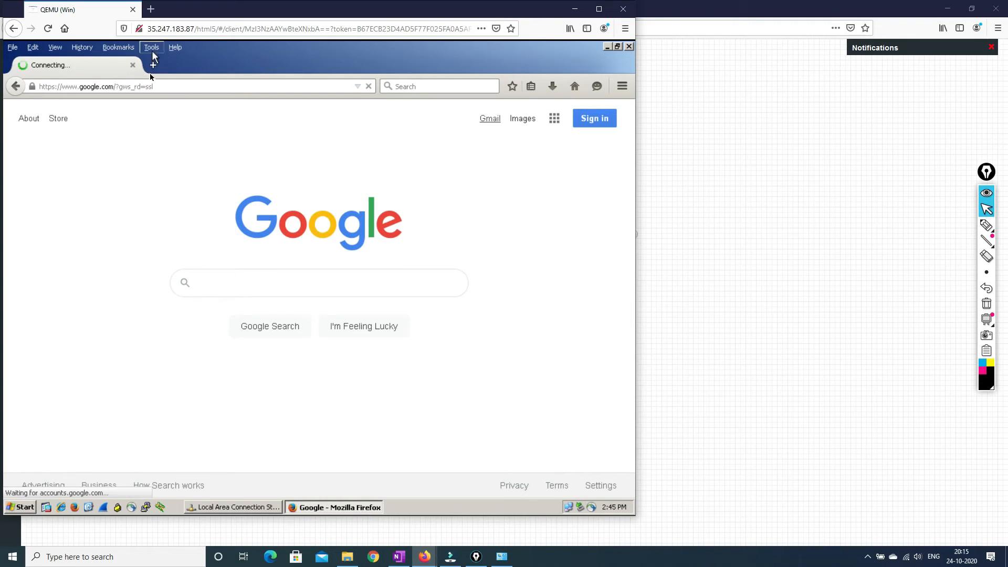
pyautogui.click(154, 65)
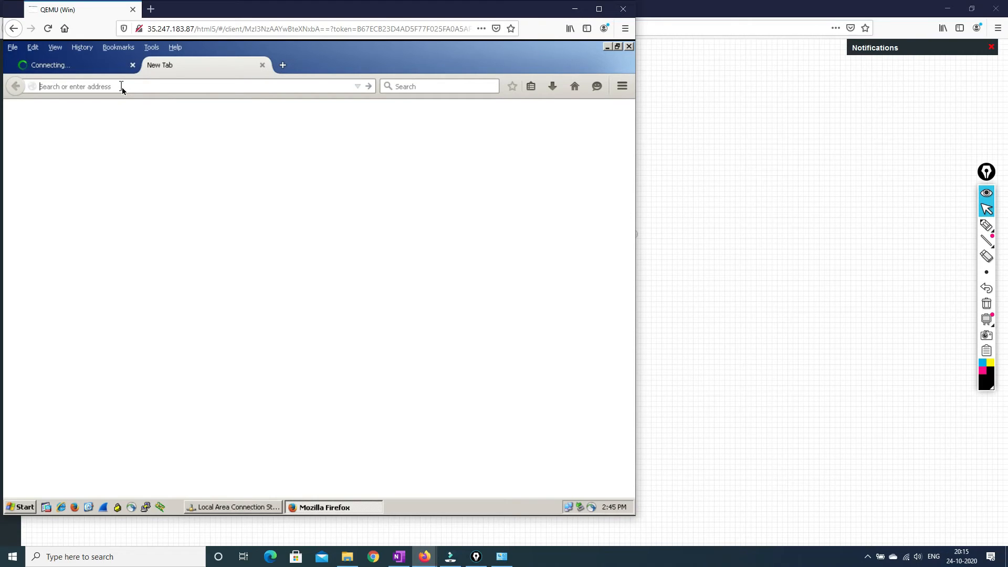
pyautogui.write('youtib')
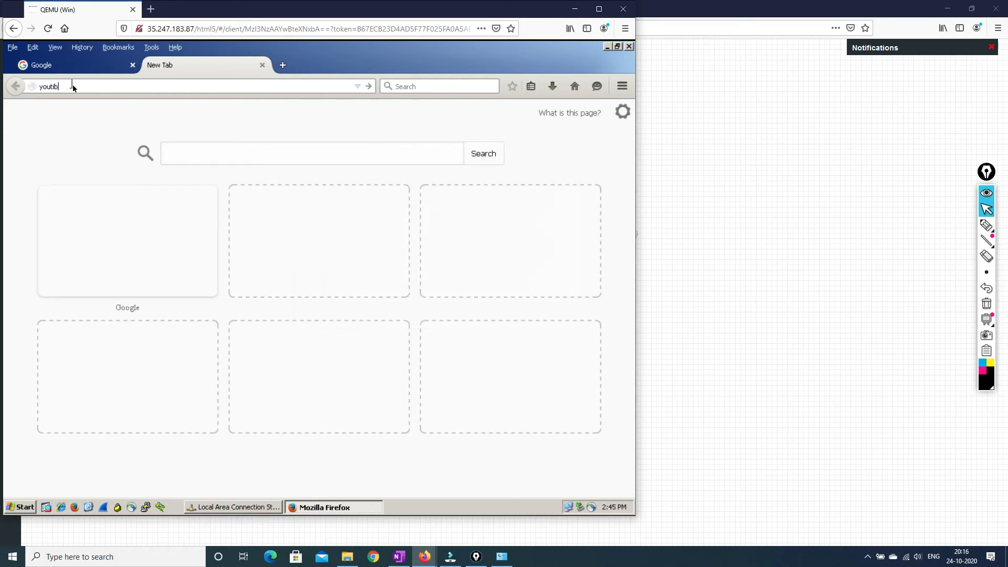
pyautogui.press('Backspace')
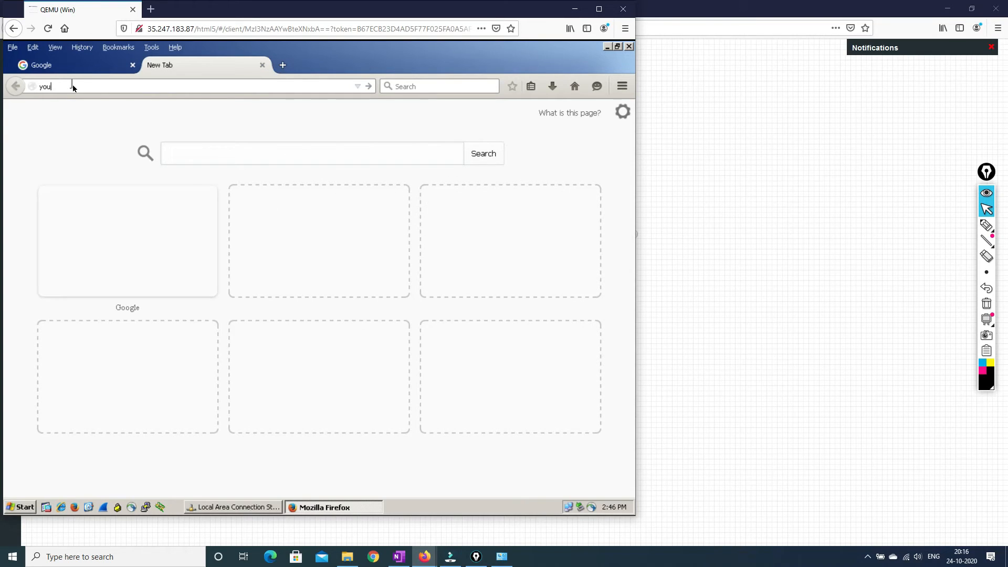
pyautogui.write('tube')
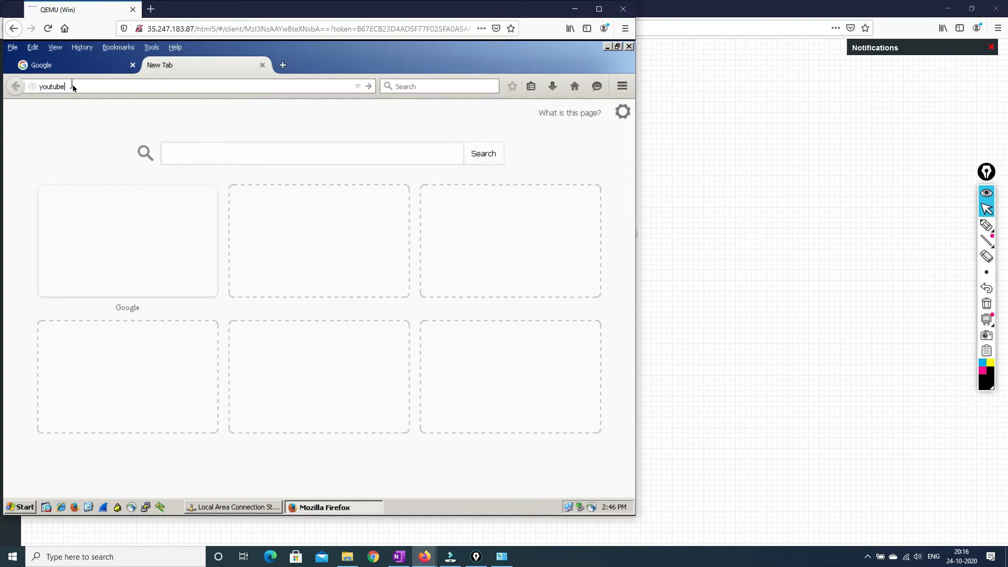
pyautogui.press('Return')
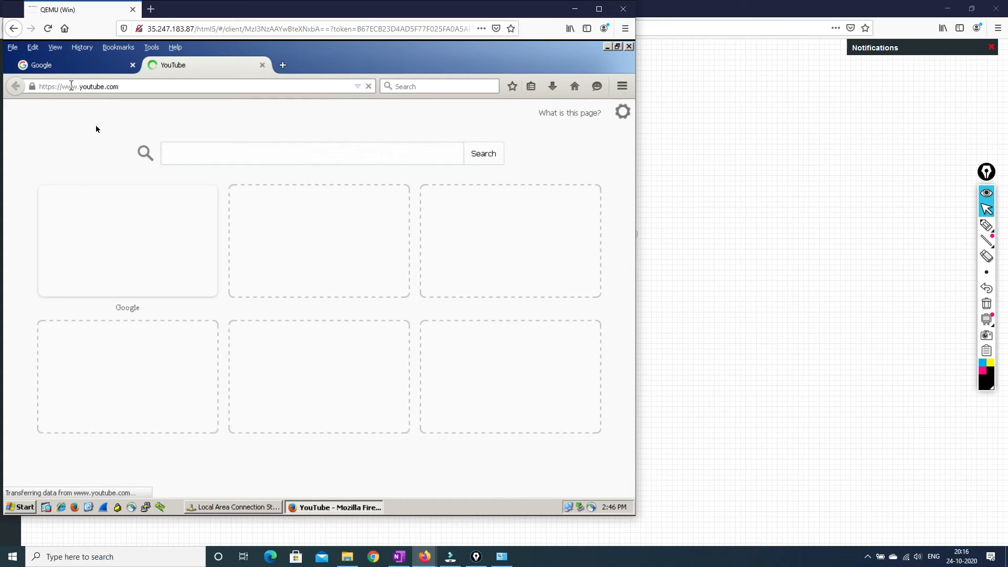
pyautogui.click(40, 65)
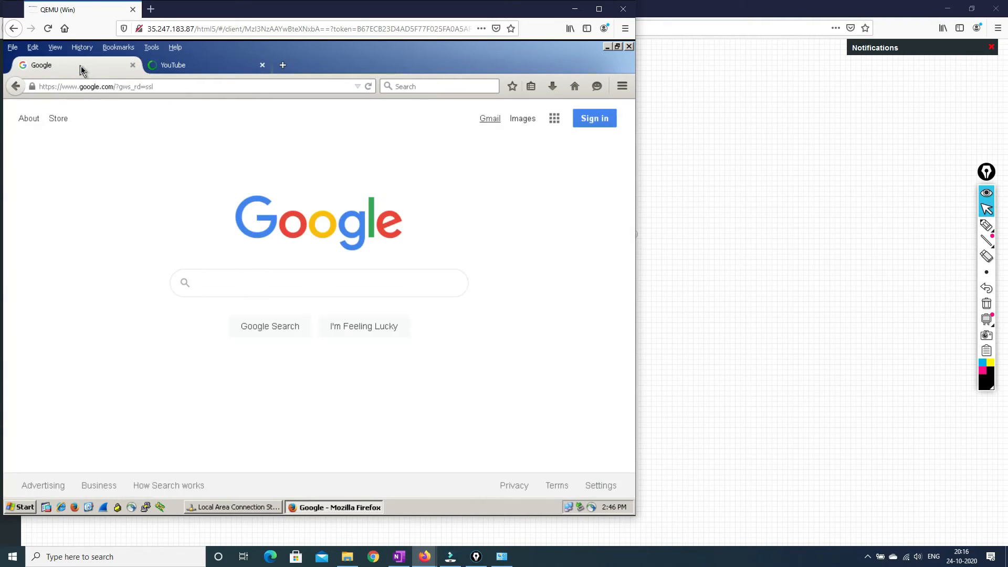
pyautogui.click(172, 65)
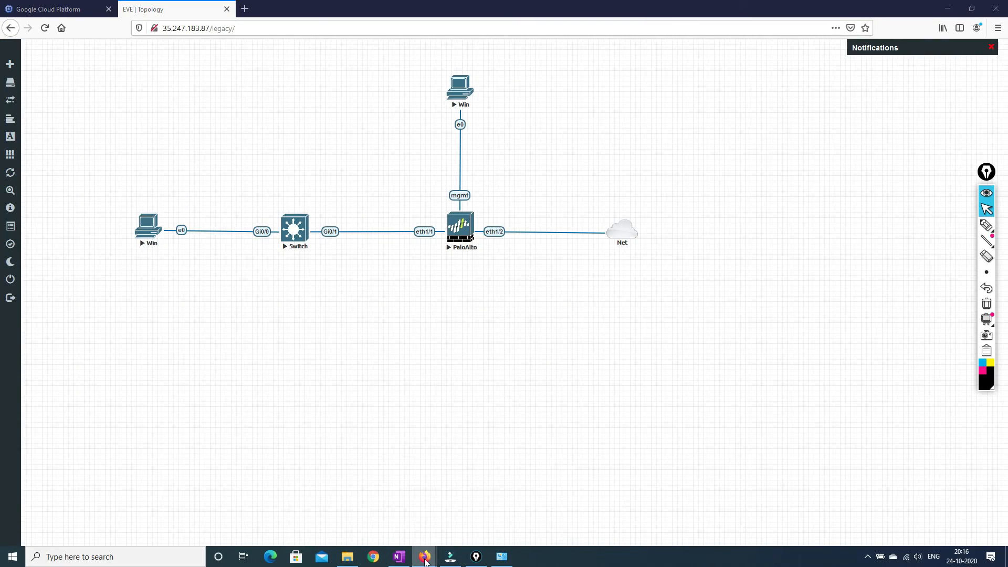
pyautogui.moveTo(424, 556)
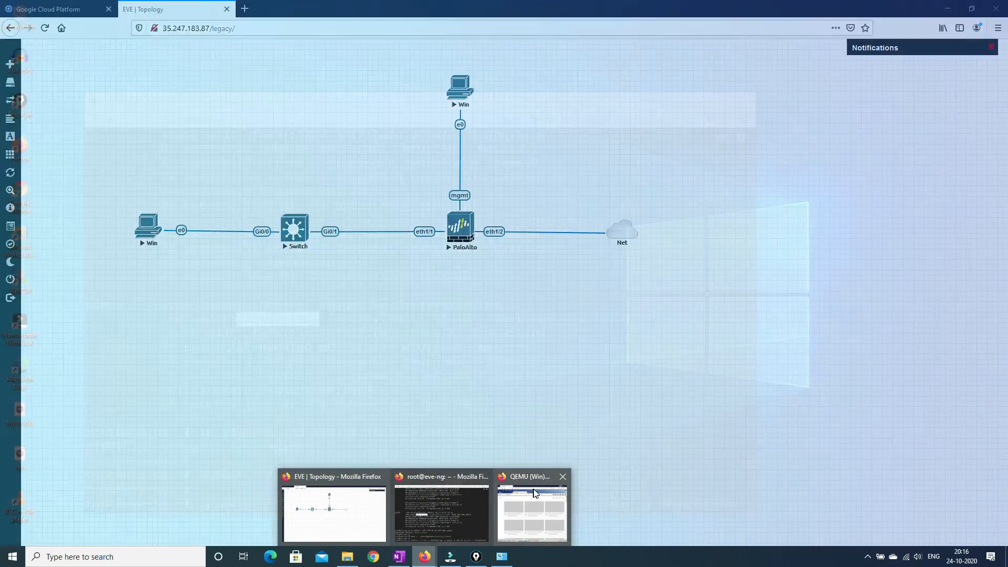
# Switch to the QEMU (Win) client console showing the Palo Alto security policy list.
pyautogui.click(530, 507)
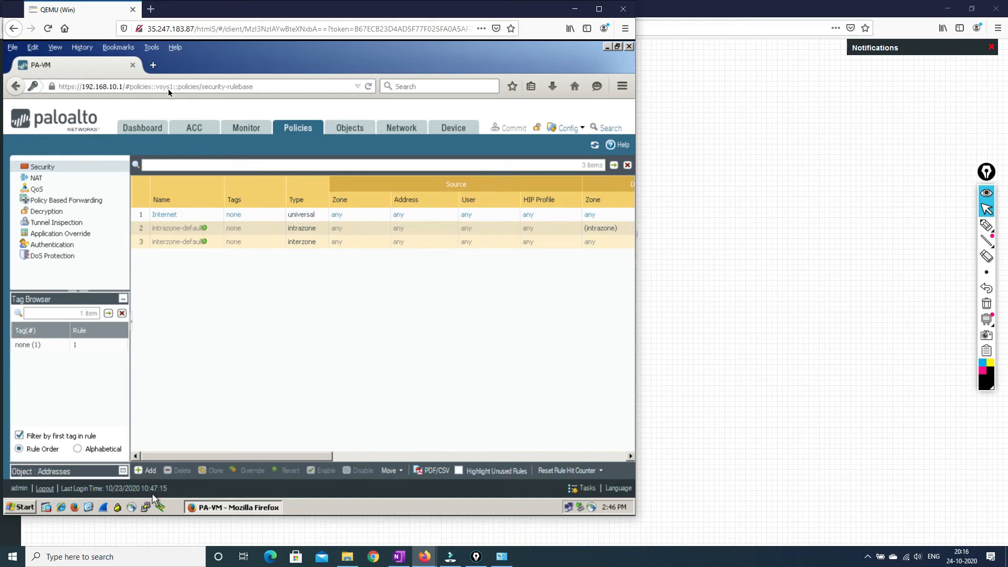
pyautogui.moveTo(258, 128)
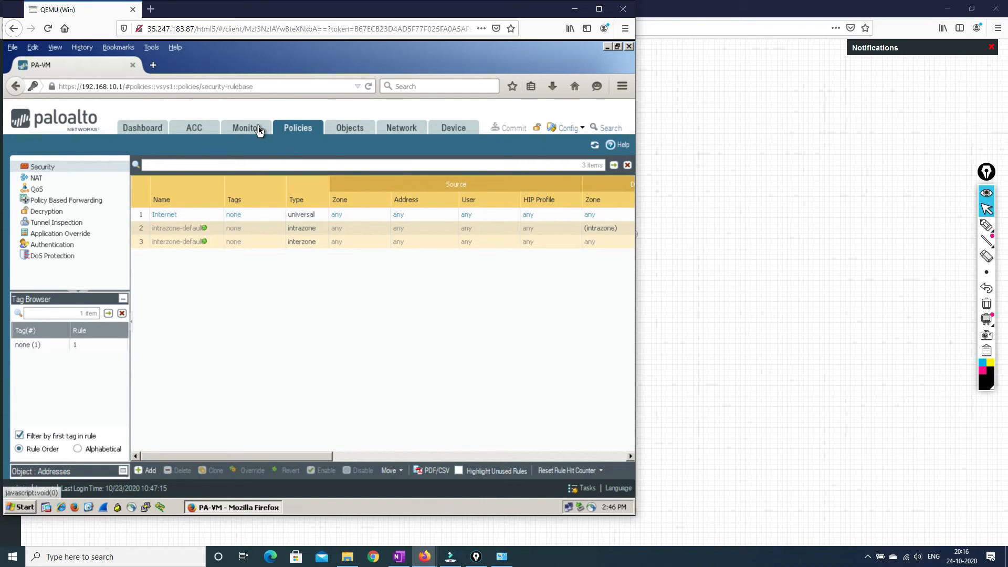
# Open Monitor > Session Browser to list 10.1.1.2's Inside-to-Outside dns, ssl and youtube sessions.
pyautogui.click(246, 127)
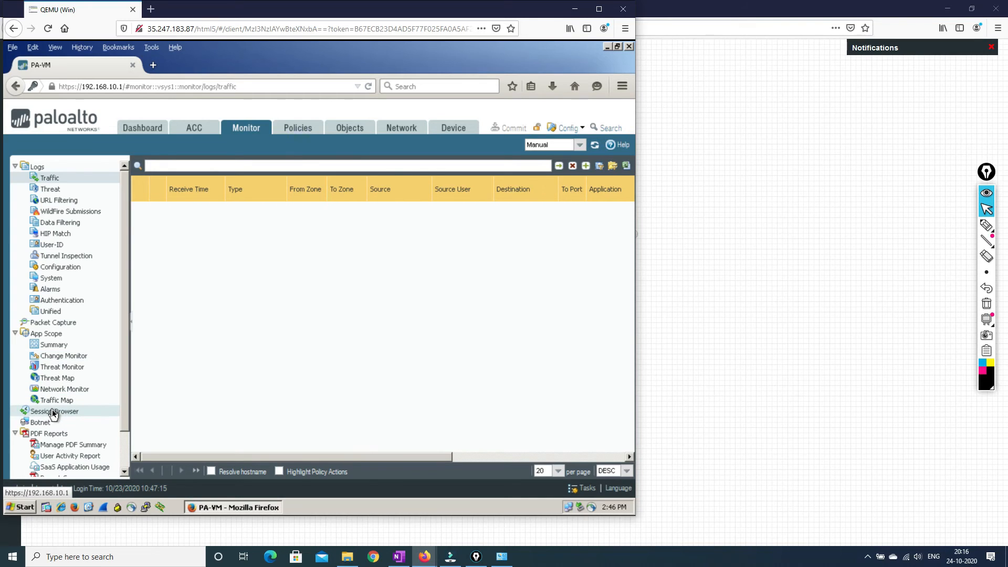
pyautogui.click(54, 410)
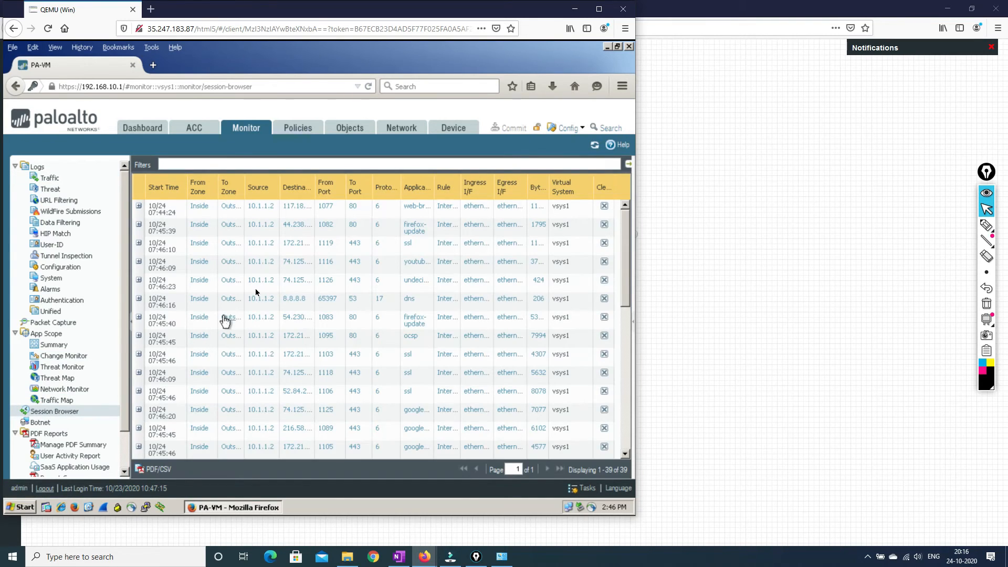
pyautogui.moveTo(450, 217)
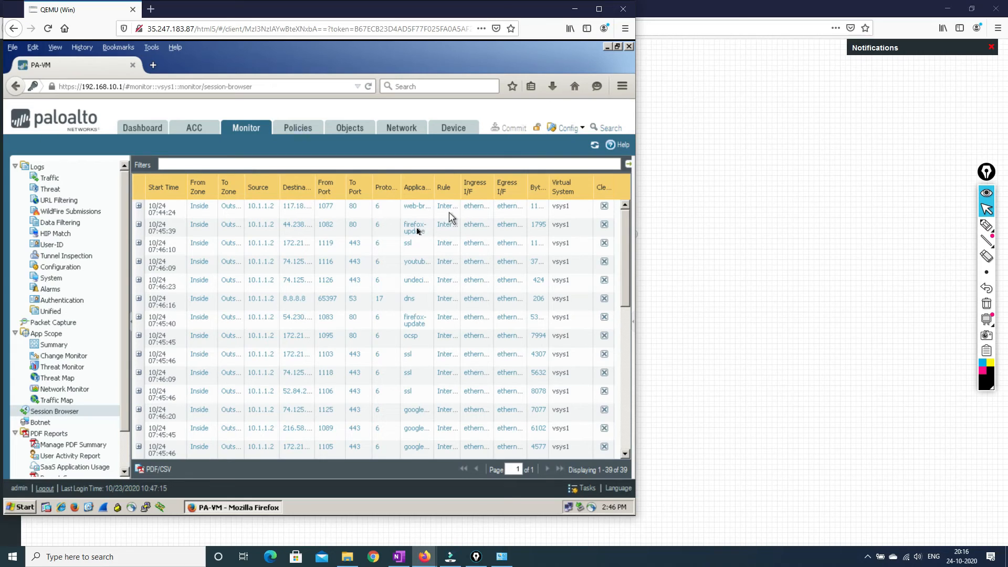
pyautogui.moveTo(423, 244)
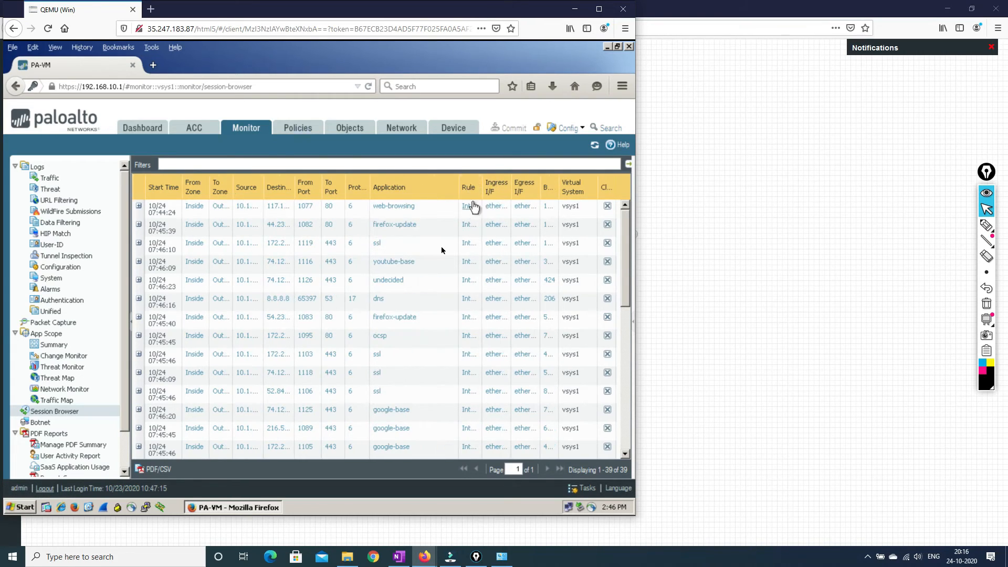
pyautogui.moveTo(386, 413)
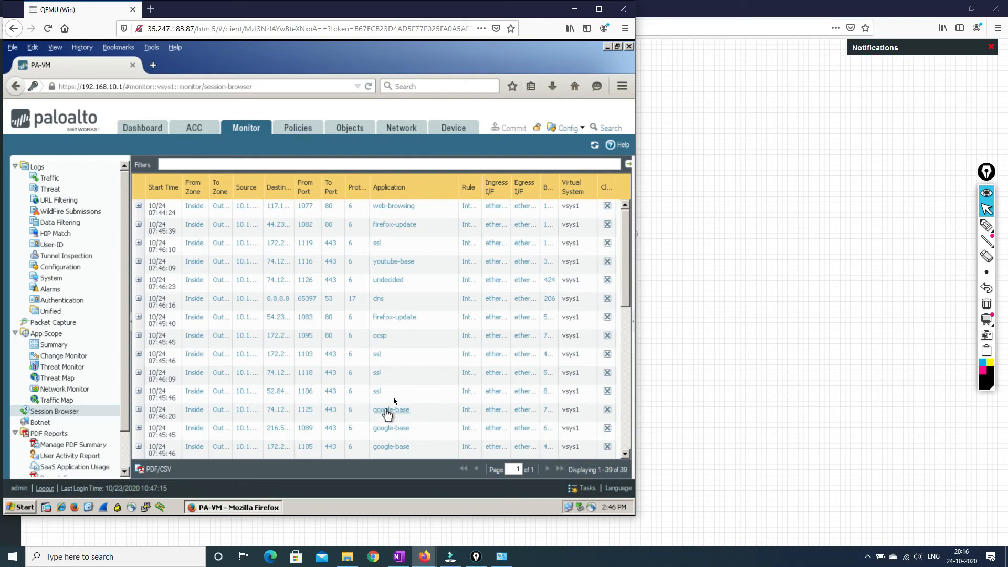
pyautogui.moveTo(394, 401)
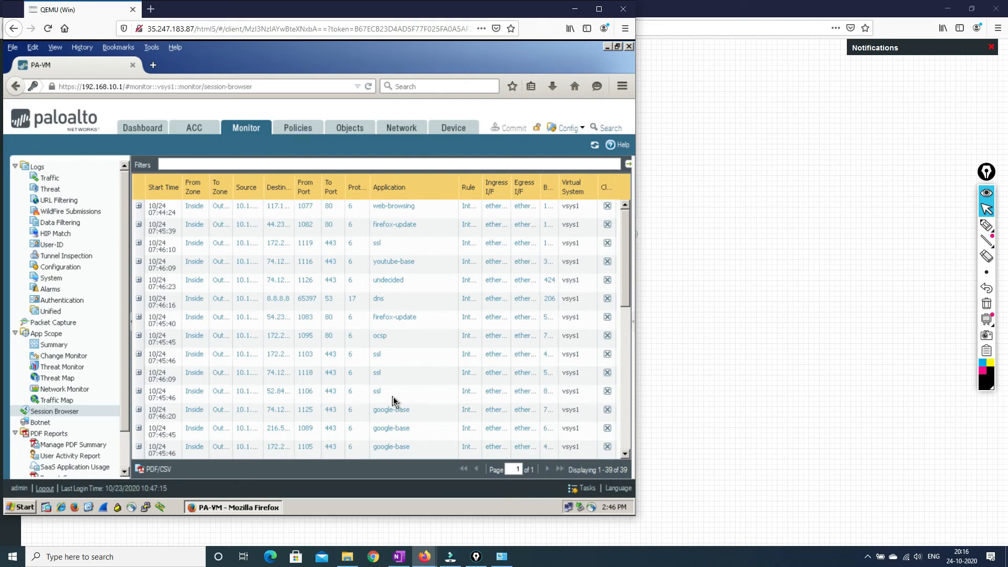